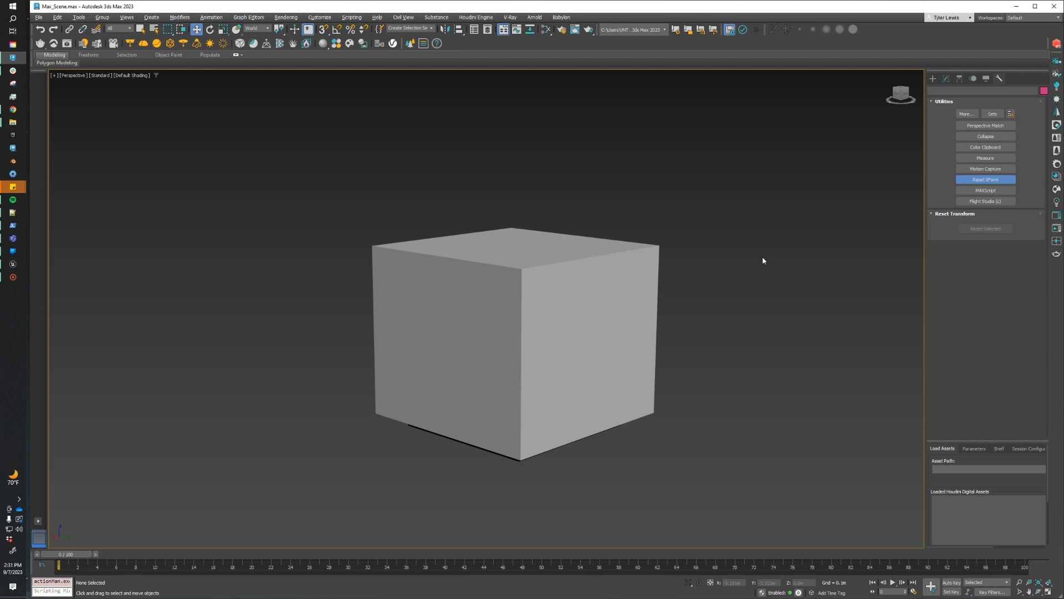
{"action": "mouse_move", "coordinate": [633, 187]}
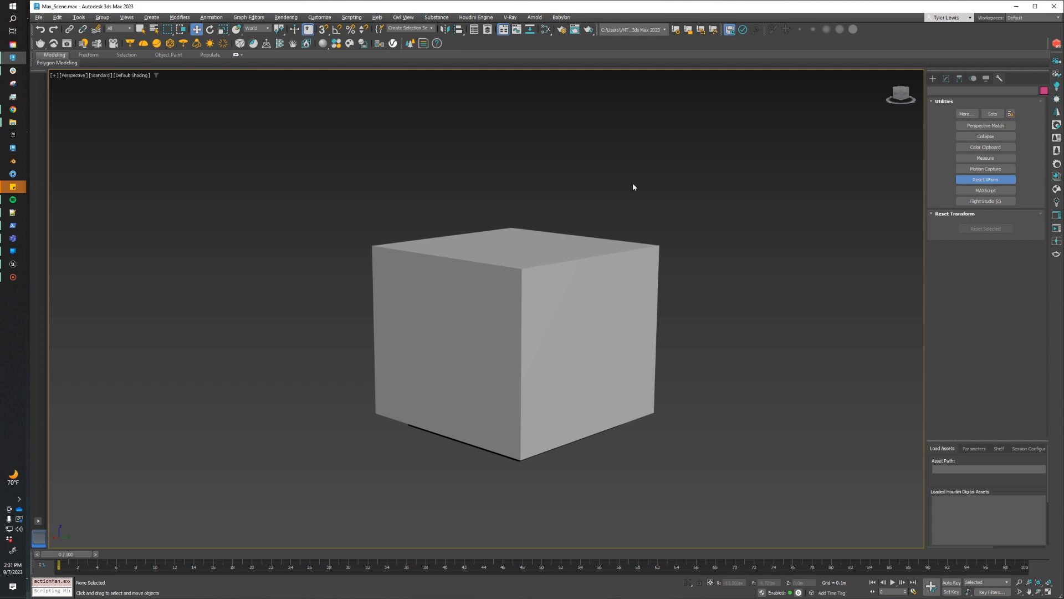
{"action": "mouse_move", "coordinate": [813, 259]}
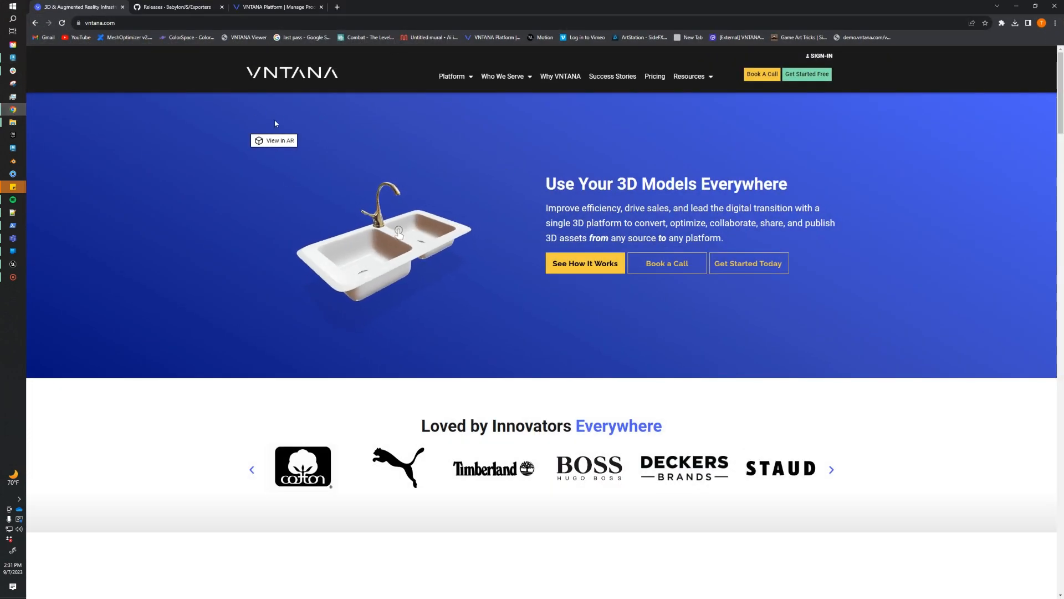
Step: Open VNTANA's 3DSMax export guidelines from Resources > Resource Center
{"action": "left_click", "coordinate": [689, 76]}
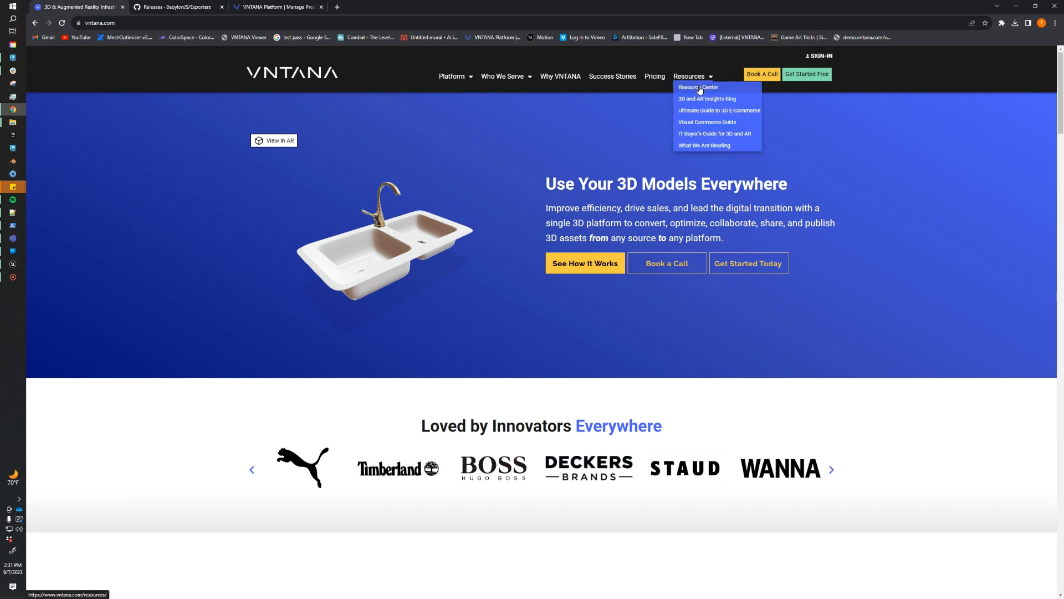
{"action": "left_click", "coordinate": [696, 88]}
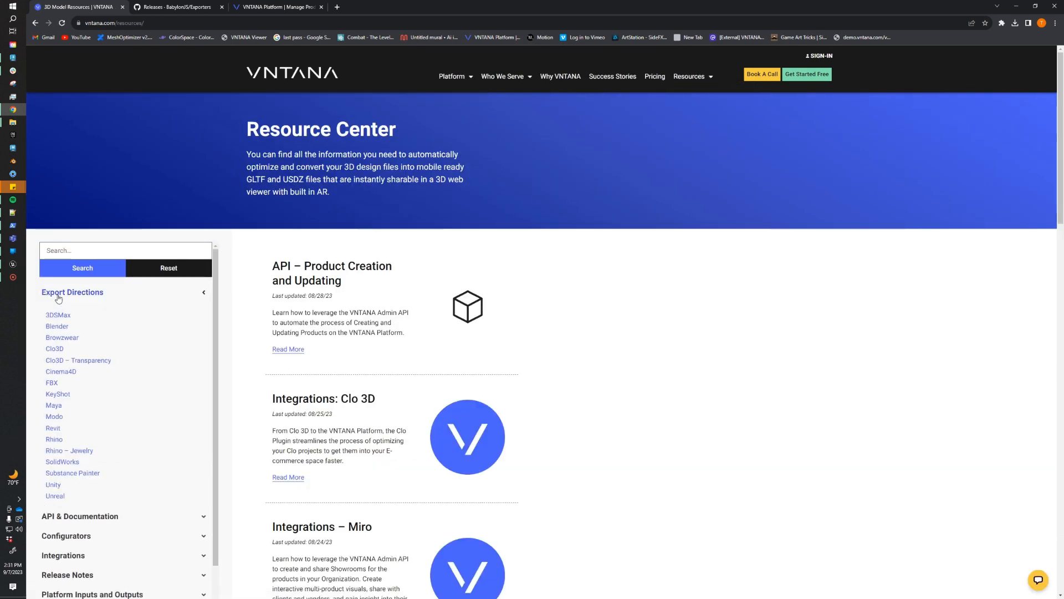
{"action": "left_click", "coordinate": [58, 315]}
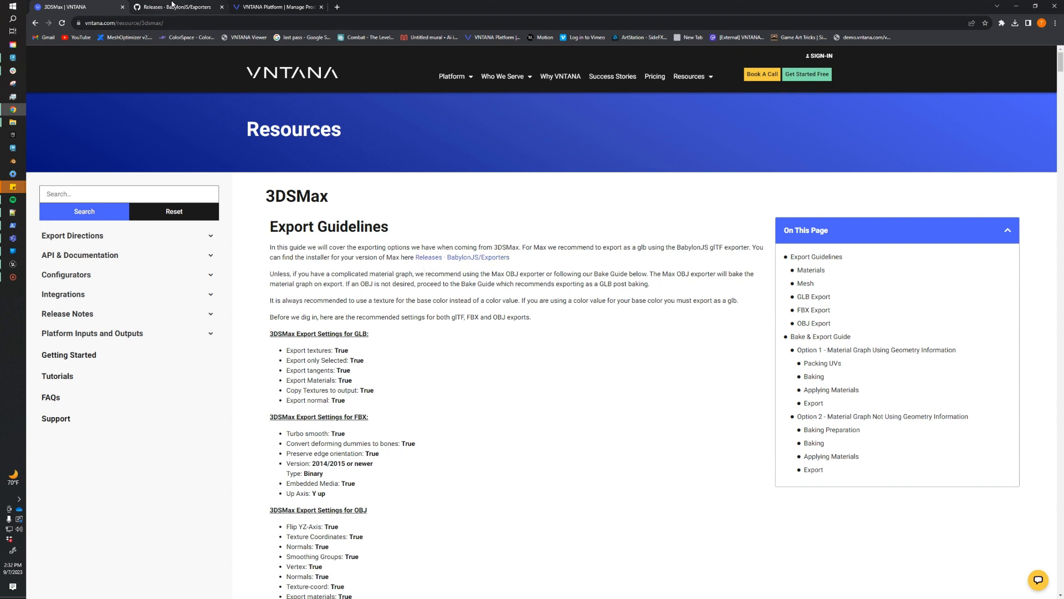
Step: Switch to the BabylonJS/Exporters GitHub releases tab showing the latest CD Release assets
{"action": "left_click", "coordinate": [178, 6]}
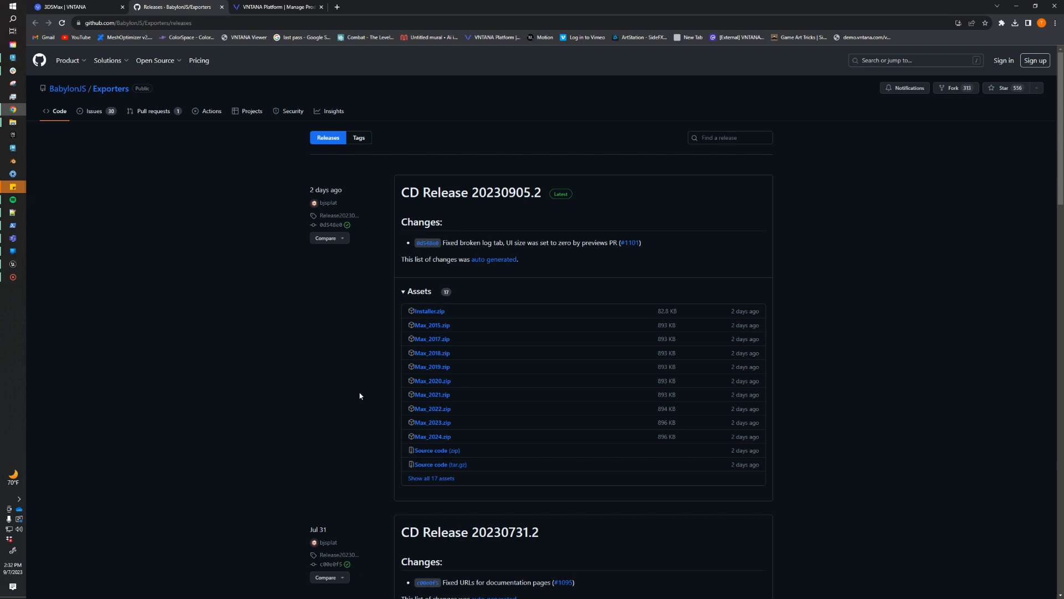
{"action": "mouse_move", "coordinate": [412, 502]}
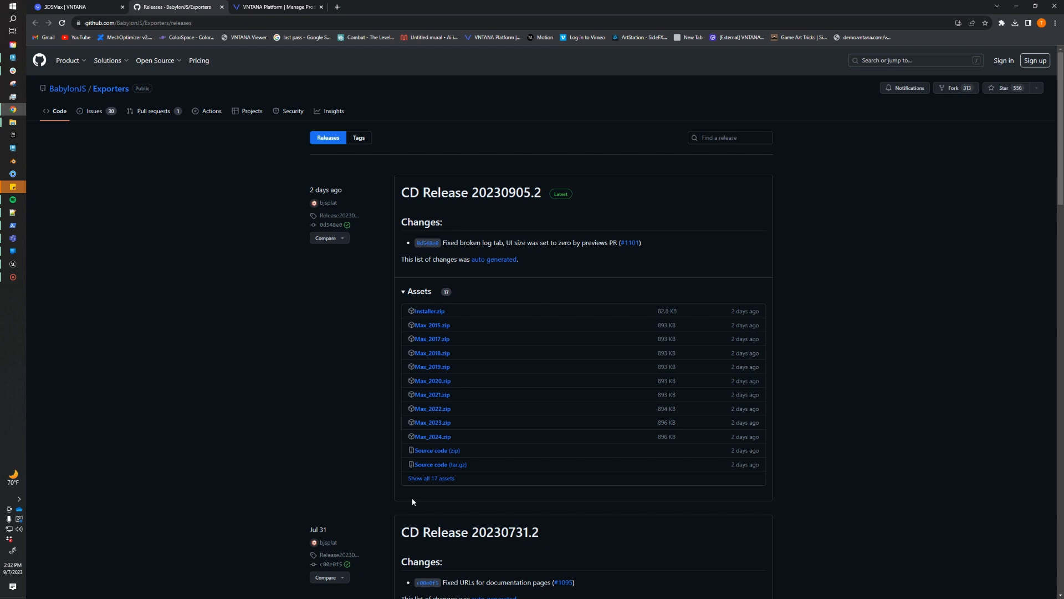
{"action": "mouse_move", "coordinate": [502, 384]}
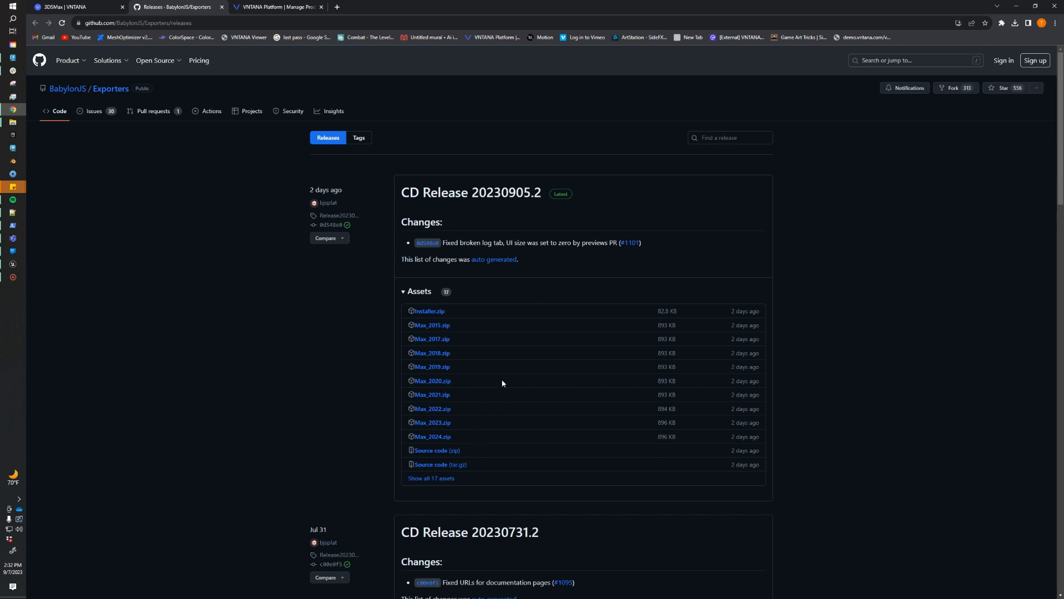
{"action": "mouse_move", "coordinate": [610, 316]}
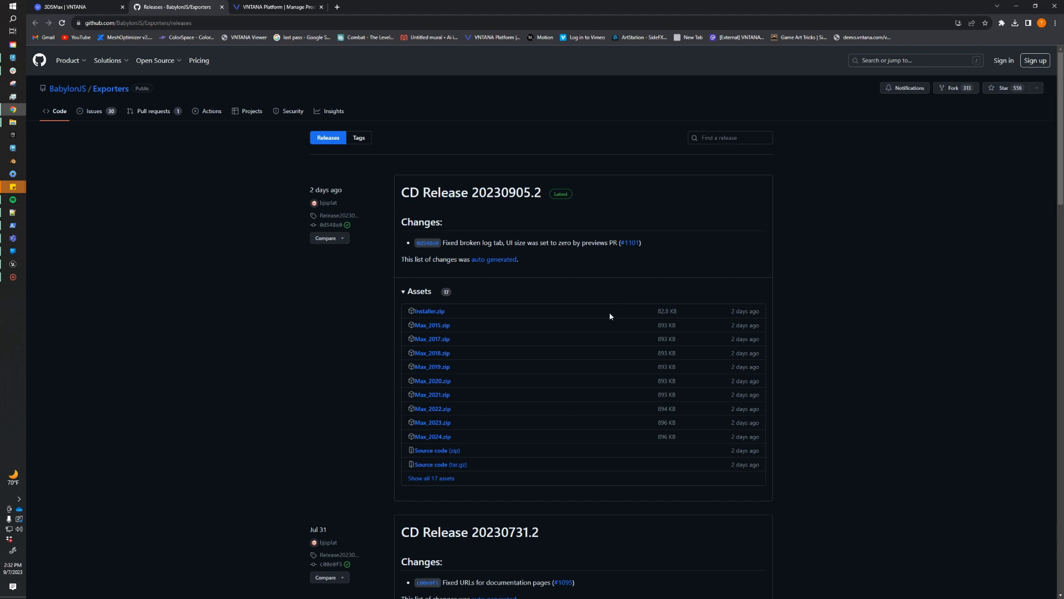
{"action": "mouse_move", "coordinate": [621, 303]}
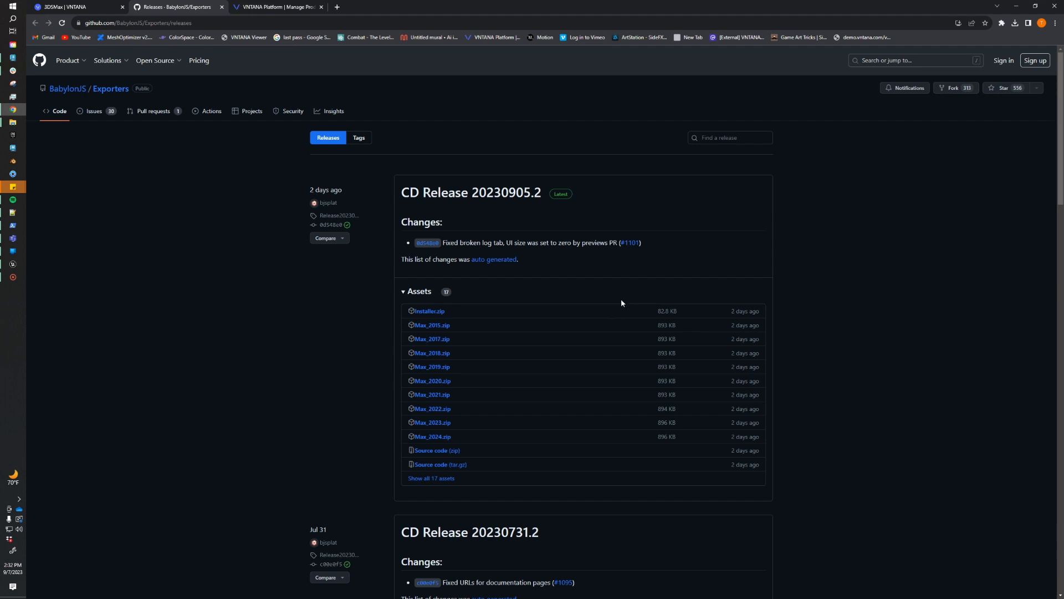
{"action": "mouse_move", "coordinate": [517, 324]}
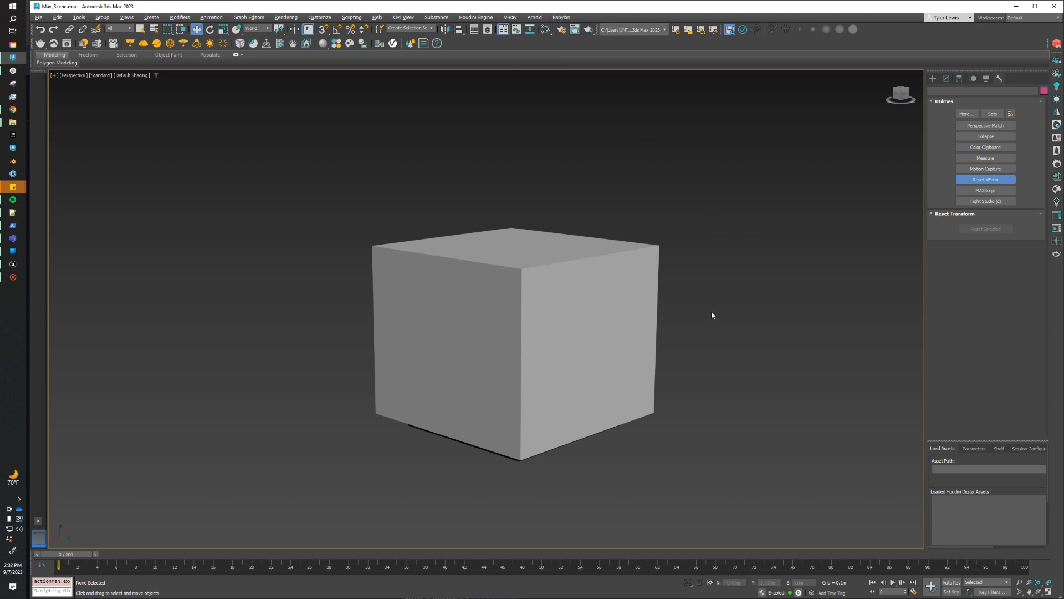
{"action": "mouse_move", "coordinate": [690, 329]}
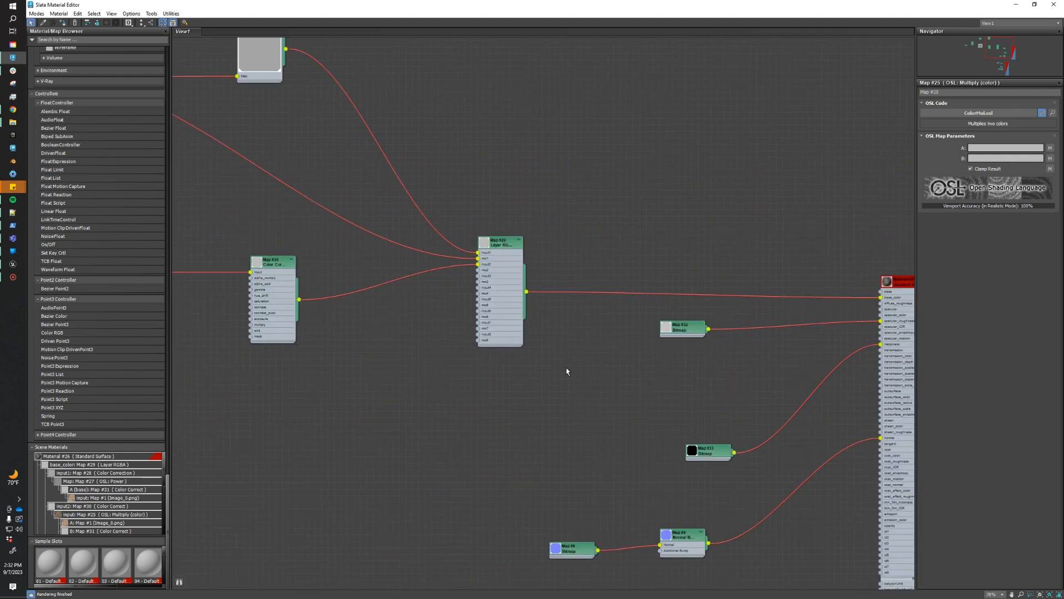
Step: Pan the Slate node view to reveal the upstream color and OSL nodes
{"action": "left_click_drag", "start_coordinate": [567, 372], "coordinate": [619, 356]}
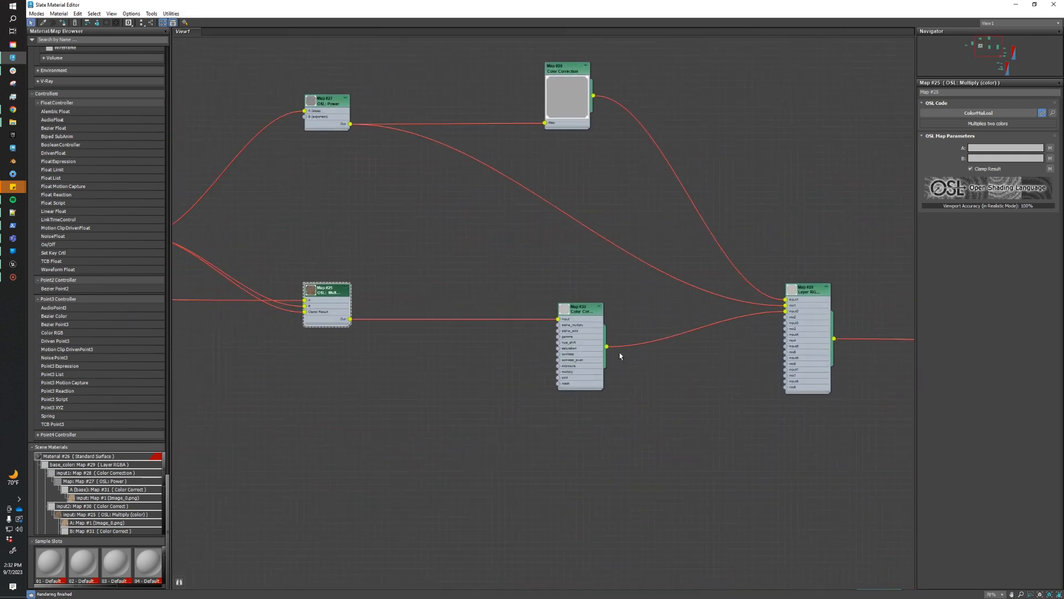
{"action": "mouse_move", "coordinate": [313, 236]}
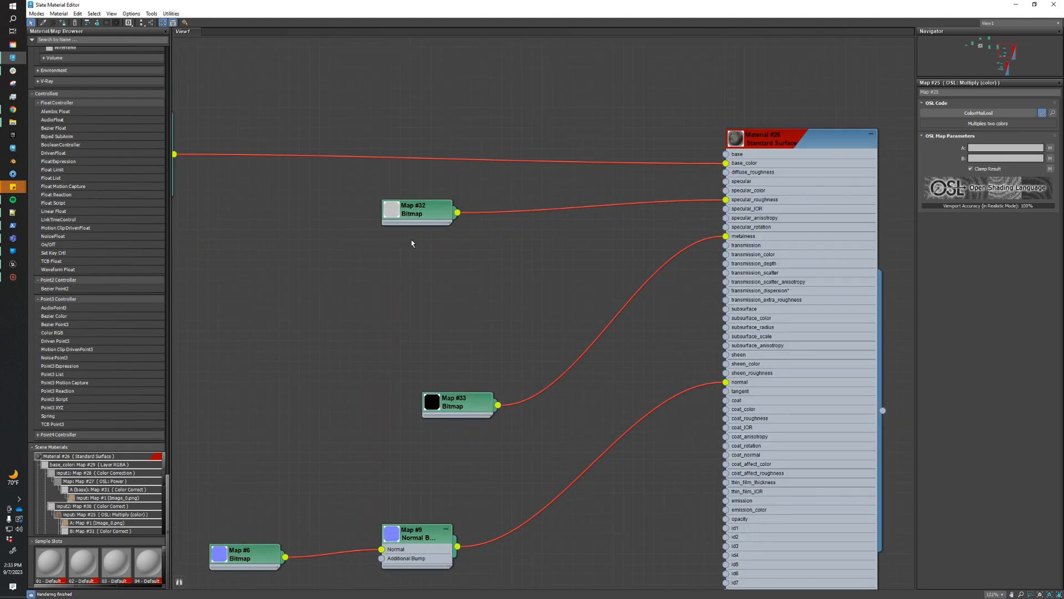
{"action": "mouse_move", "coordinate": [433, 200]}
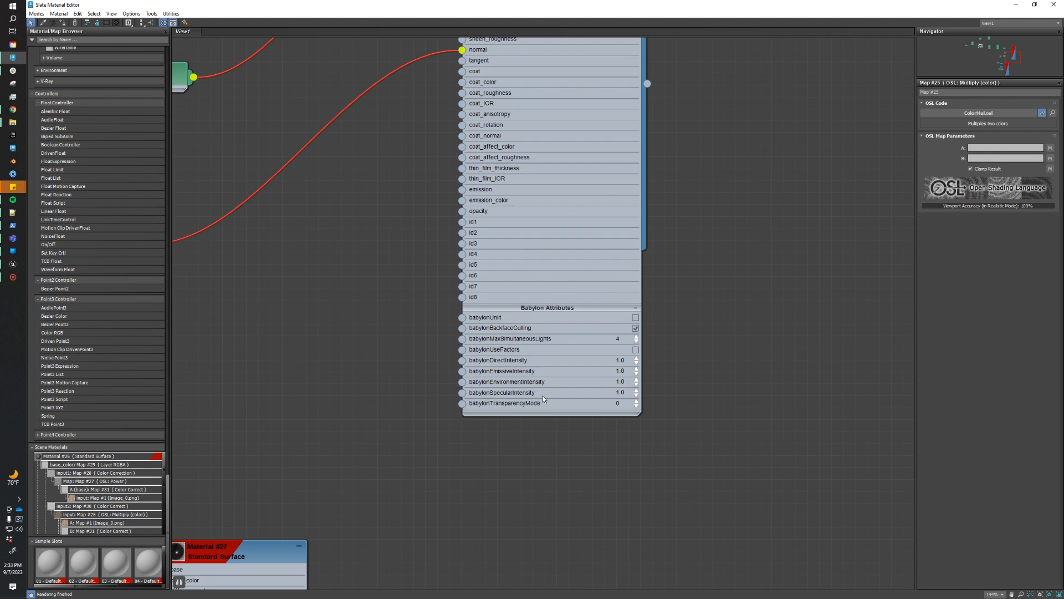
{"action": "mouse_move", "coordinate": [541, 395]}
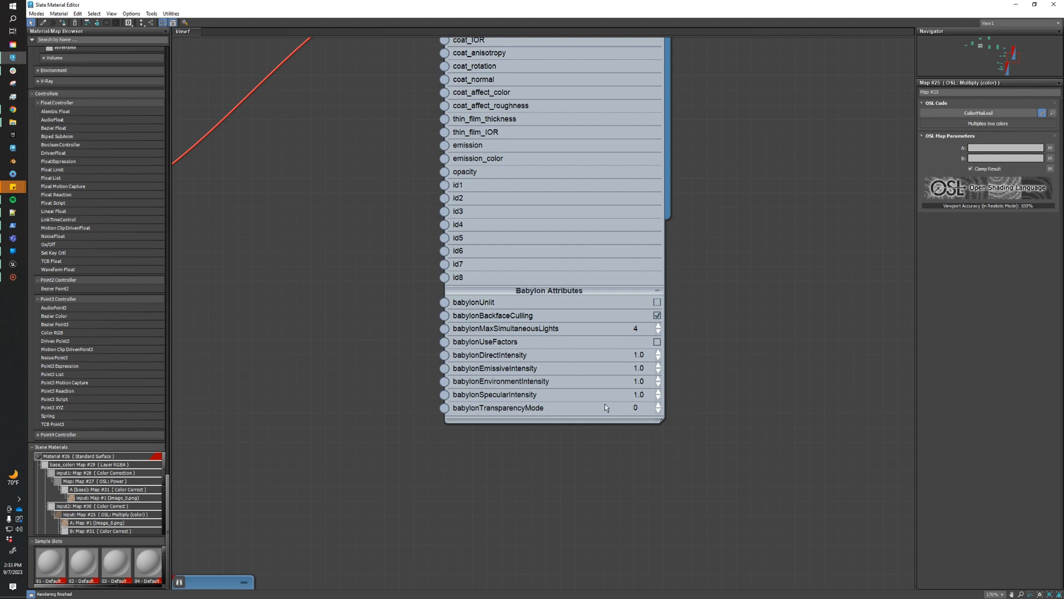
{"action": "mouse_move", "coordinate": [472, 323]}
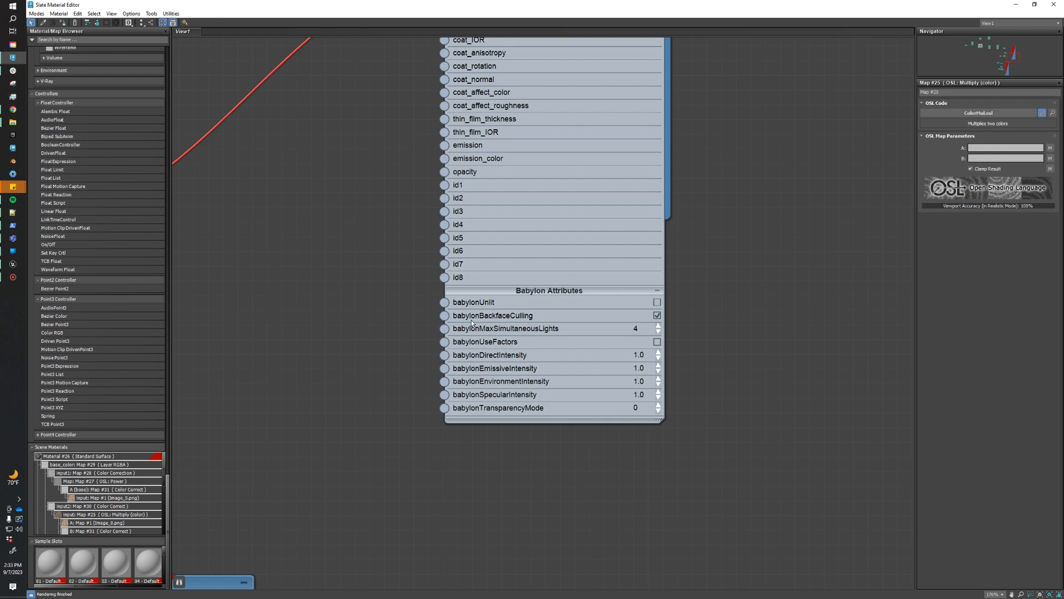
{"action": "mouse_move", "coordinate": [363, 342]}
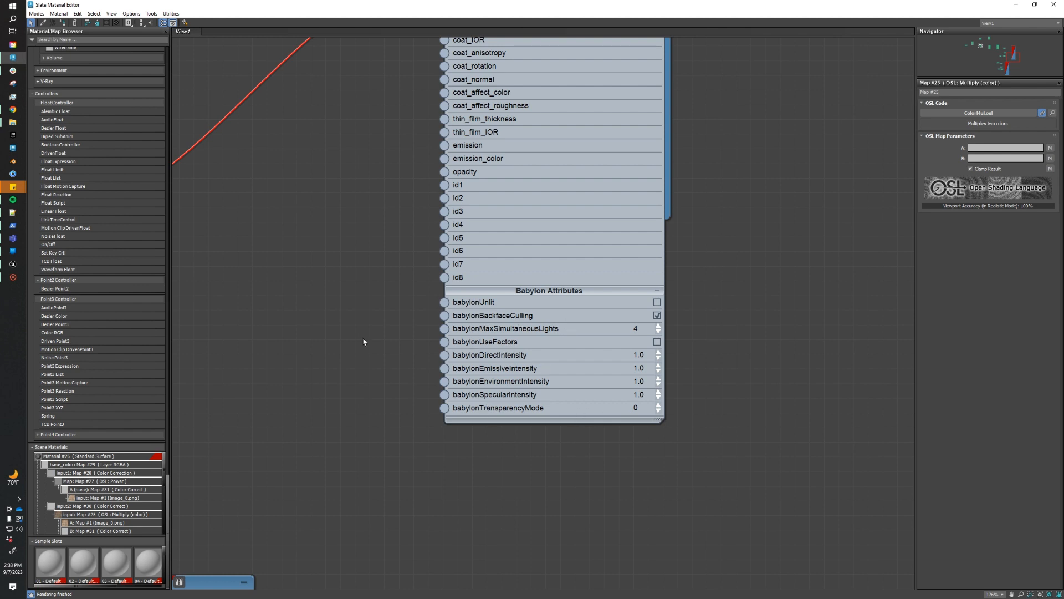
{"action": "mouse_move", "coordinate": [565, 385]}
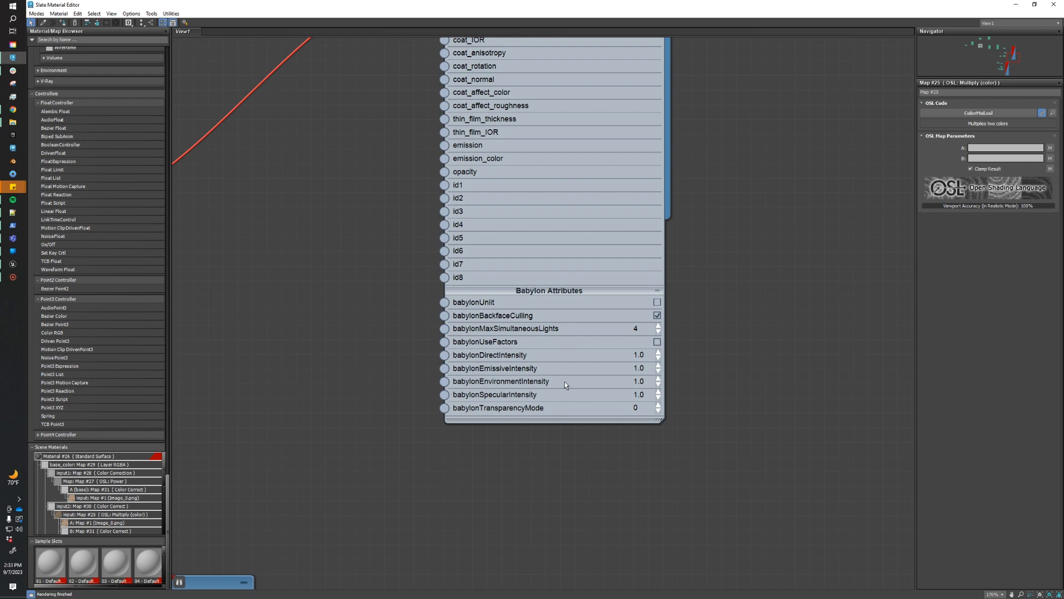
{"action": "mouse_move", "coordinate": [593, 393]}
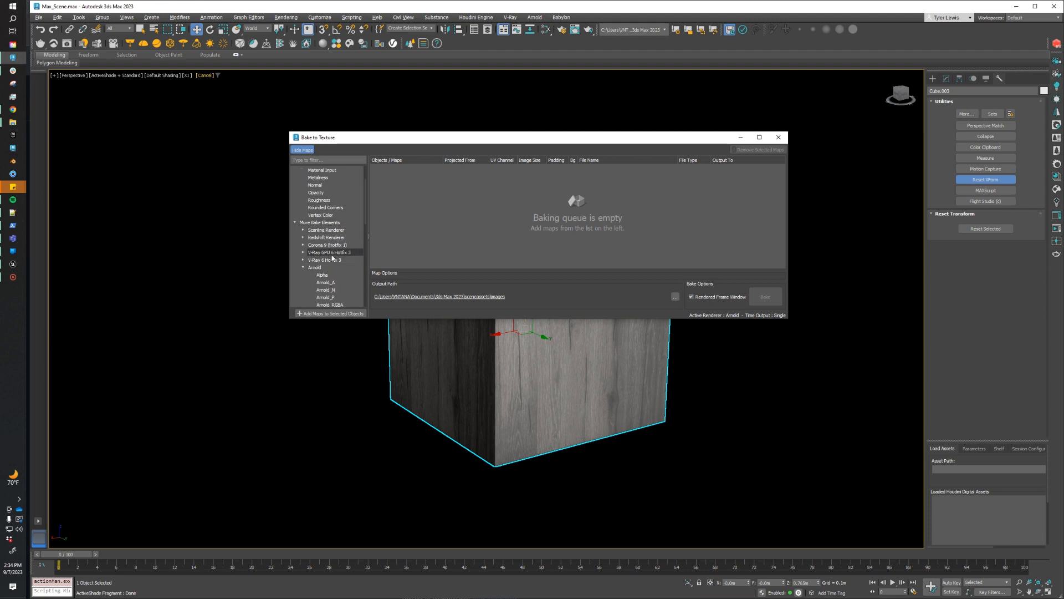
Step: Add a Color map bake to Cube.003 and set the image size to 4096
{"action": "left_click", "coordinate": [314, 192]}
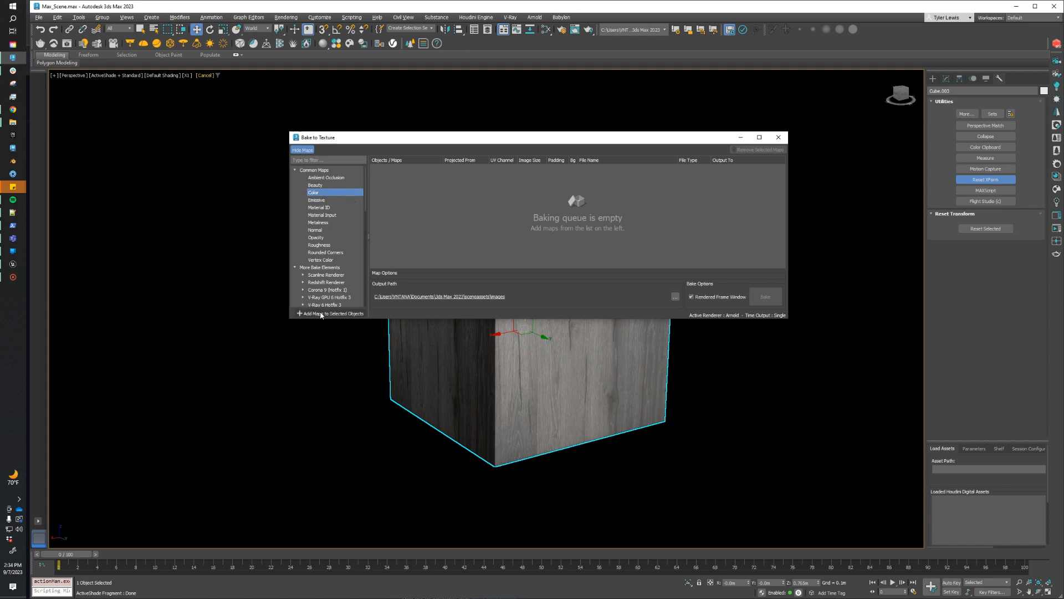
{"action": "left_click", "coordinate": [332, 314]}
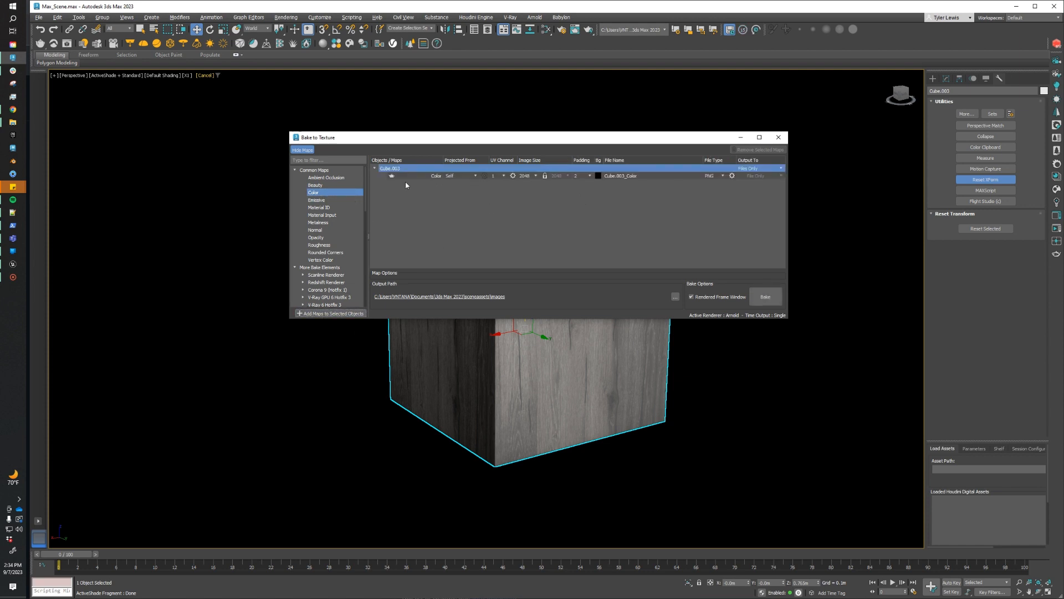
{"action": "mouse_move", "coordinate": [397, 184]}
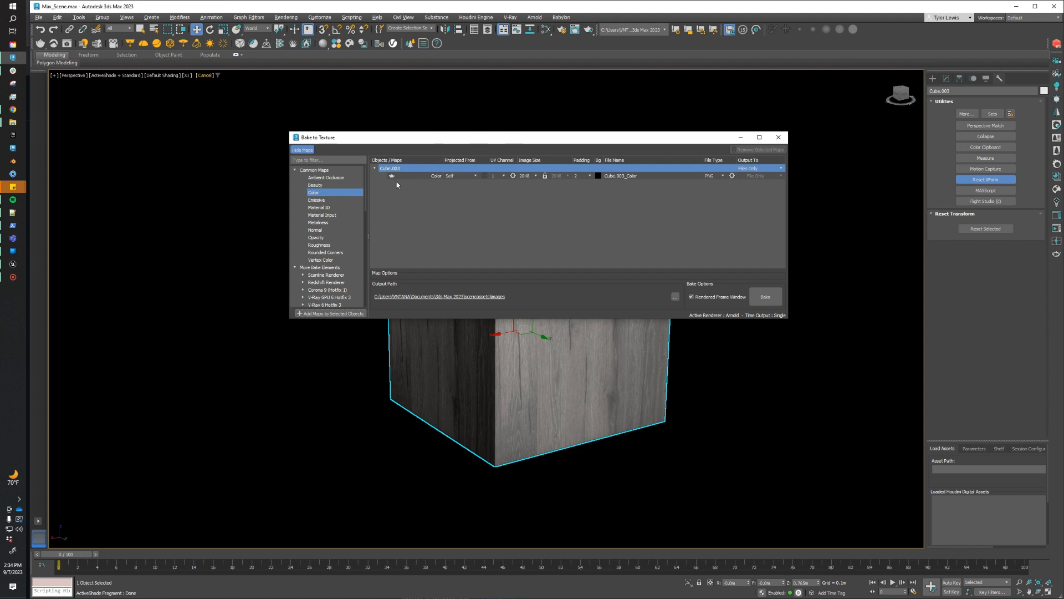
{"action": "mouse_move", "coordinate": [591, 201]}
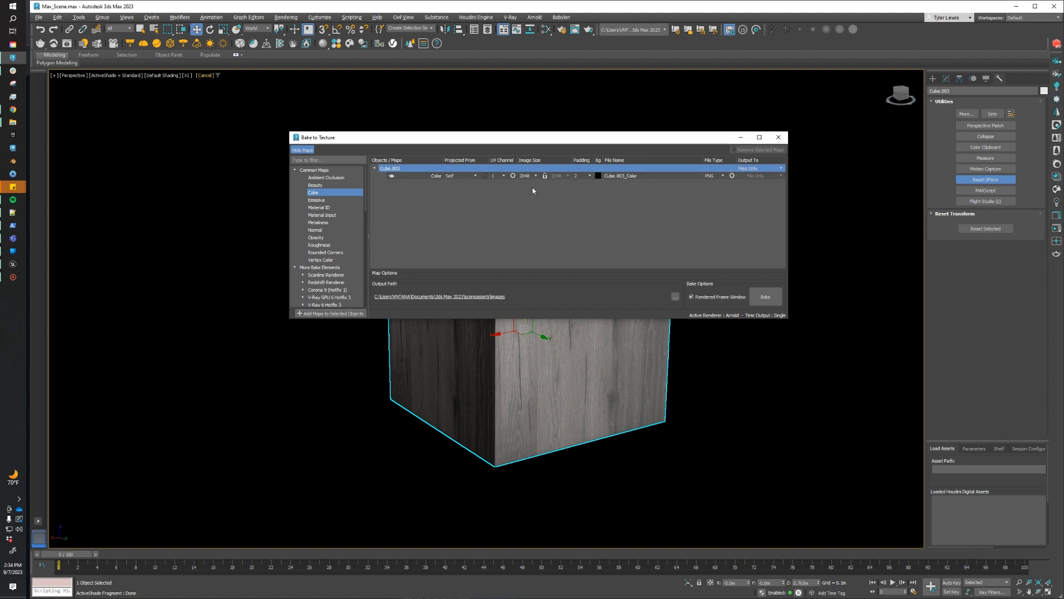
{"action": "left_click", "coordinate": [535, 176]}
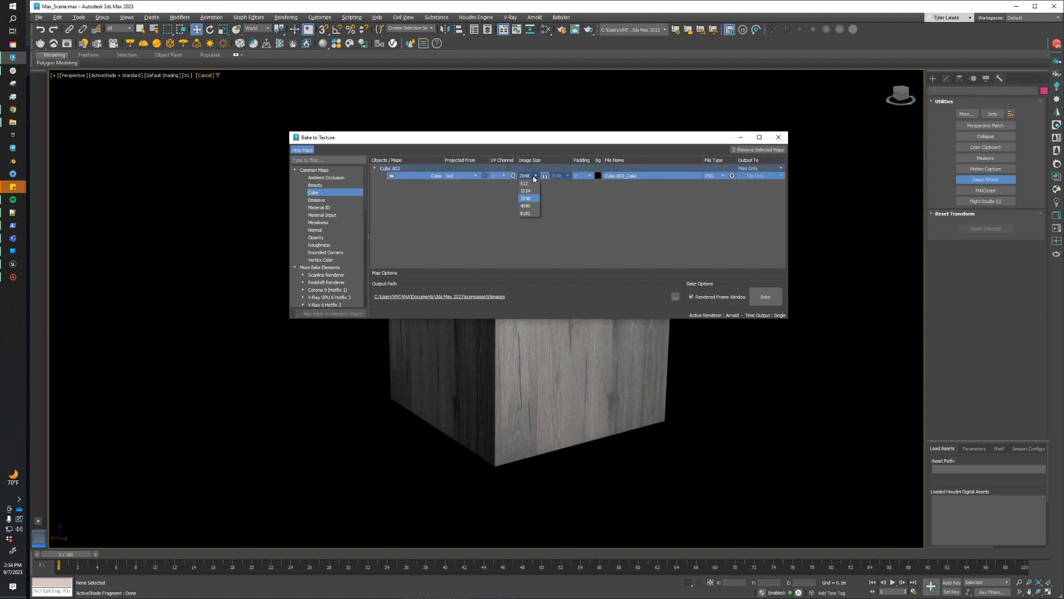
{"action": "left_click", "coordinate": [525, 205]}
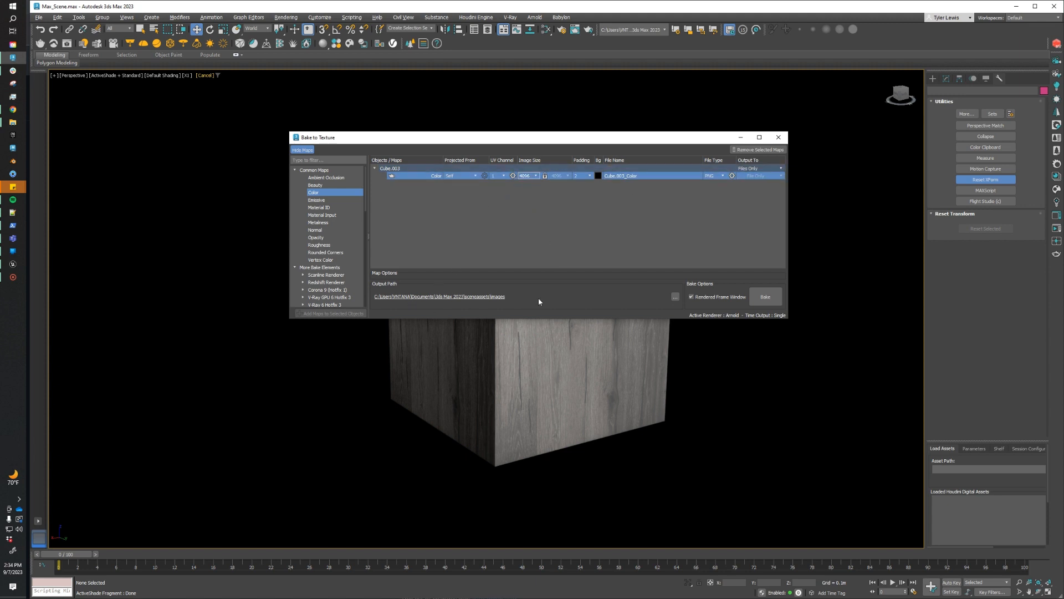
{"action": "mouse_move", "coordinate": [482, 301]}
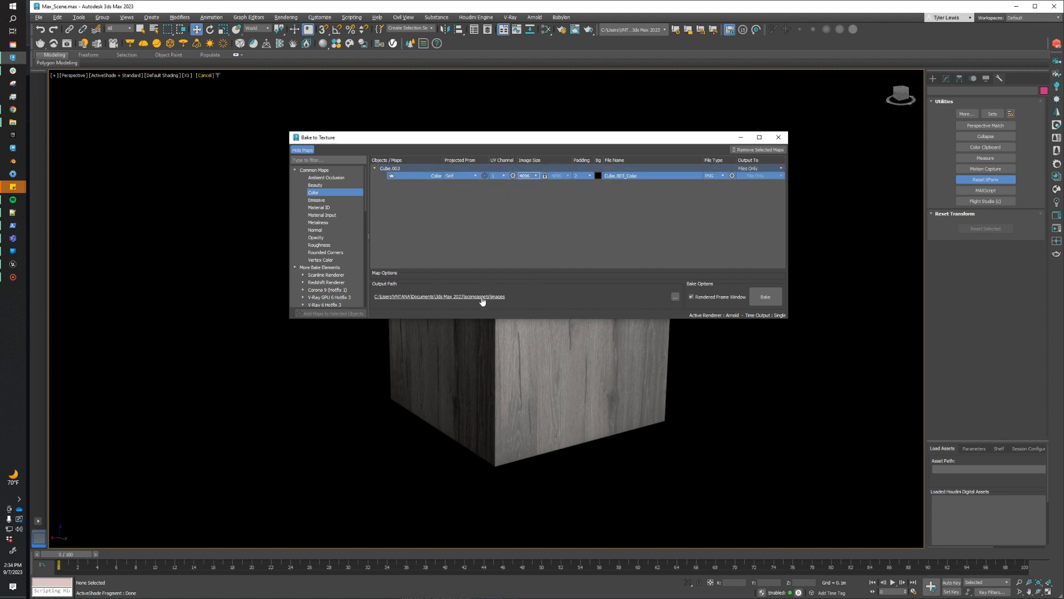
{"action": "mouse_move", "coordinate": [654, 218]}
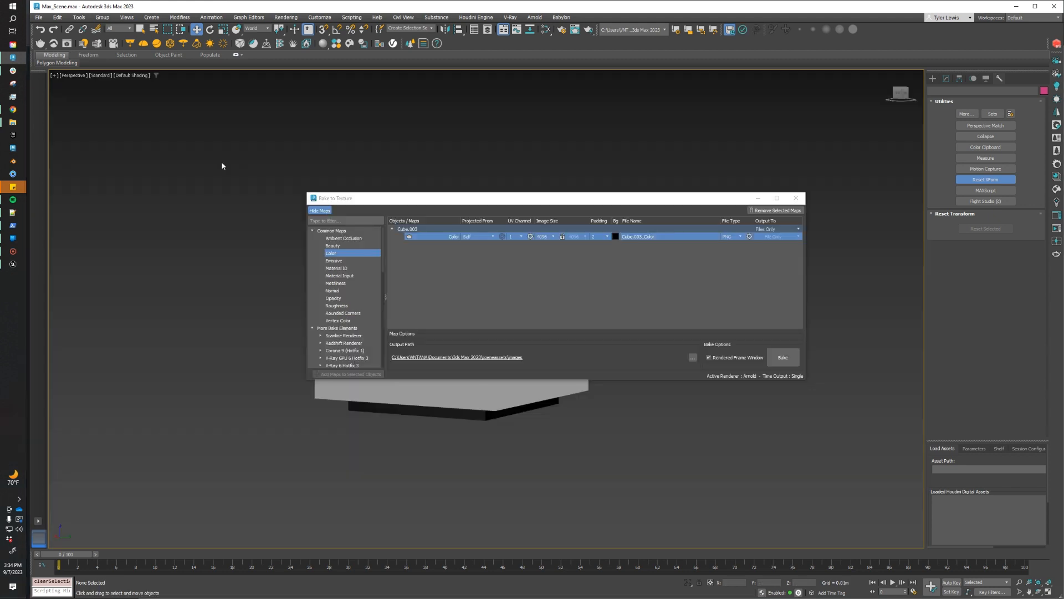
{"action": "mouse_move", "coordinate": [292, 211]}
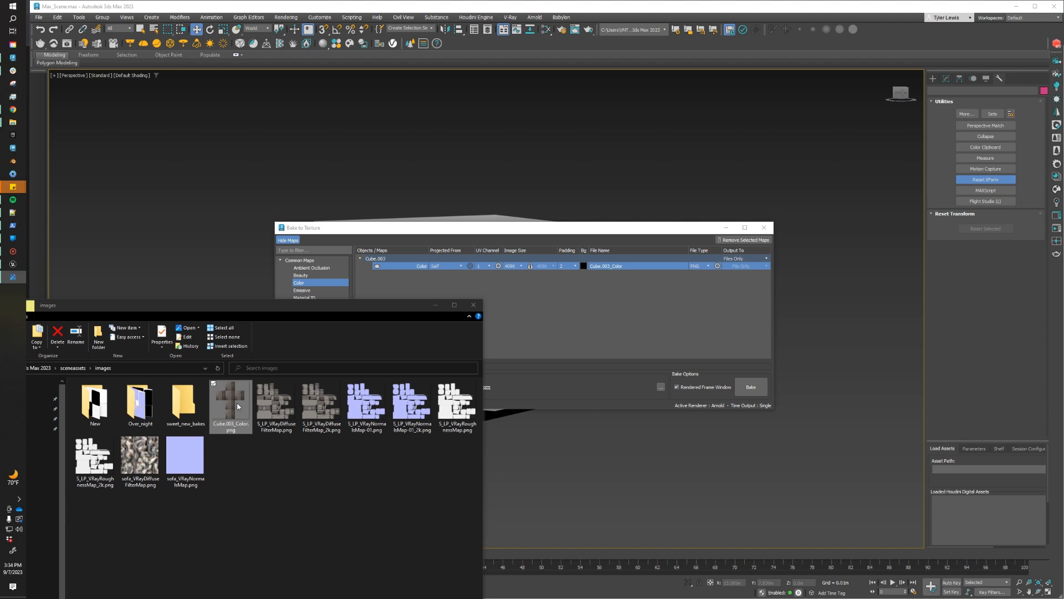
Step: Preview Cube.003_Color.png, the baked wood texture, in Photos
{"action": "double_click", "coordinate": [230, 404]}
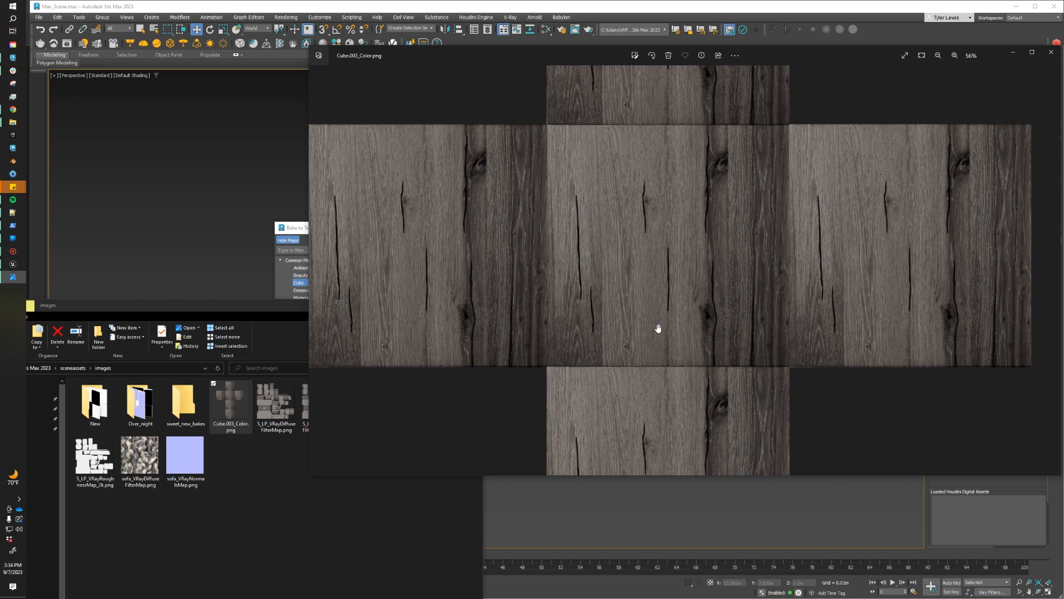
{"action": "mouse_move", "coordinate": [1043, 60]}
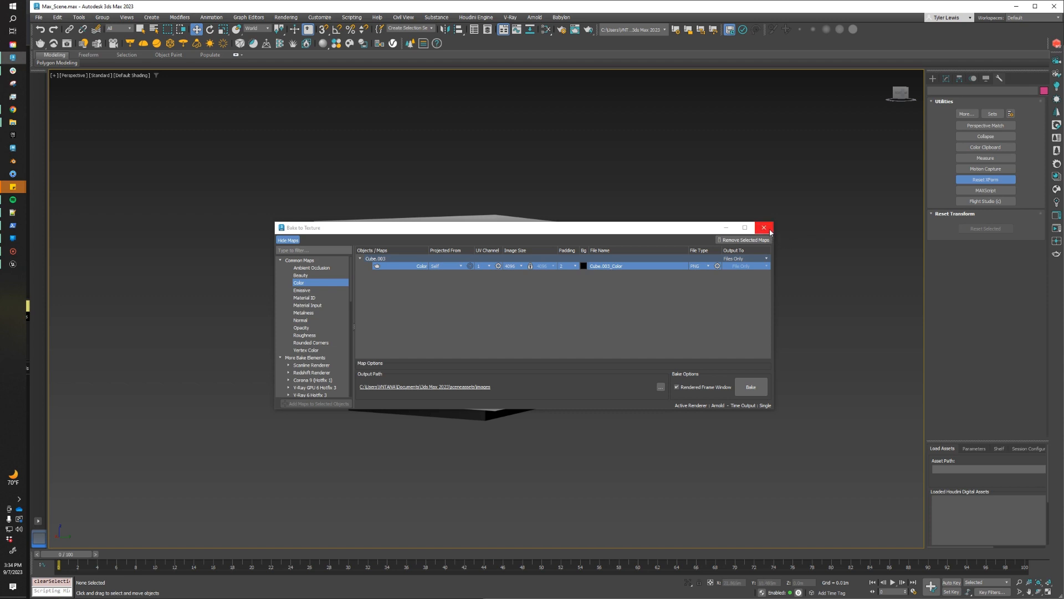
Step: Close Bake to Texture and verify the material's base color uses Cube.003_Color.png
{"action": "left_click", "coordinate": [764, 227]}
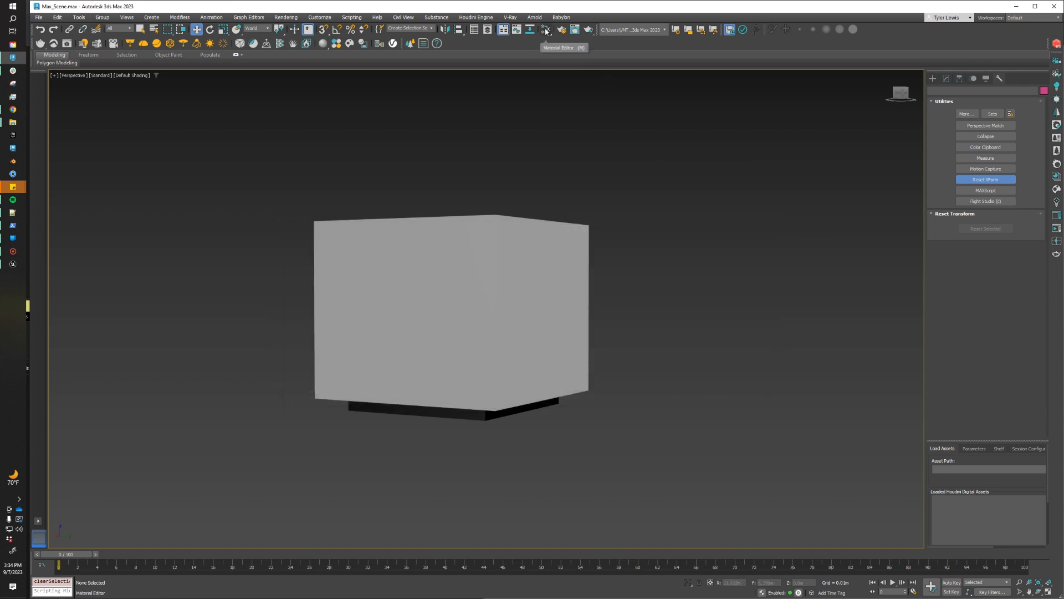
{"action": "left_click", "coordinate": [545, 29]}
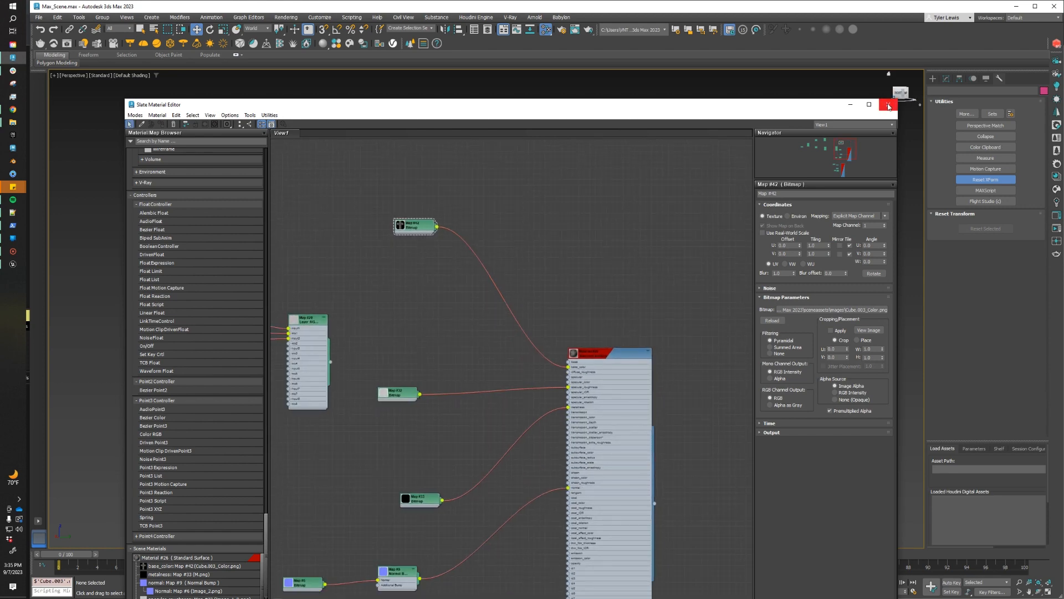
{"action": "left_click", "coordinate": [889, 106]}
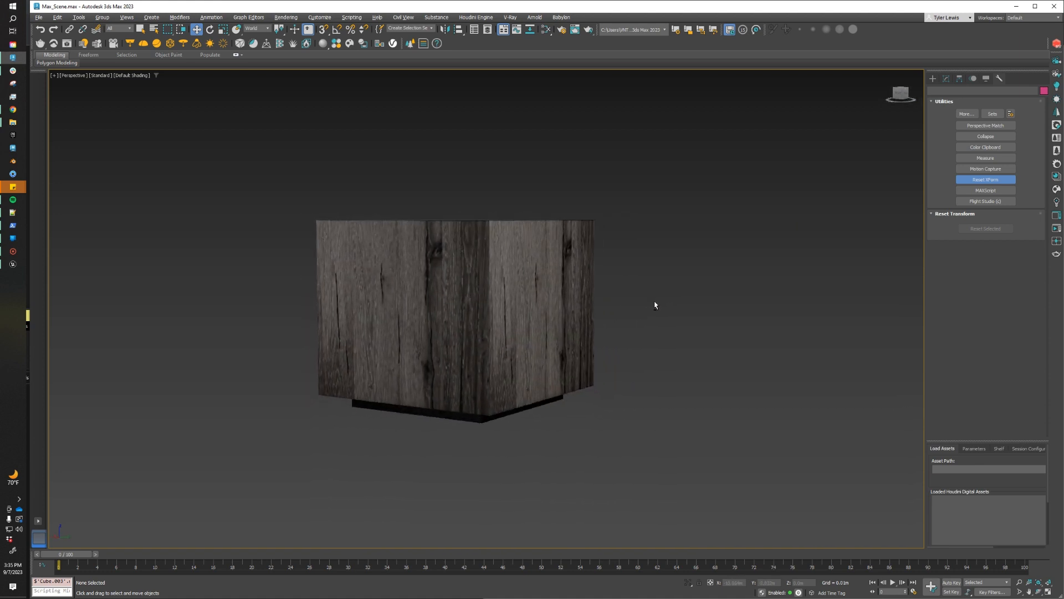
Step: Select the wood table and export it as Table.glb with the Babylon exporter
{"action": "left_click", "coordinate": [455, 312]}
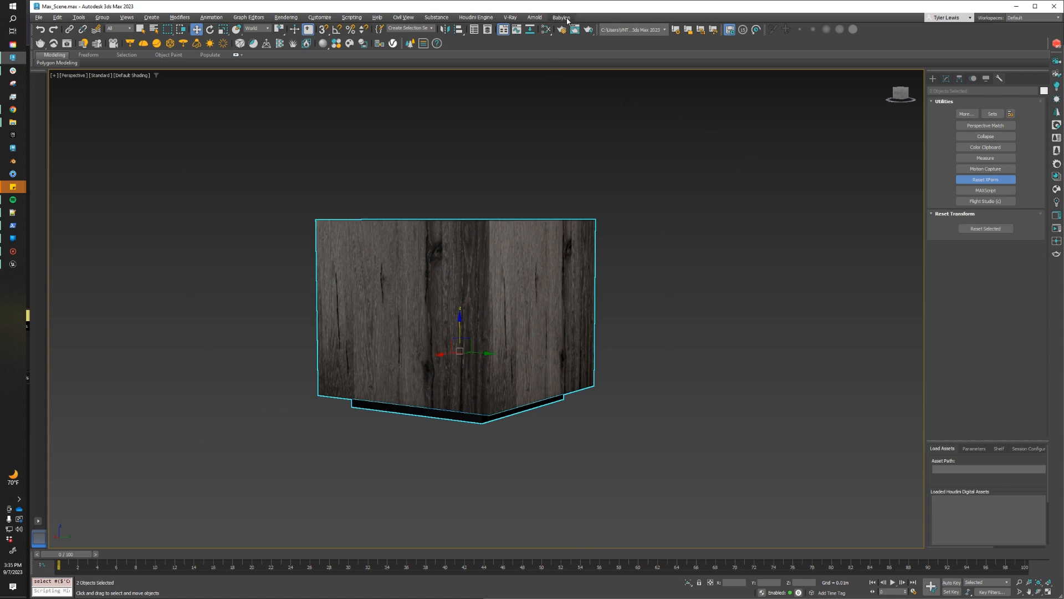
{"action": "left_click", "coordinate": [561, 18]}
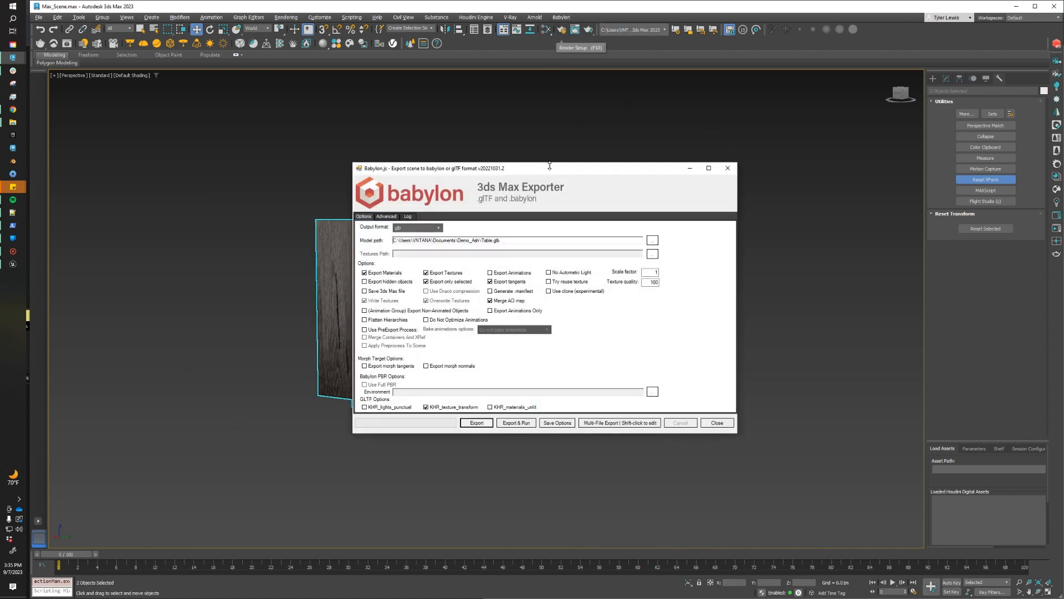
{"action": "left_click_drag", "start_coordinate": [550, 168], "coordinate": [580, 146]}
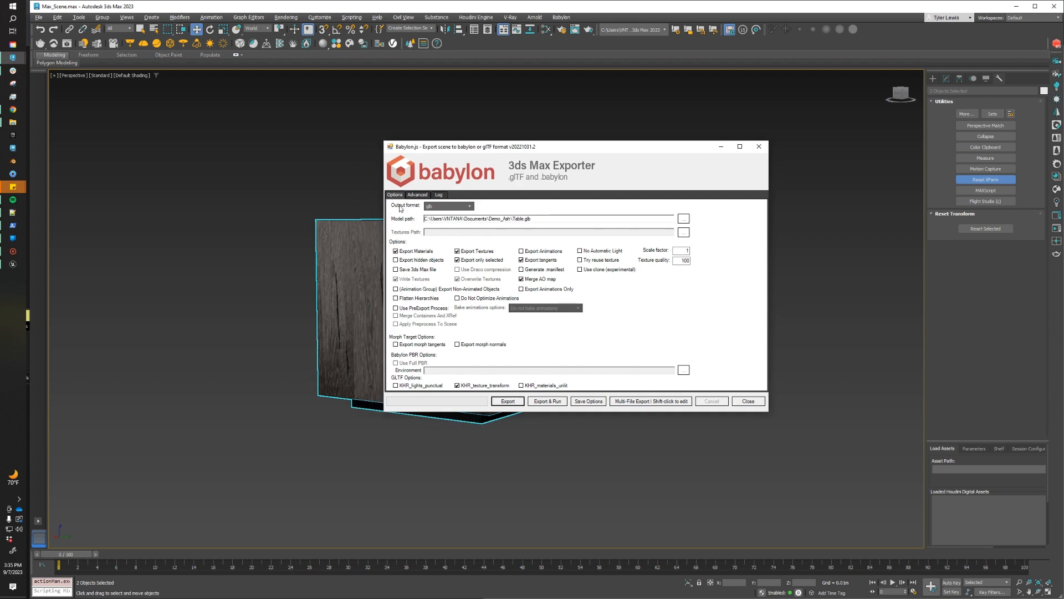
{"action": "mouse_move", "coordinate": [395, 222]}
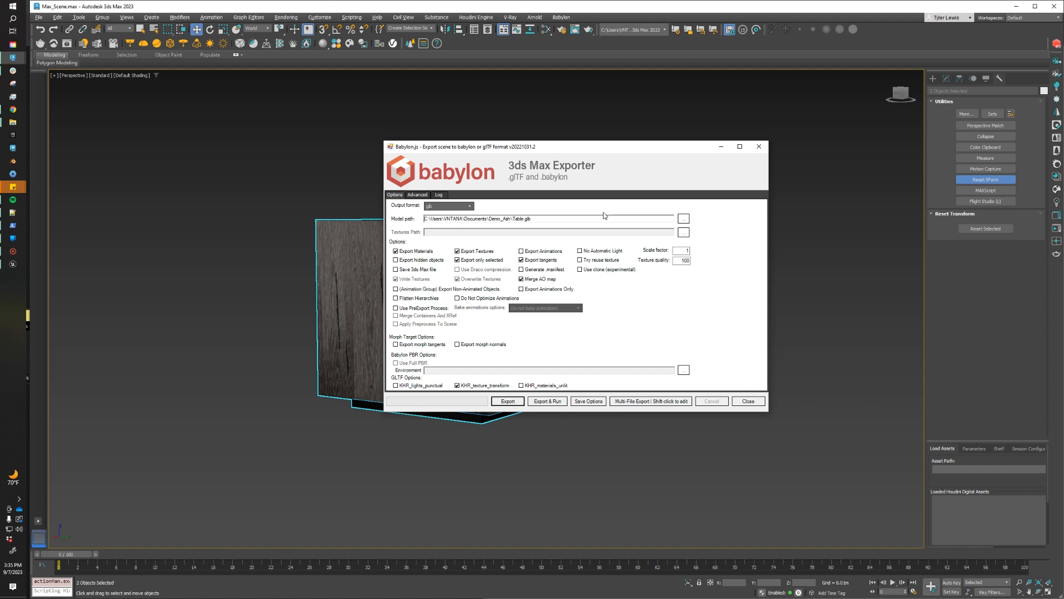
{"action": "mouse_move", "coordinate": [430, 243]}
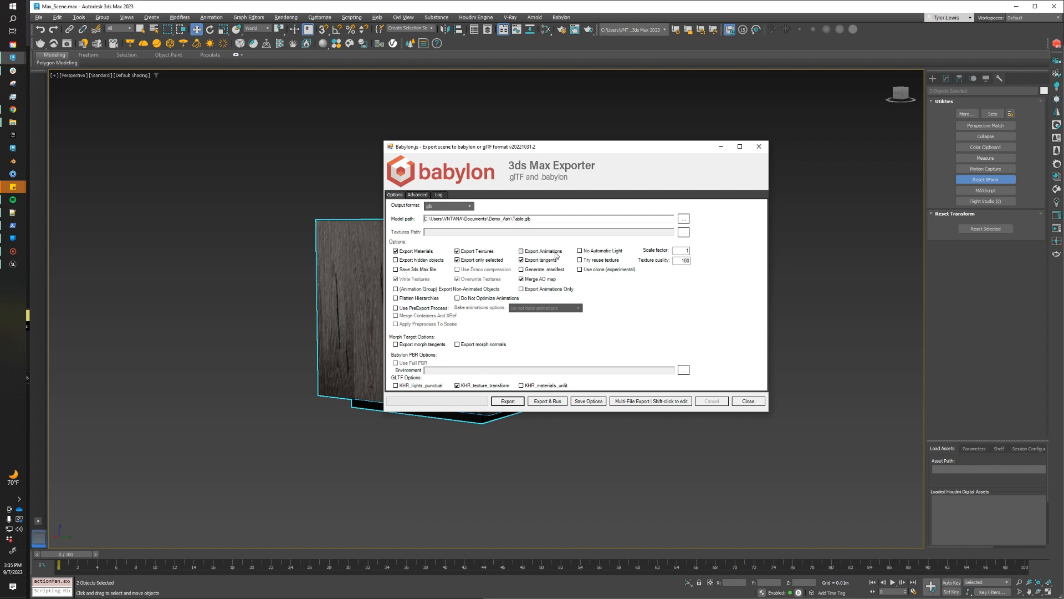
{"action": "mouse_move", "coordinate": [561, 260]}
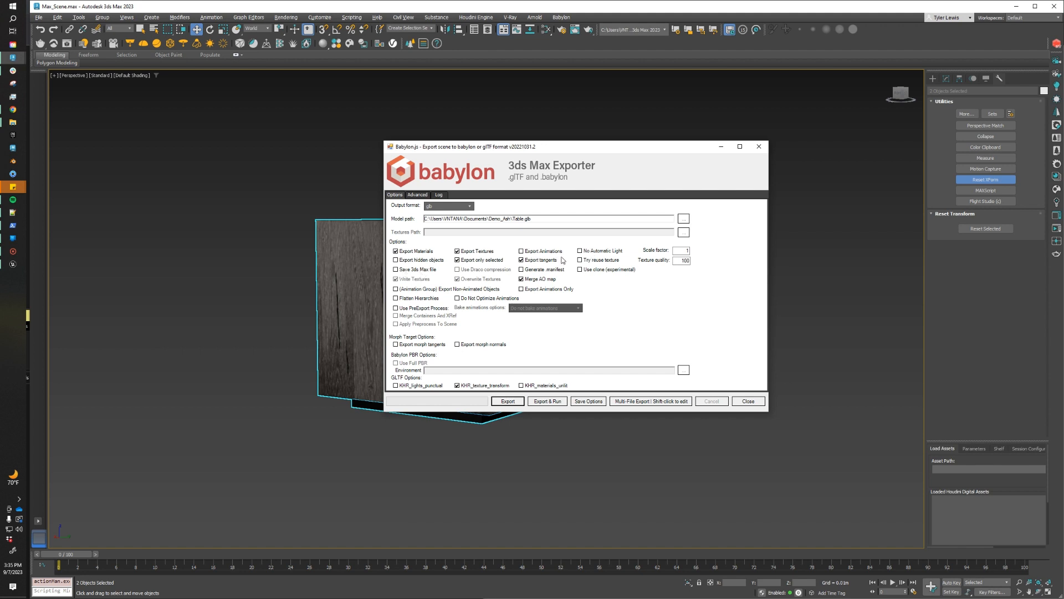
{"action": "mouse_move", "coordinate": [556, 260]}
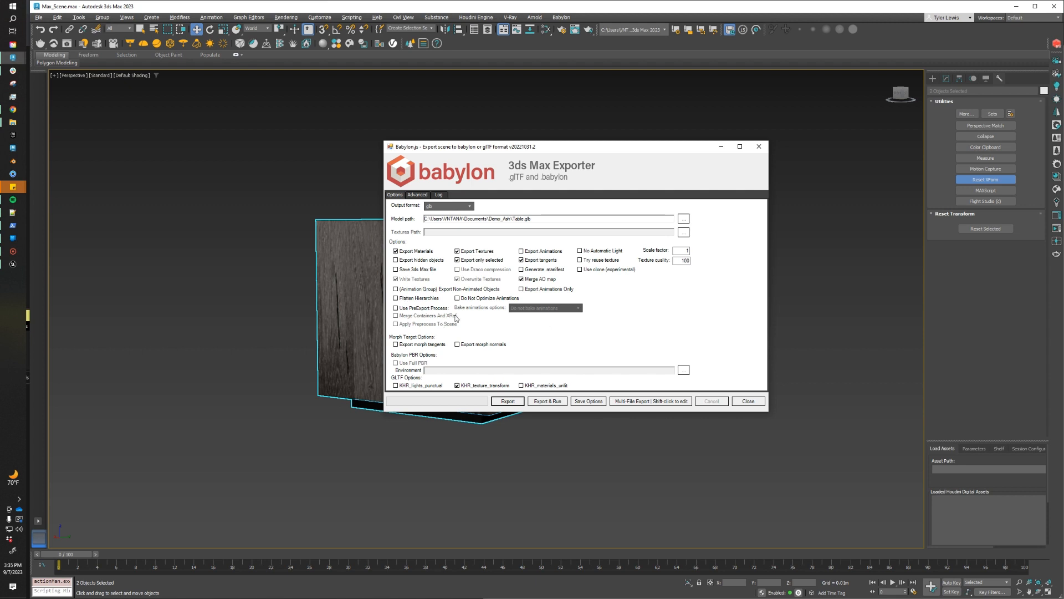
{"action": "left_click", "coordinate": [507, 400]}
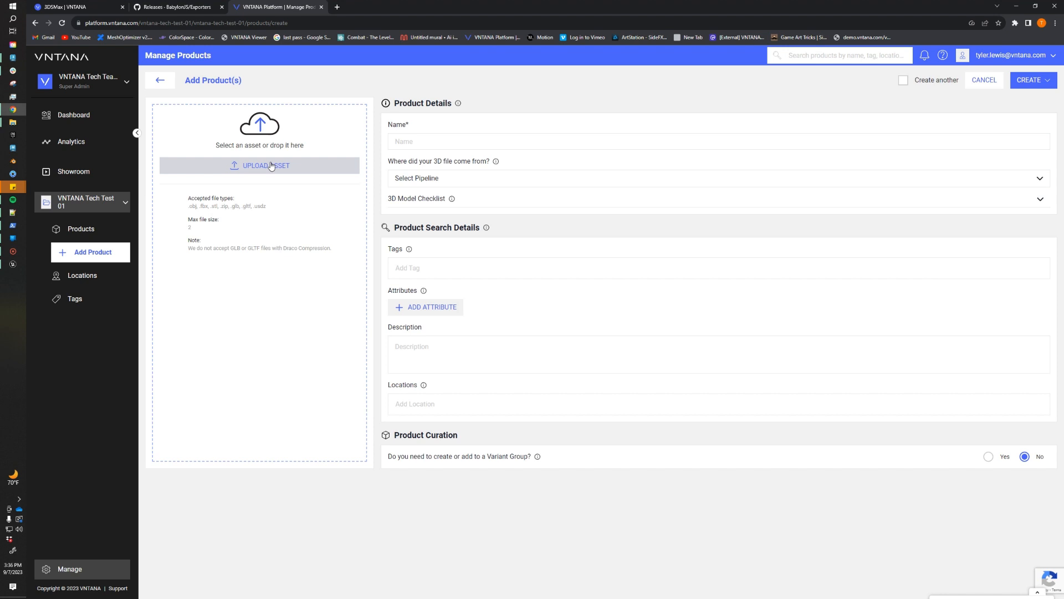
Step: Upload Table.glb as the product's asset
{"action": "left_click", "coordinate": [260, 166]}
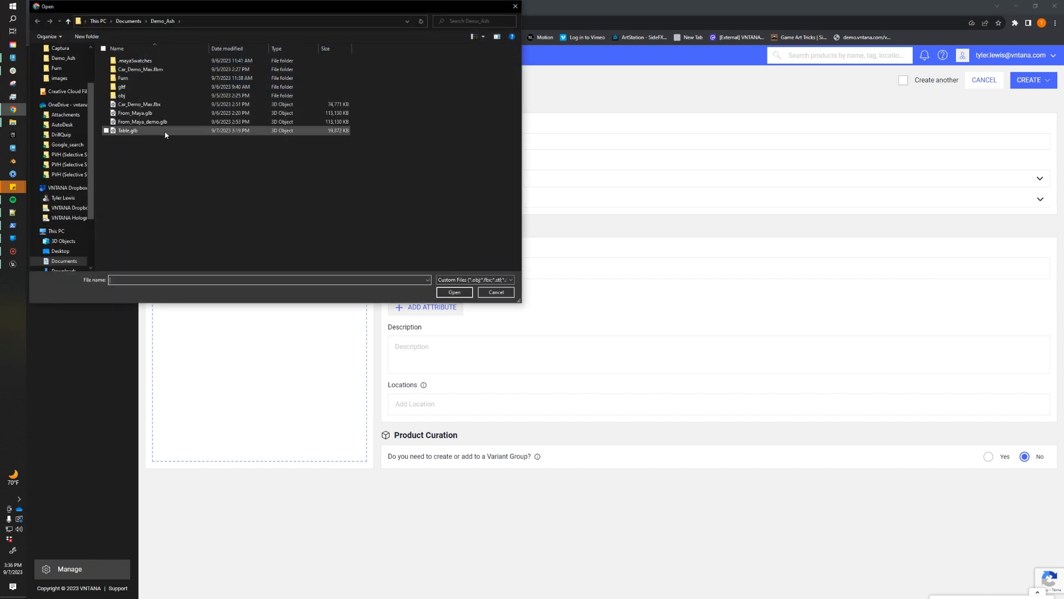
{"action": "left_click", "coordinate": [128, 130]}
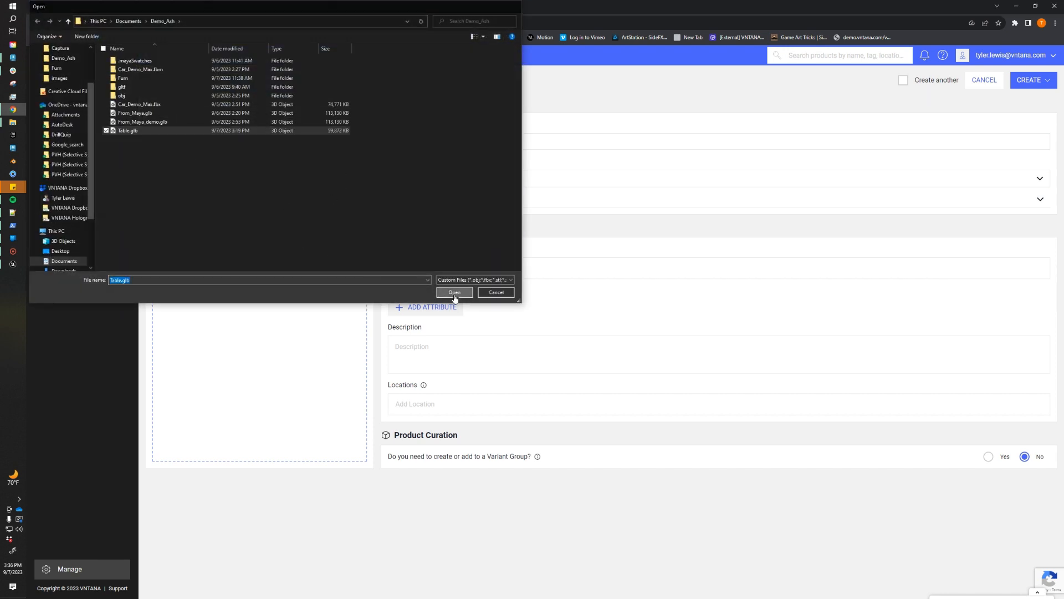
{"action": "left_click", "coordinate": [454, 292]}
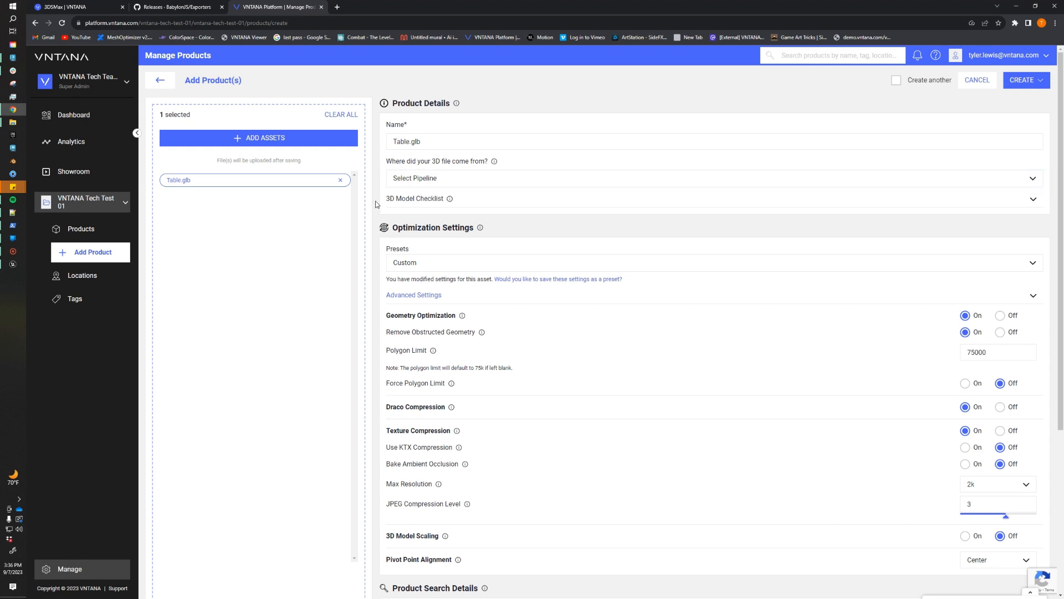
{"action": "mouse_move", "coordinate": [408, 205]}
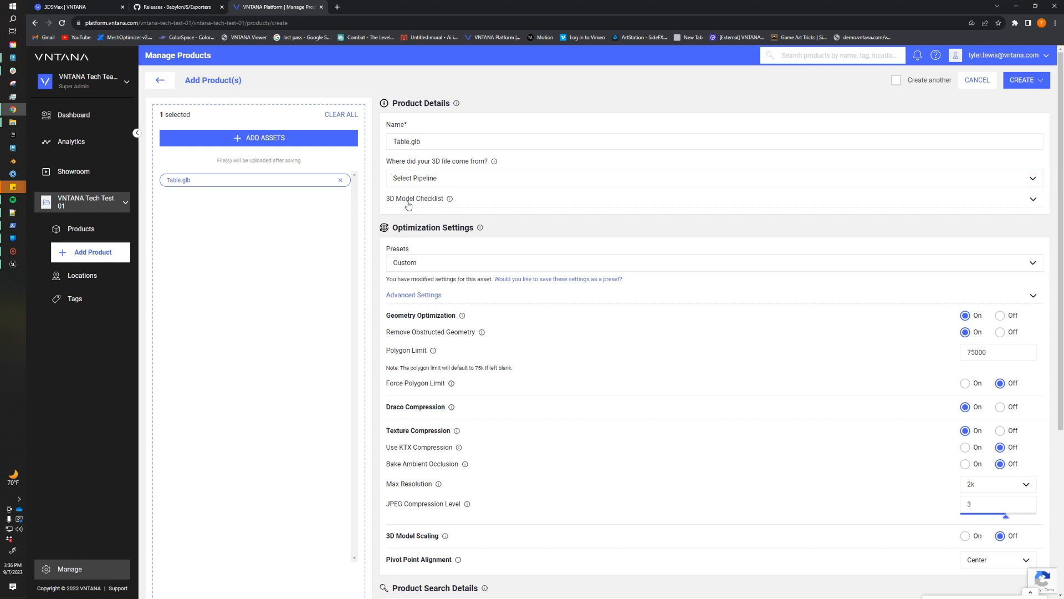
Step: Set the 3D file's source pipeline to Other
{"action": "left_click", "coordinate": [713, 178]}
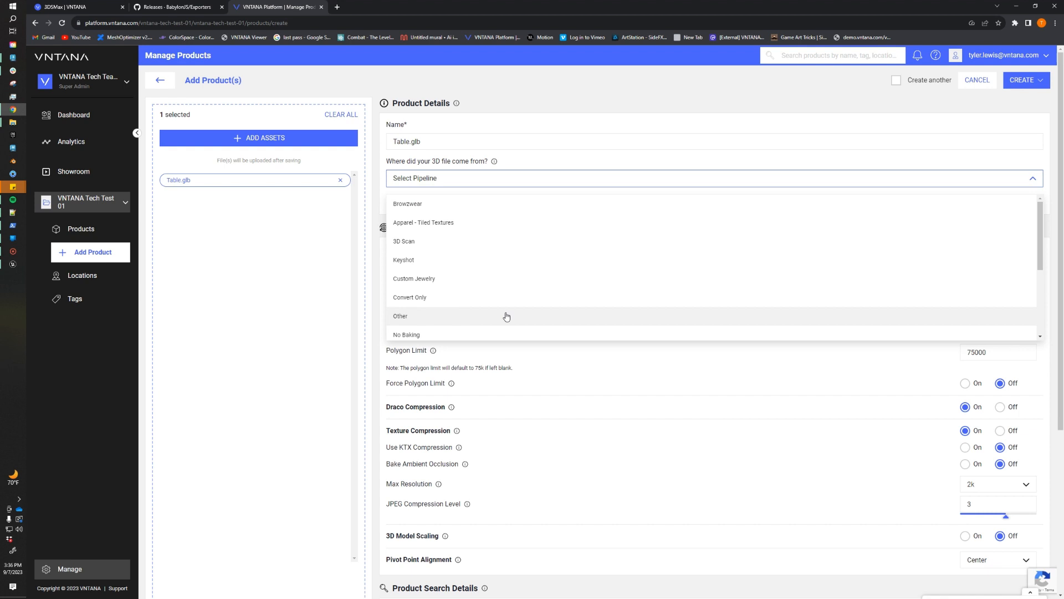
{"action": "left_click", "coordinate": [399, 316]}
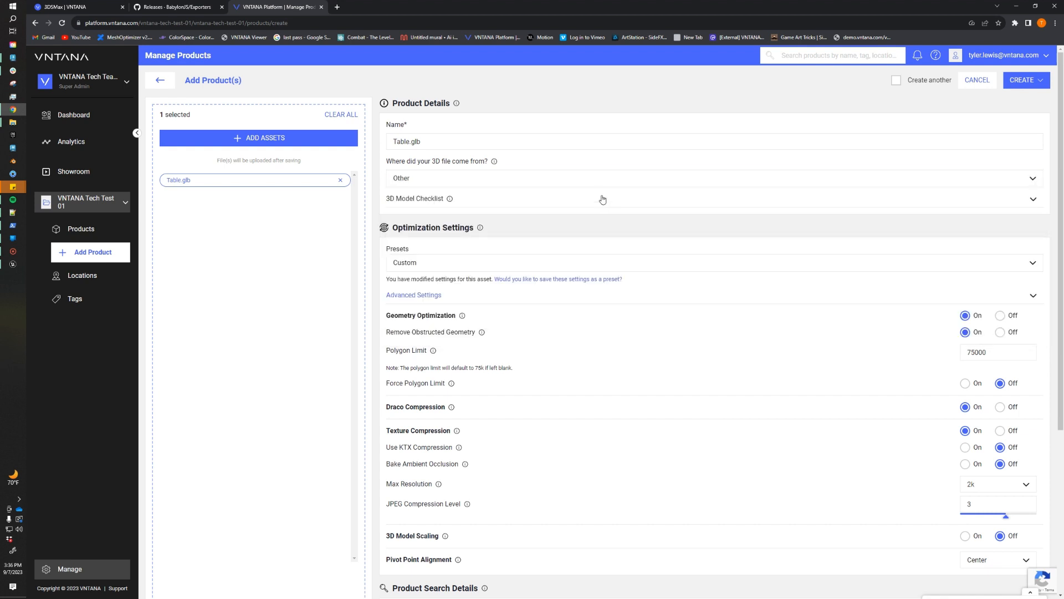
{"action": "scroll", "scroll_direction": "down", "scroll_amount": 3}
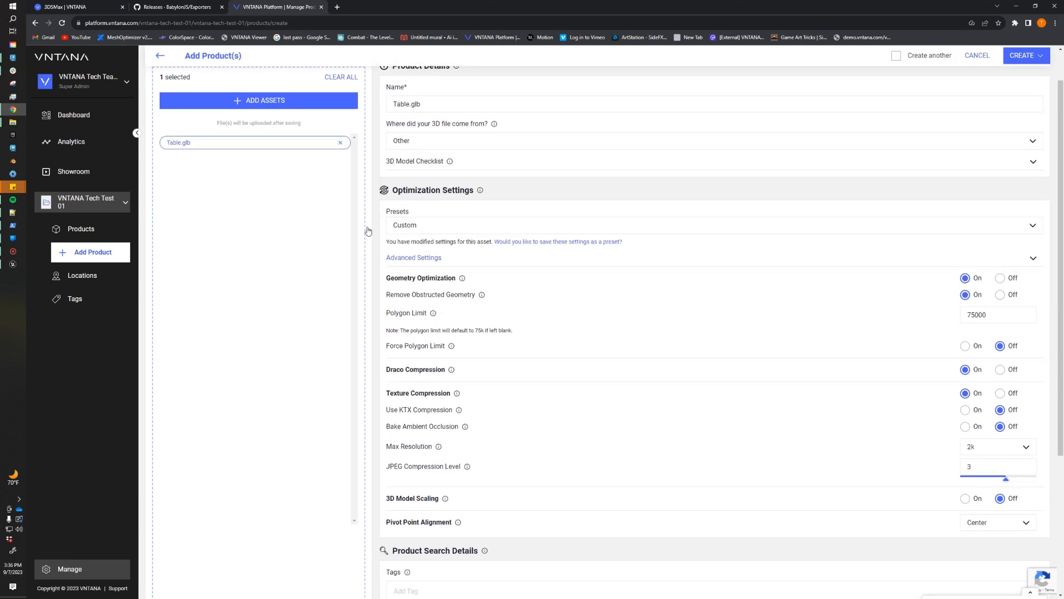
{"action": "scroll", "scroll_direction": "down", "scroll_amount": 3}
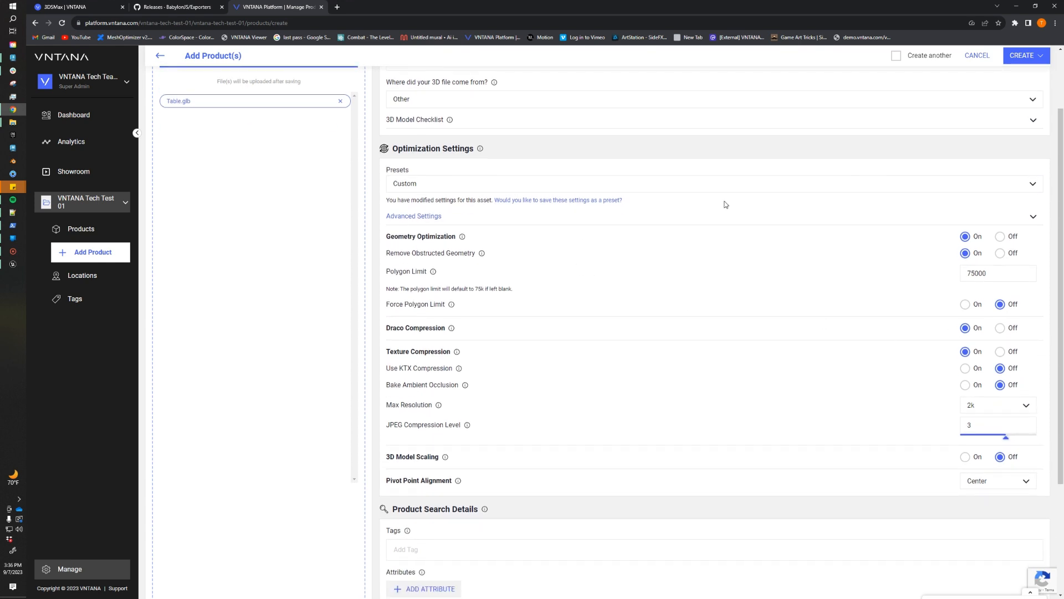
{"action": "mouse_move", "coordinate": [790, 499]}
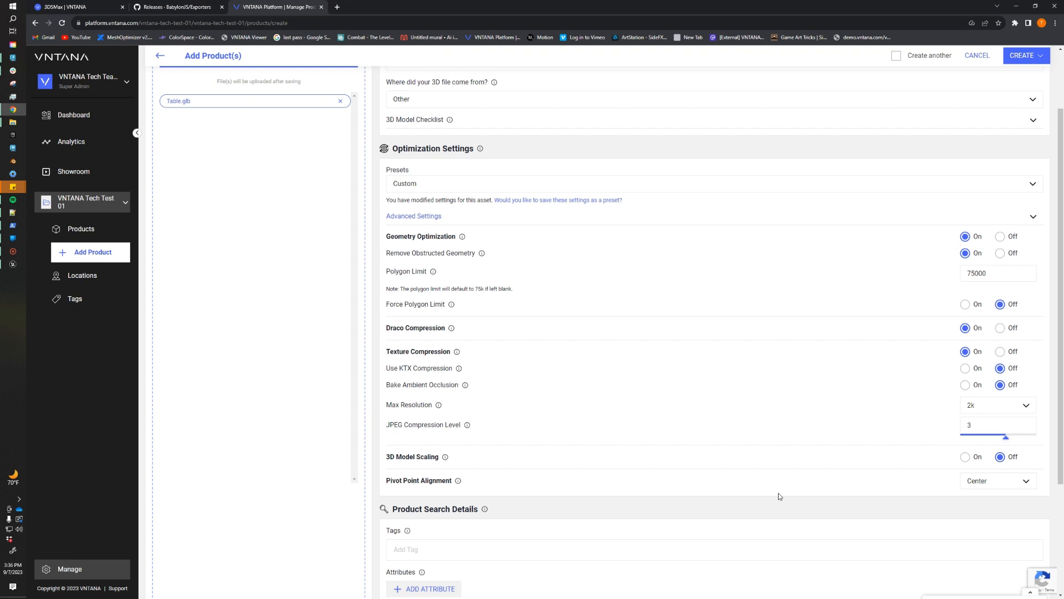
{"action": "mouse_move", "coordinate": [852, 211]}
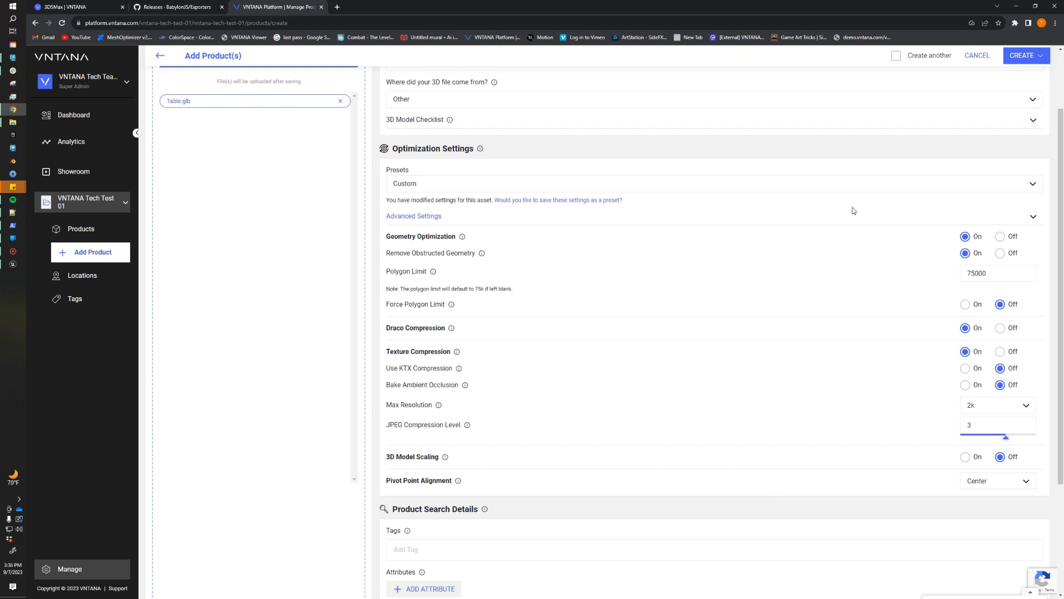
{"action": "mouse_move", "coordinate": [647, 287]}
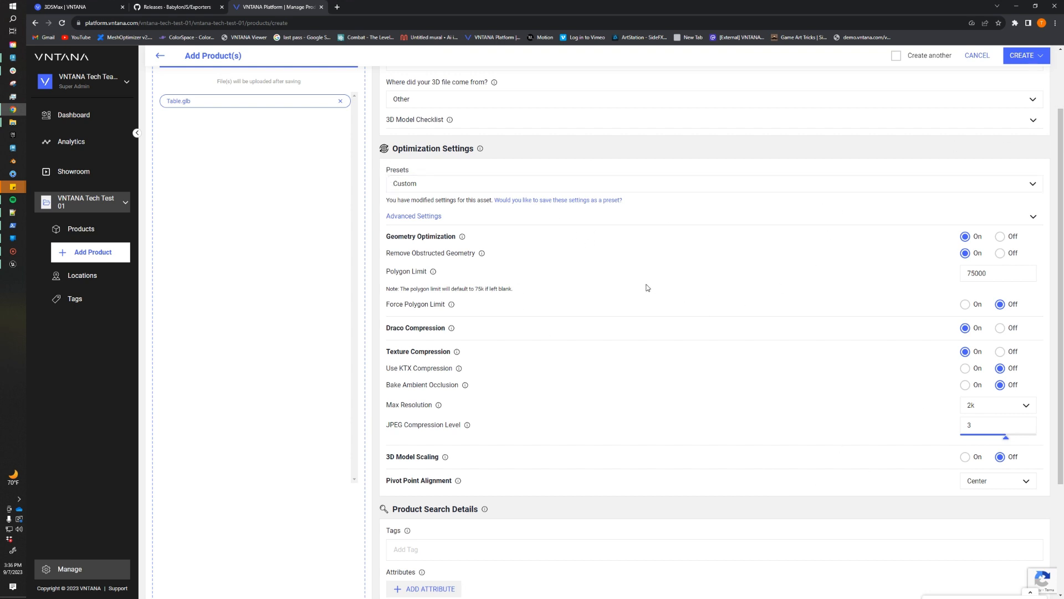
{"action": "mouse_move", "coordinate": [599, 239]}
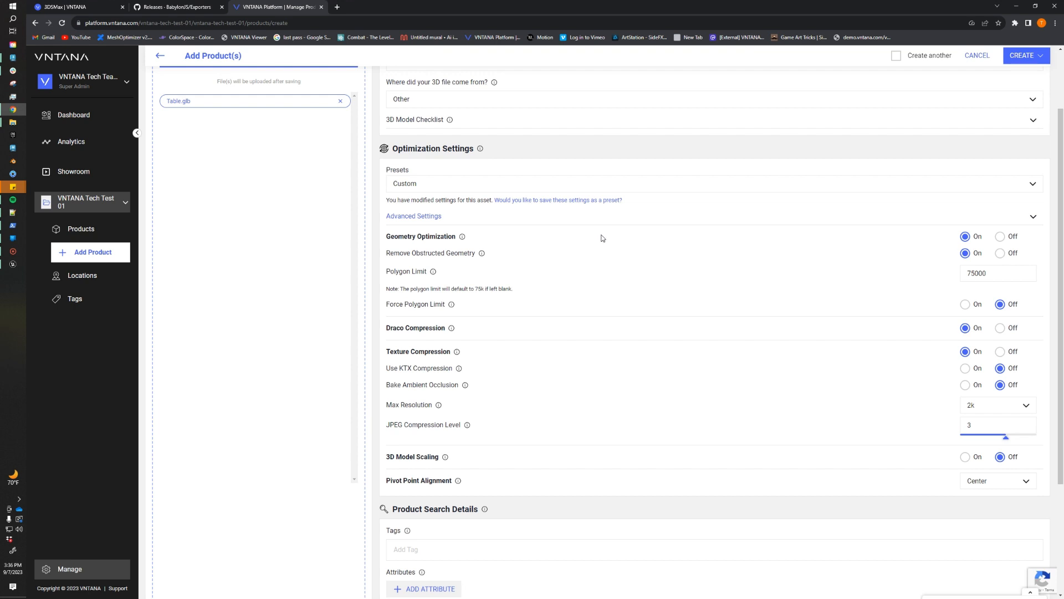
{"action": "mouse_move", "coordinate": [608, 266]}
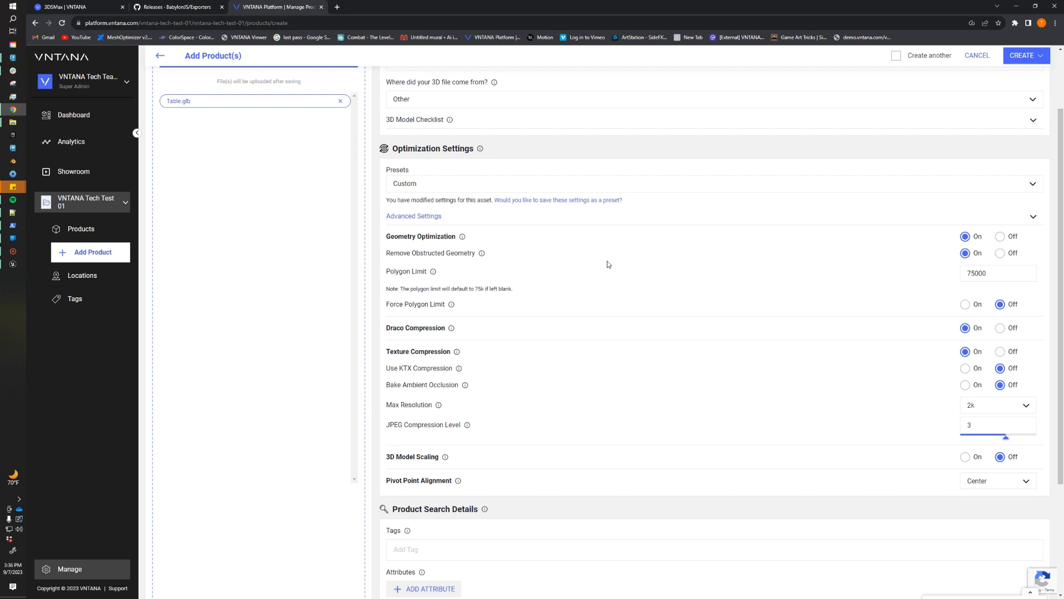
{"action": "mouse_move", "coordinate": [592, 267]}
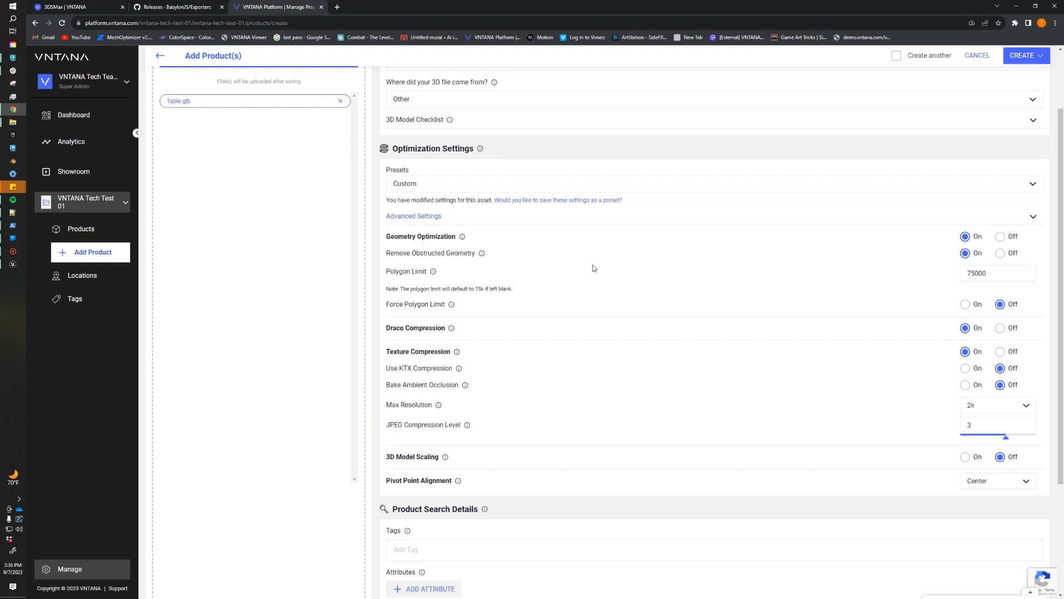
{"action": "mouse_move", "coordinate": [587, 262]}
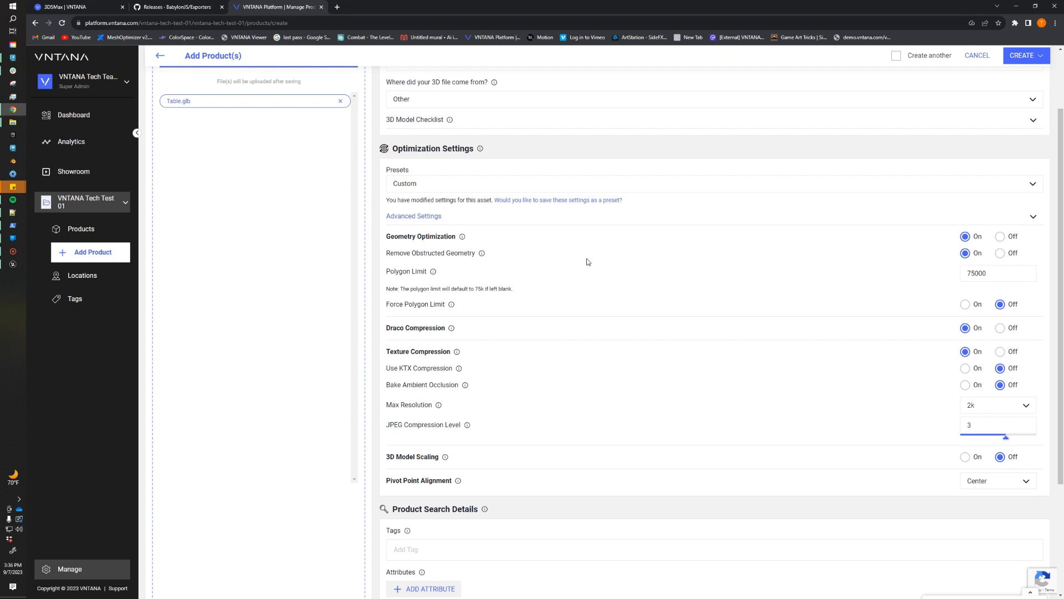
{"action": "mouse_move", "coordinate": [589, 260]}
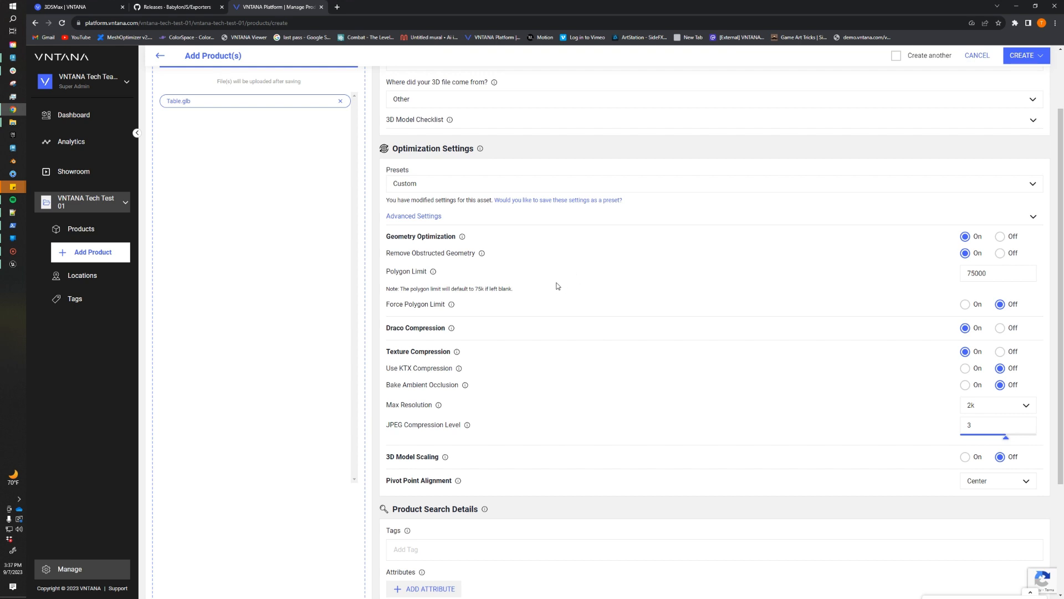
{"action": "mouse_move", "coordinate": [555, 279]}
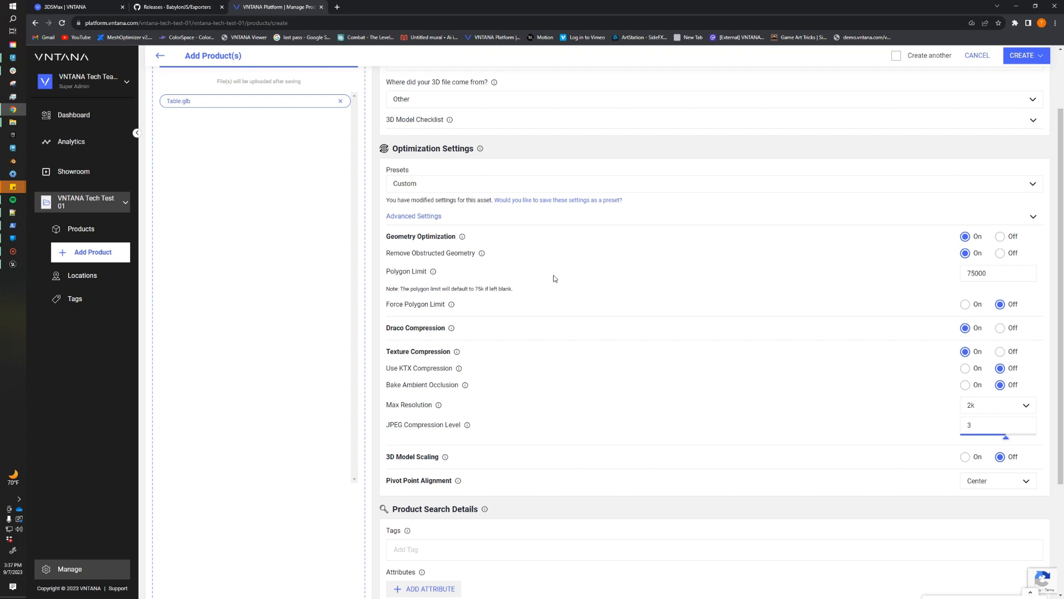
{"action": "mouse_move", "coordinate": [881, 331]}
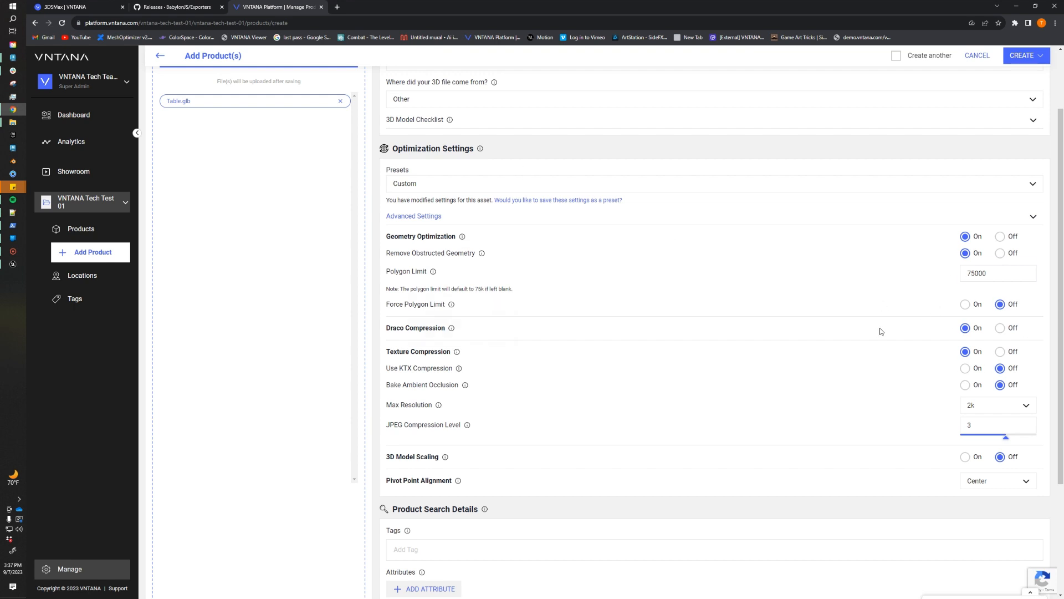
{"action": "mouse_move", "coordinate": [941, 319]}
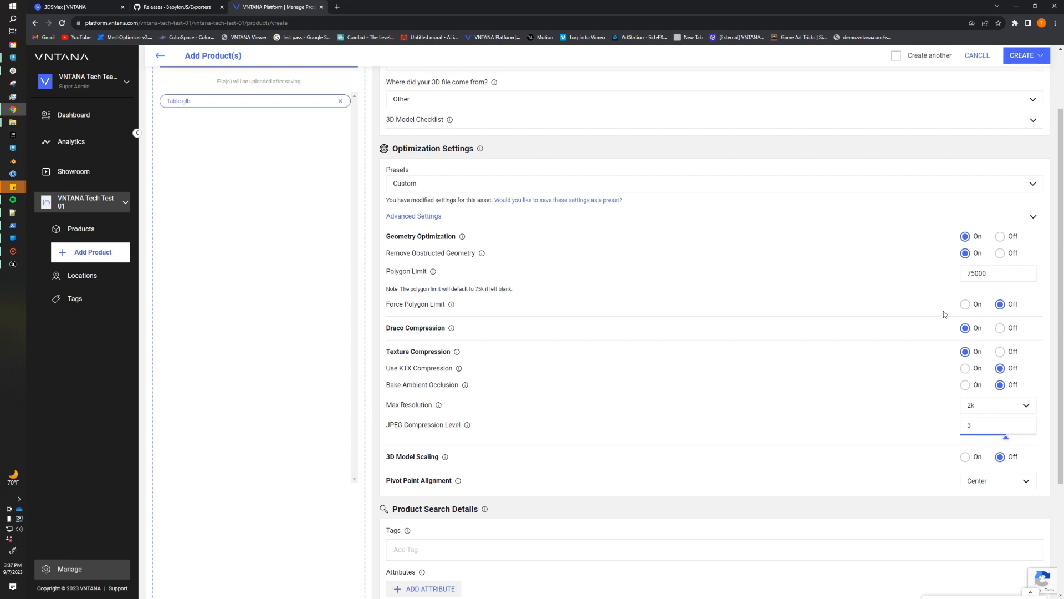
{"action": "mouse_move", "coordinate": [944, 313]}
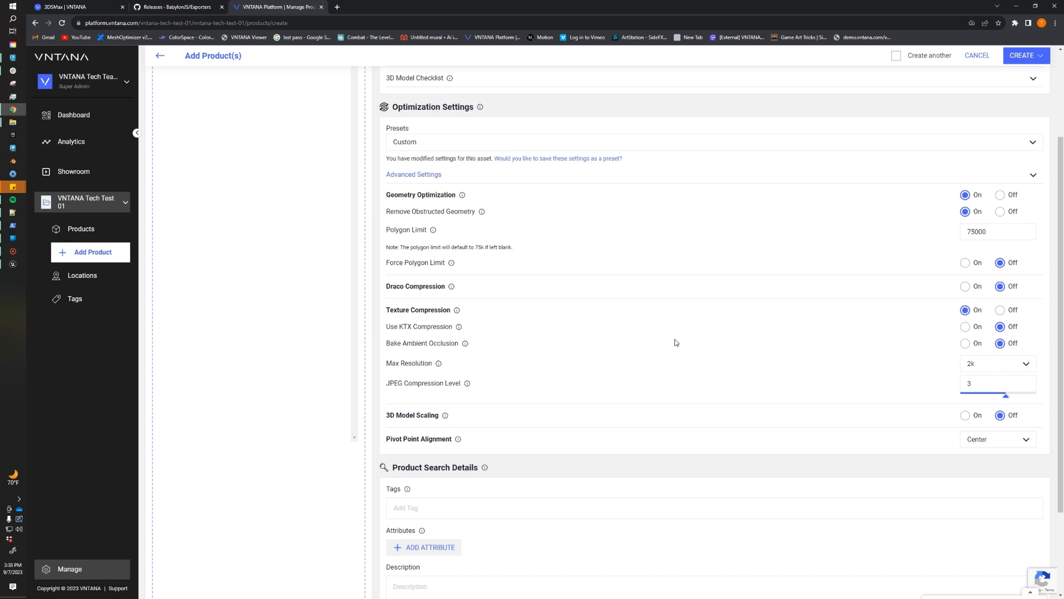
{"action": "mouse_move", "coordinate": [502, 349]}
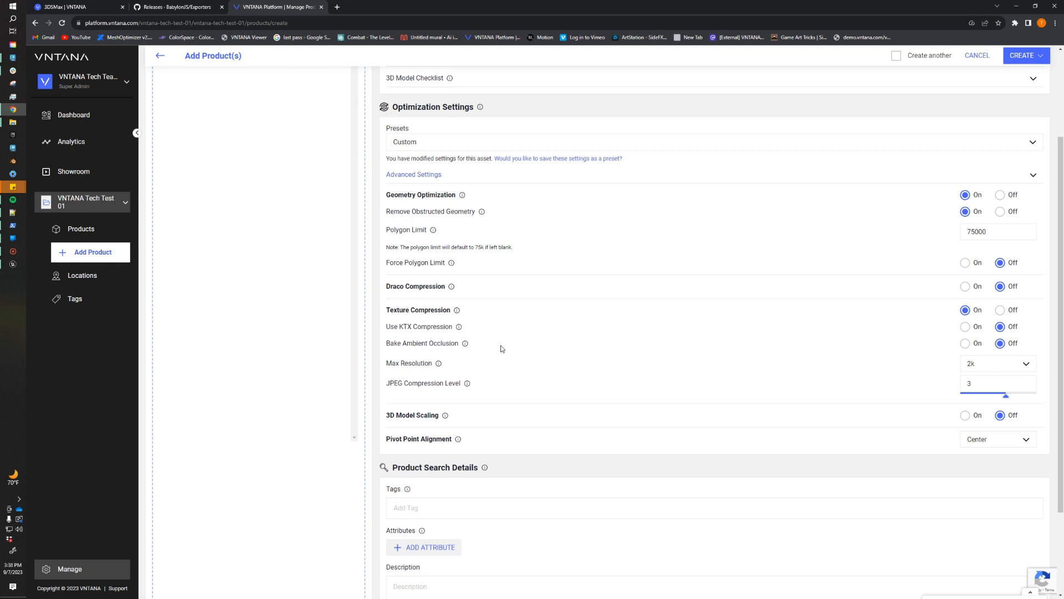
{"action": "mouse_move", "coordinate": [512, 365]}
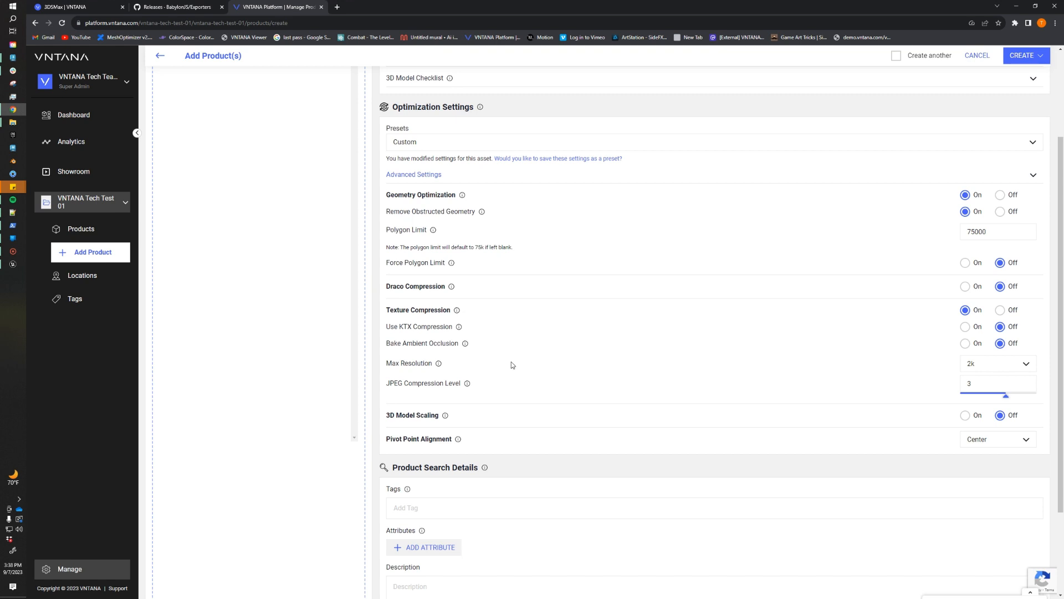
Step: Turn on ambient occlusion baking and create Table.glb as a draft product
{"action": "left_click", "coordinate": [964, 342]}
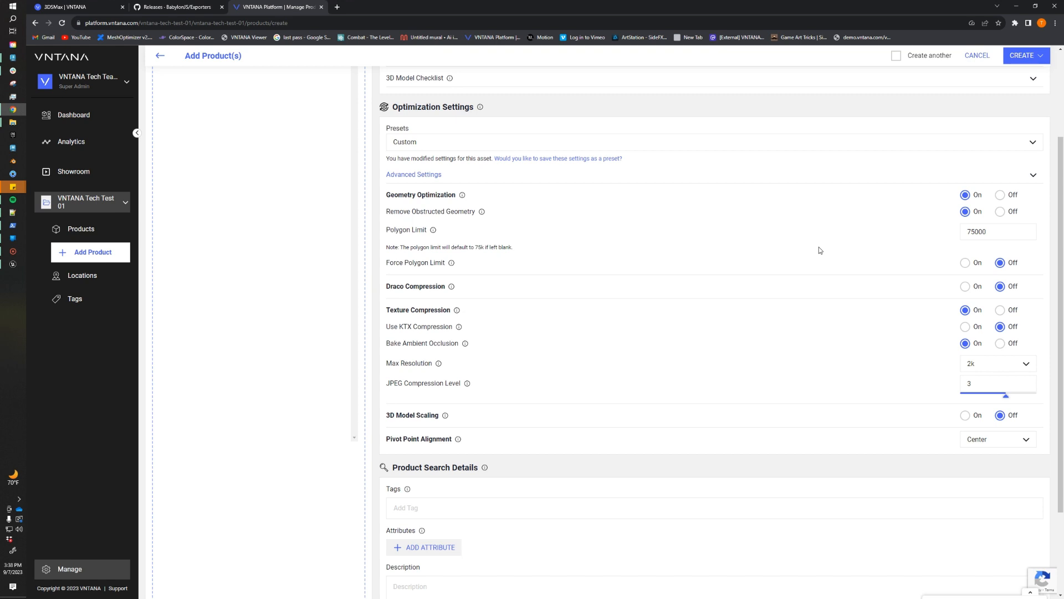
{"action": "mouse_move", "coordinate": [623, 328]}
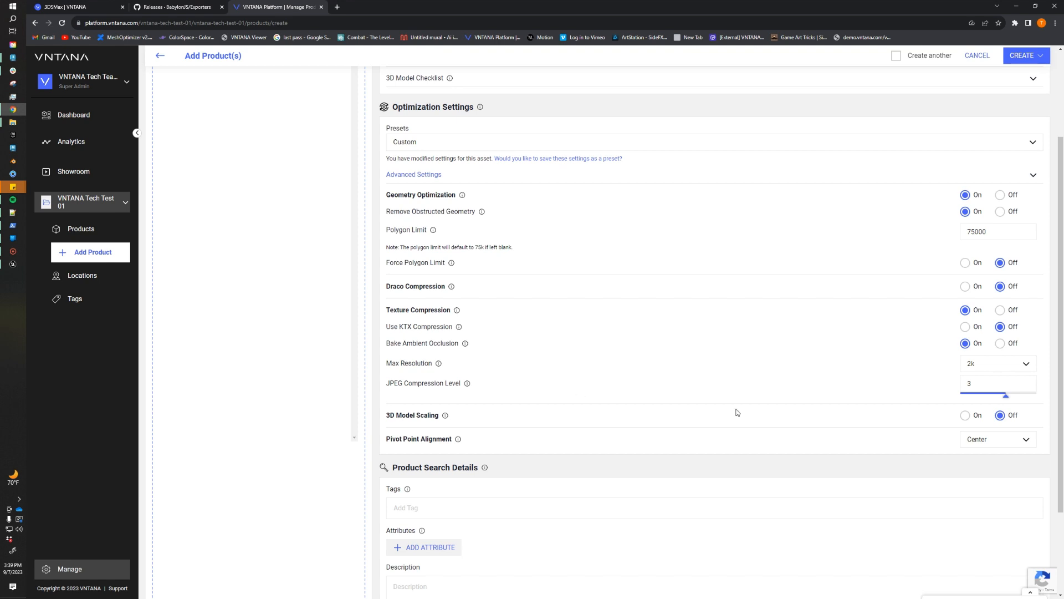
{"action": "left_click", "coordinate": [1021, 80]}
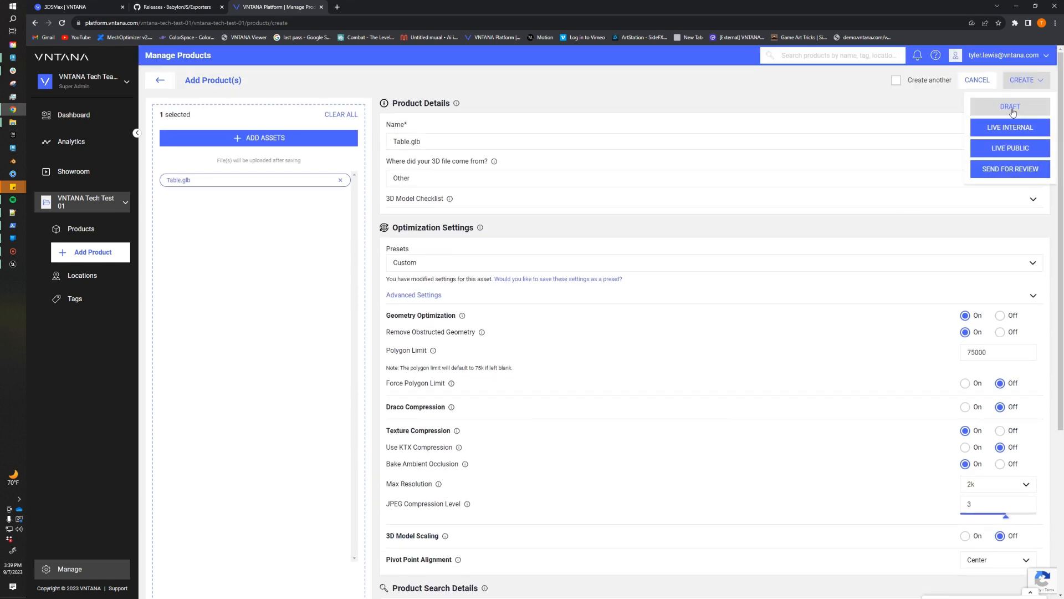
{"action": "left_click", "coordinate": [1010, 107]}
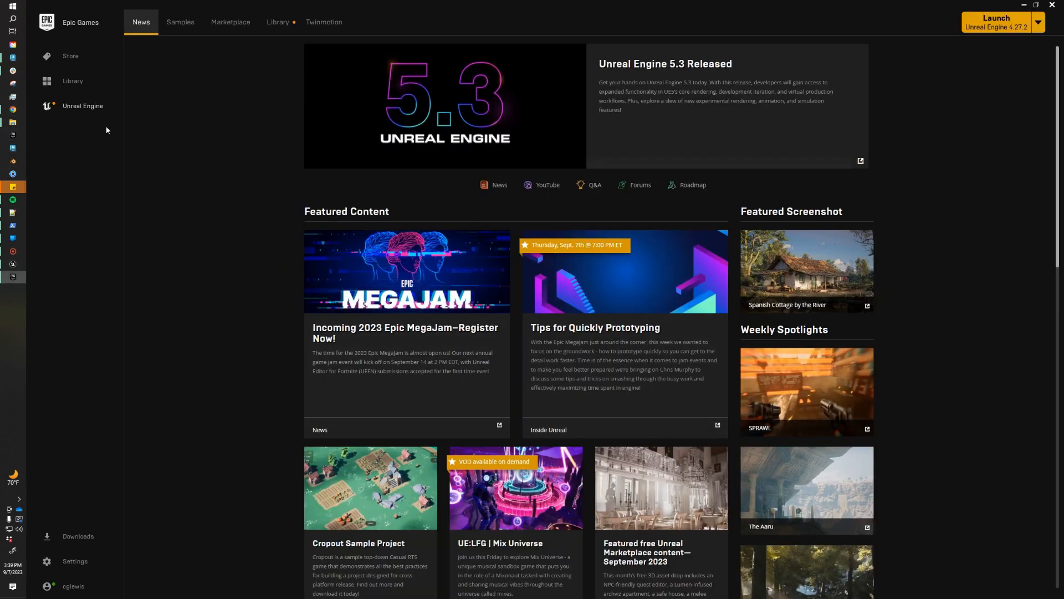
{"action": "mouse_move", "coordinate": [232, 254]}
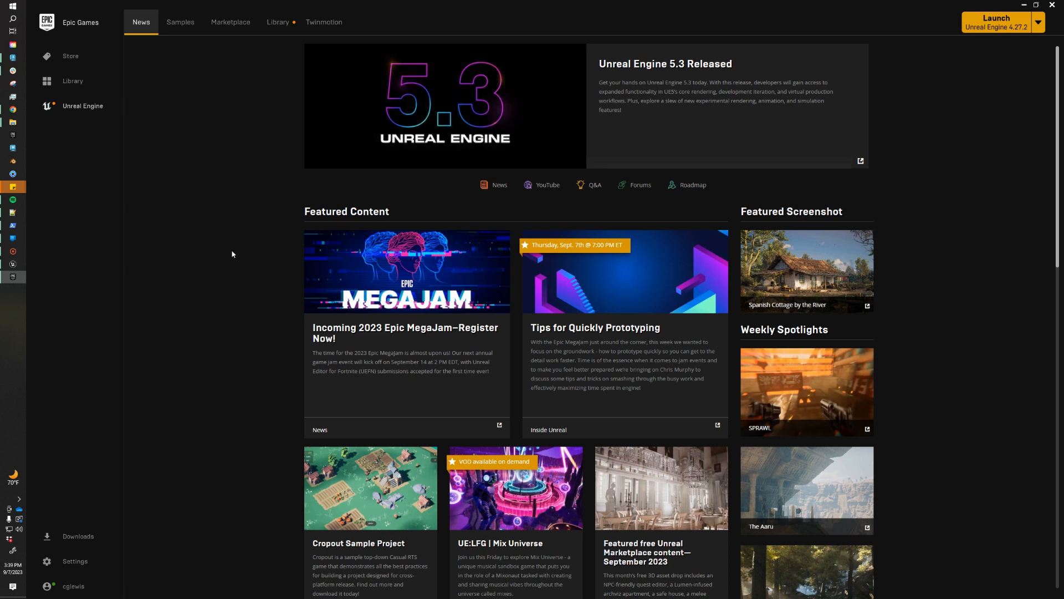
{"action": "mouse_move", "coordinate": [180, 265]}
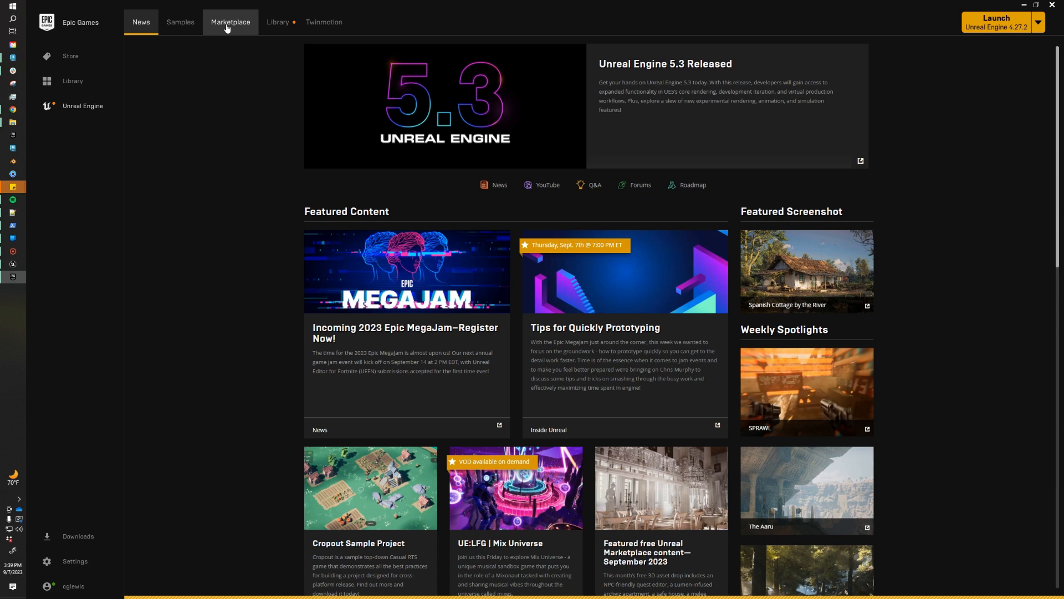
{"action": "mouse_move", "coordinate": [240, 166]}
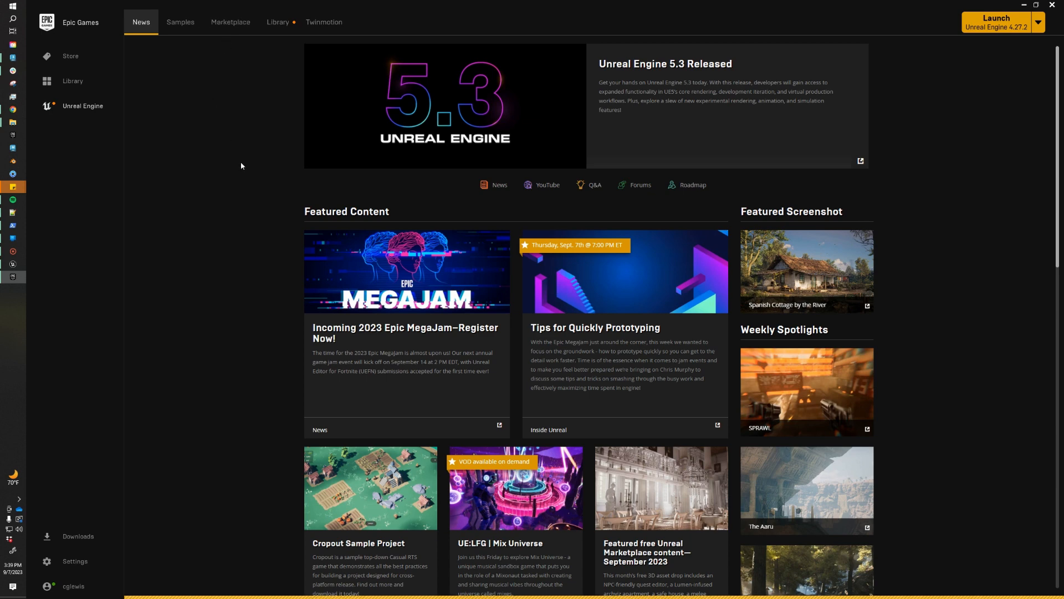
Step: Search the Marketplace for 'vntal' and open the VNTANA 3D Model Unreal Plugin page
{"action": "left_click", "coordinate": [230, 21]}
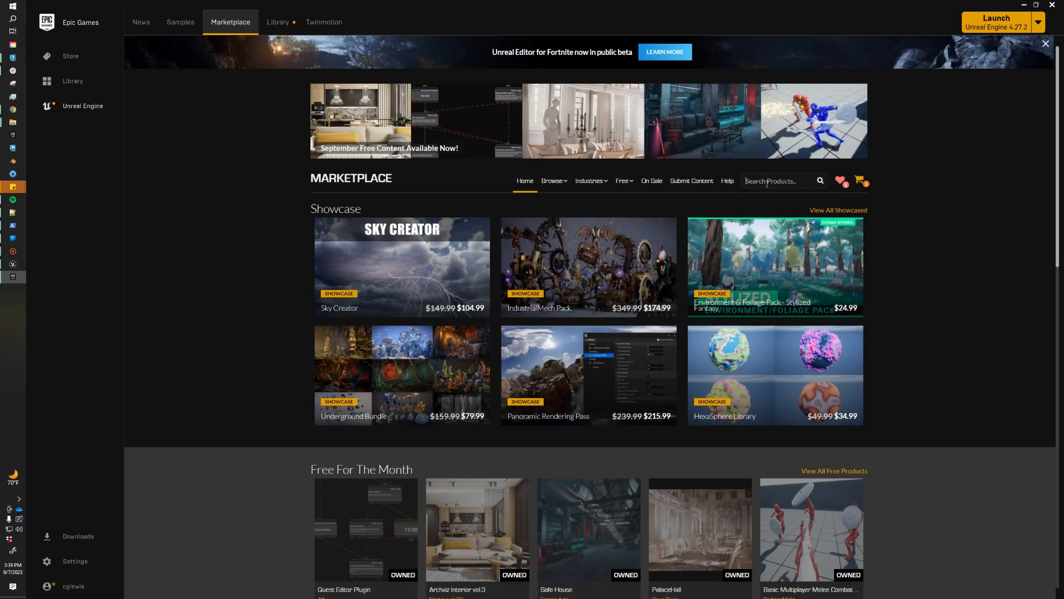
{"action": "type", "text": "vntal"}
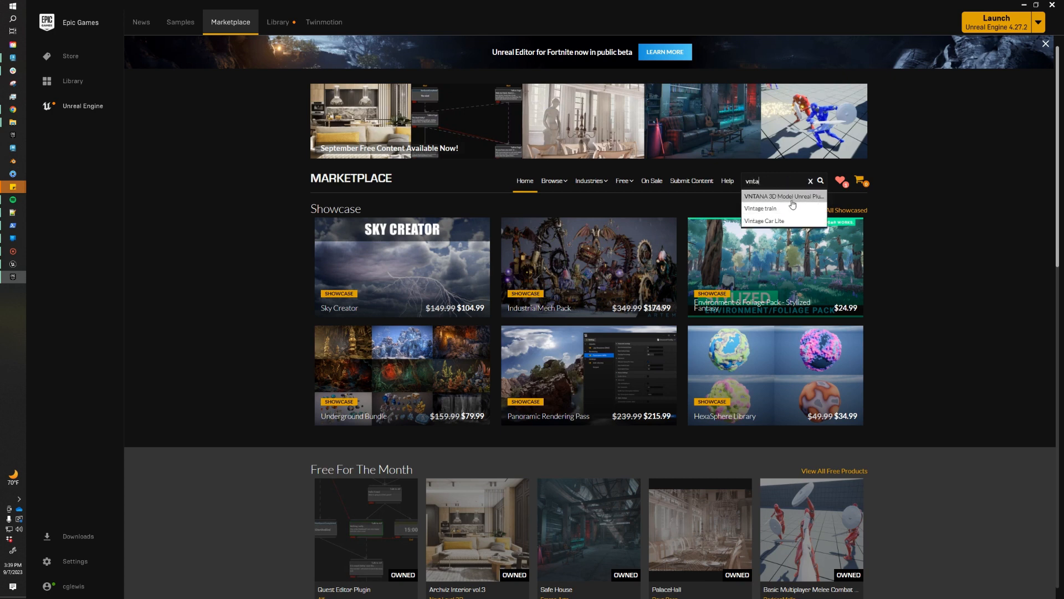
{"action": "mouse_move", "coordinate": [781, 203]}
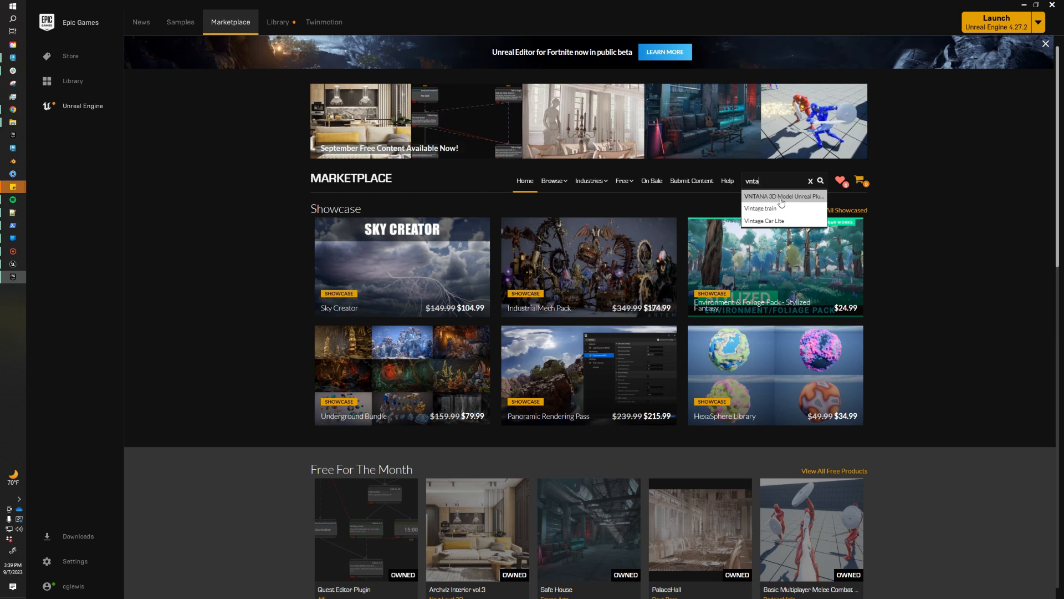
{"action": "left_click", "coordinate": [781, 197]}
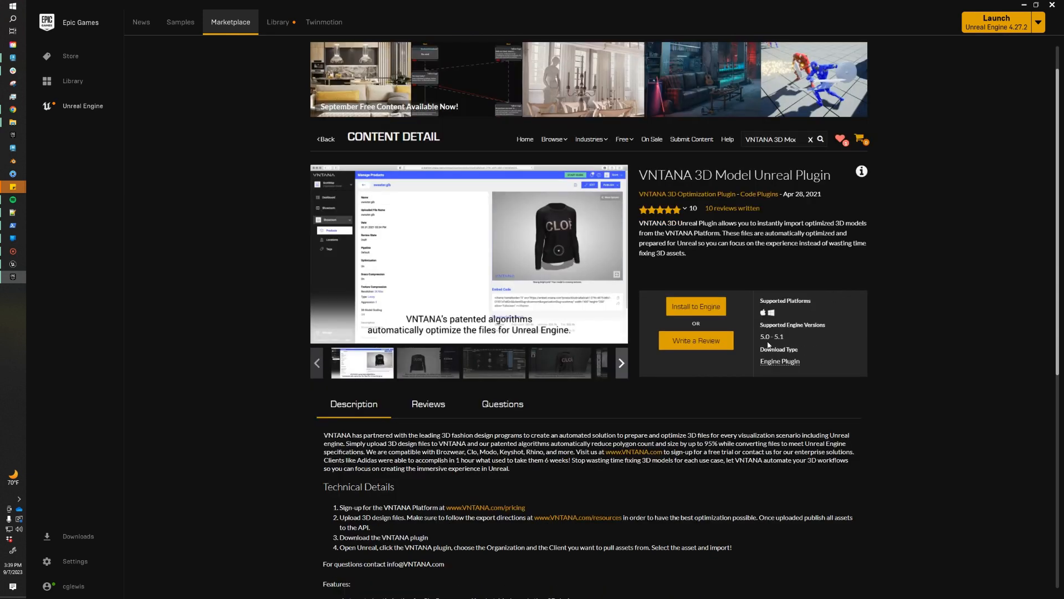
{"action": "mouse_move", "coordinate": [789, 343]}
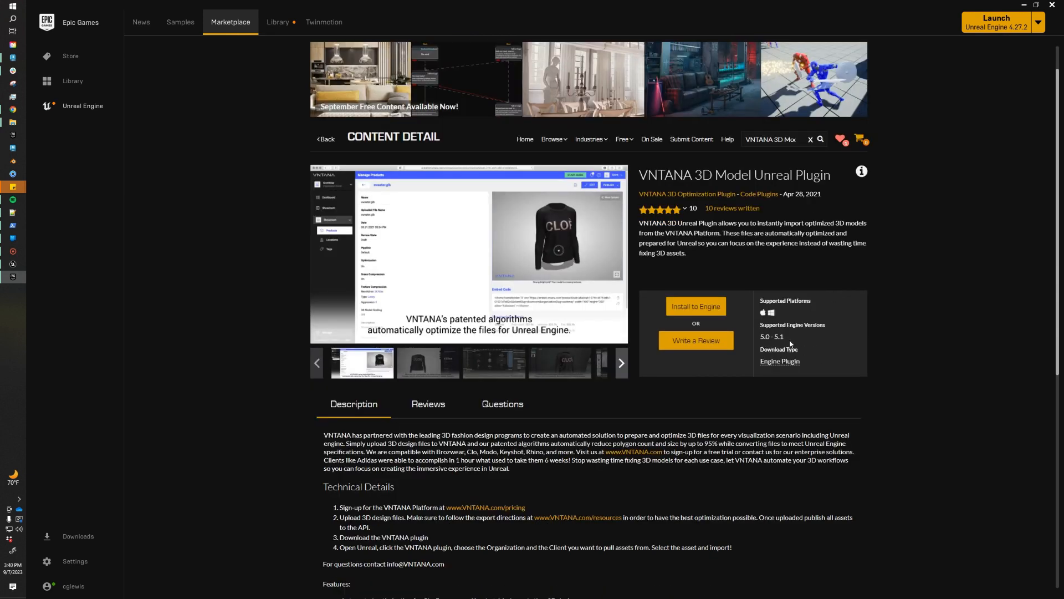
Step: Check engine versions, cancel the install, and review the installed plugins for 5.1.1
{"action": "left_click", "coordinate": [695, 306]}
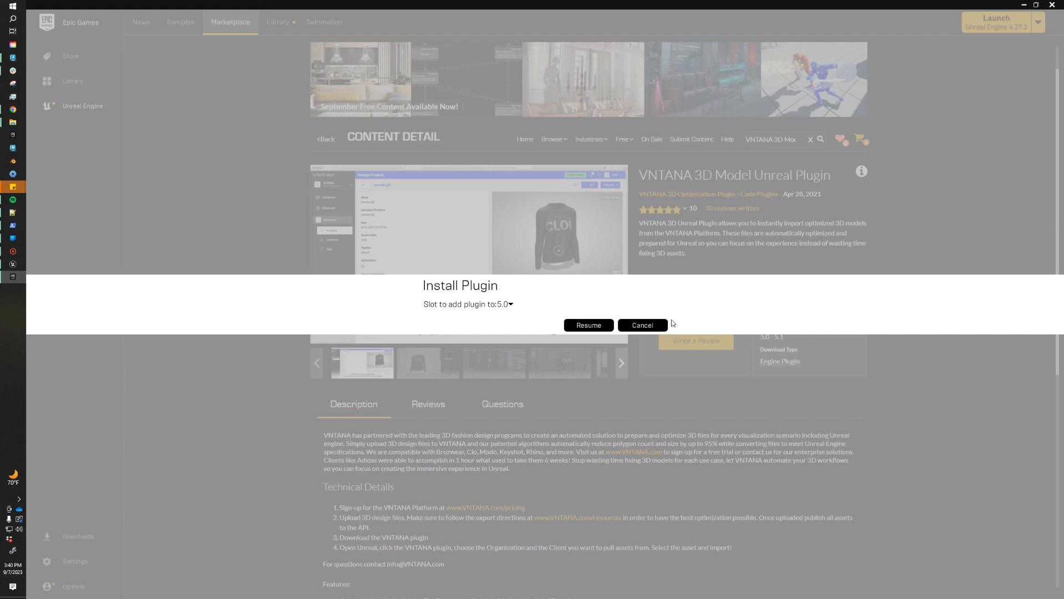
{"action": "mouse_move", "coordinate": [602, 311]}
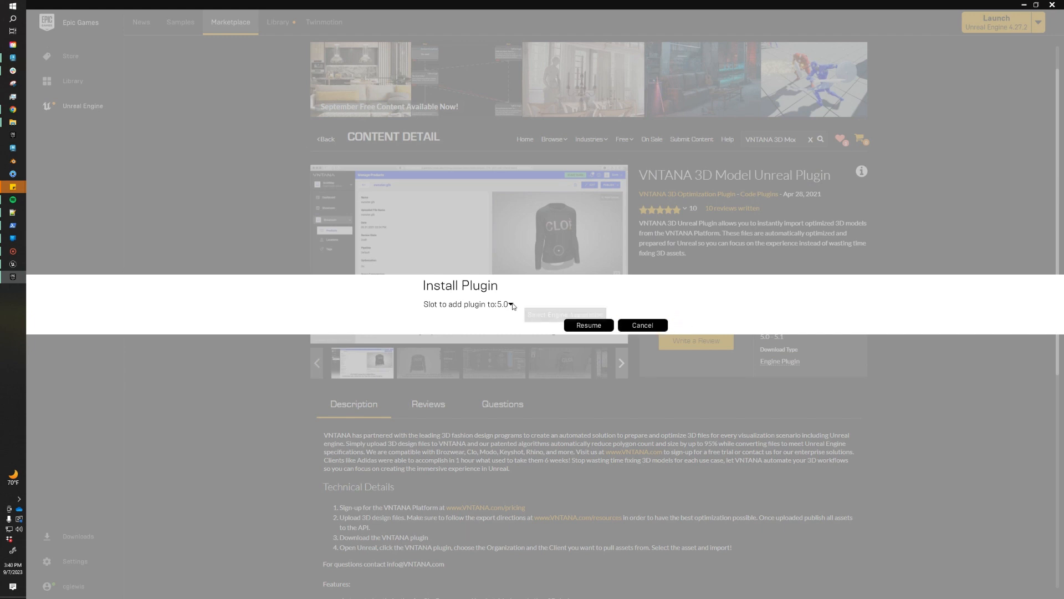
{"action": "left_click", "coordinate": [505, 305]}
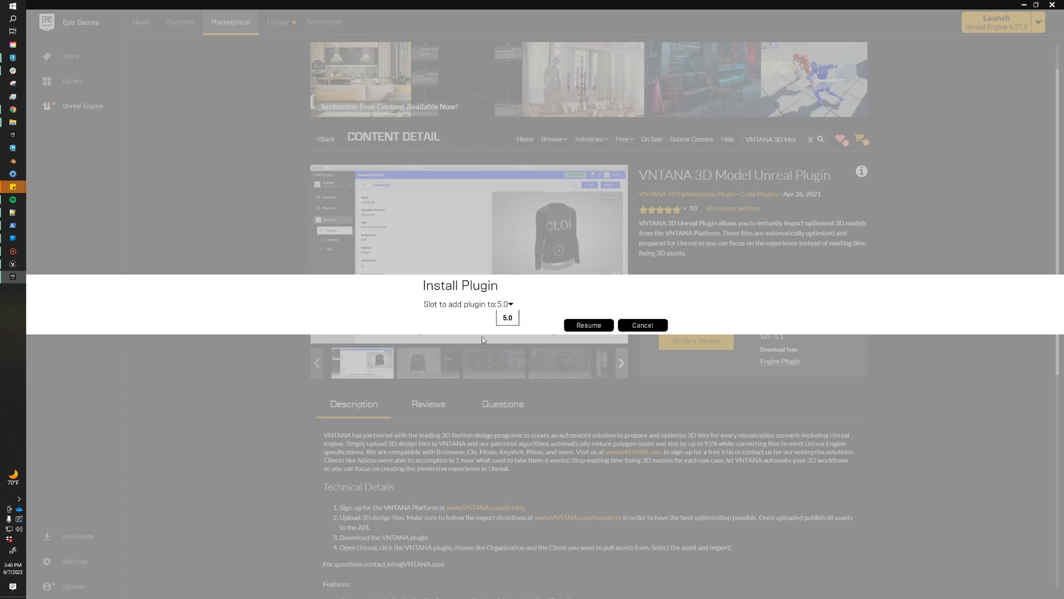
{"action": "mouse_move", "coordinate": [518, 275]}
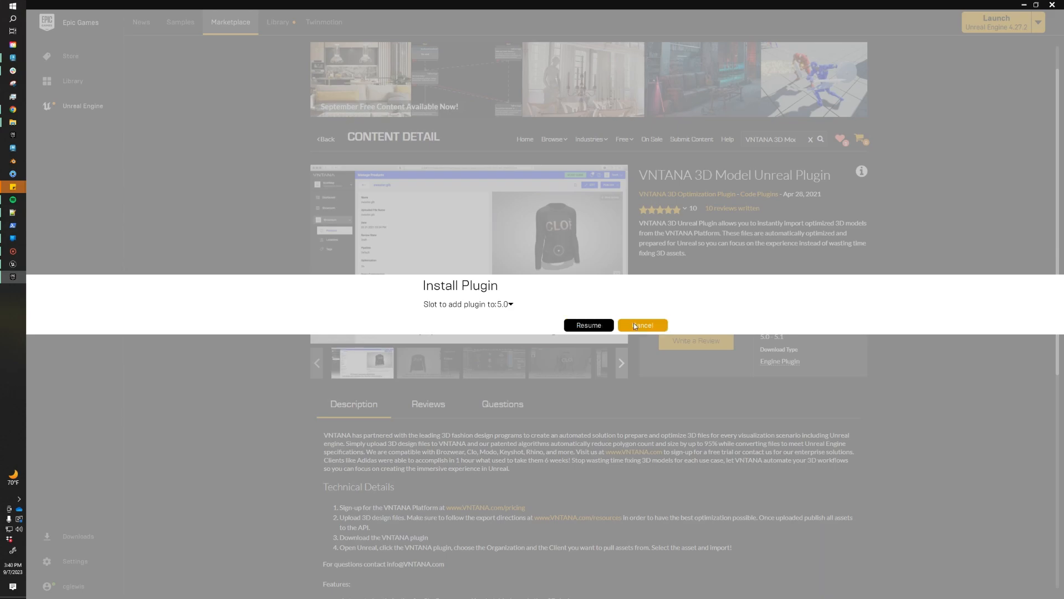
{"action": "left_click", "coordinate": [641, 324]}
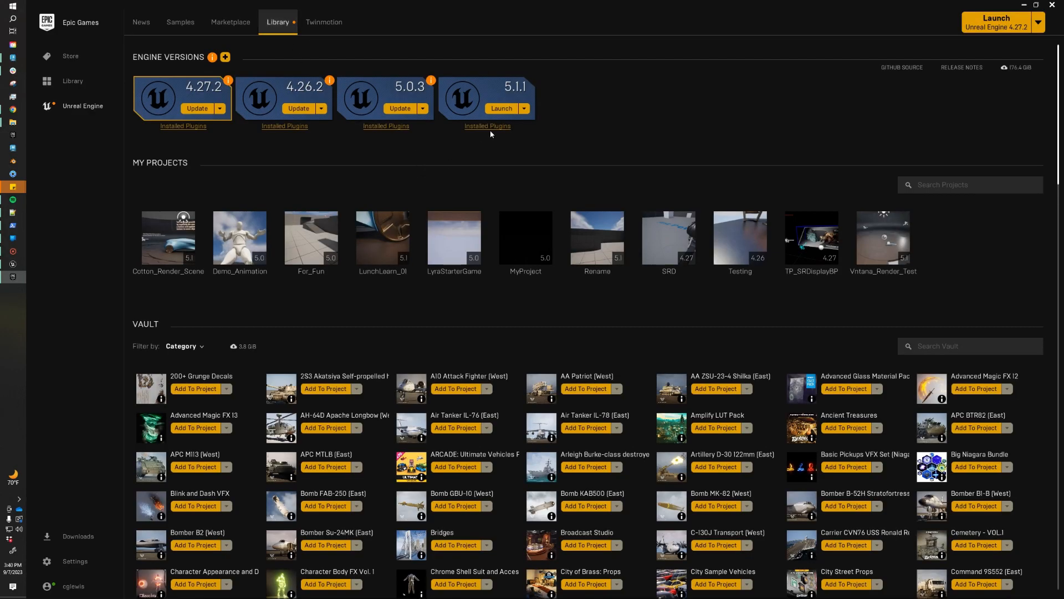
{"action": "left_click", "coordinate": [487, 126]}
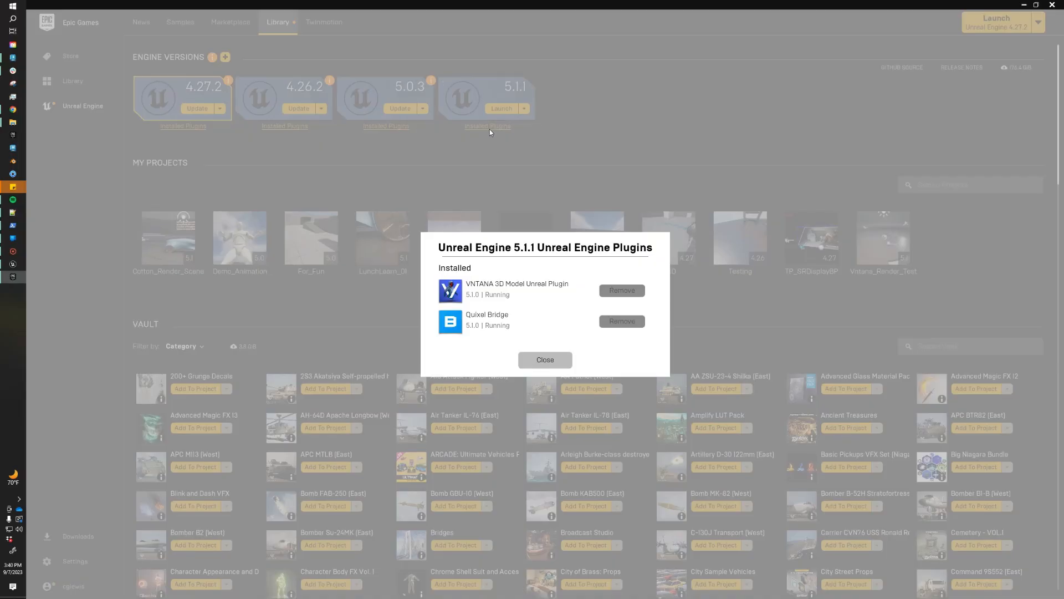
{"action": "mouse_move", "coordinate": [509, 296]}
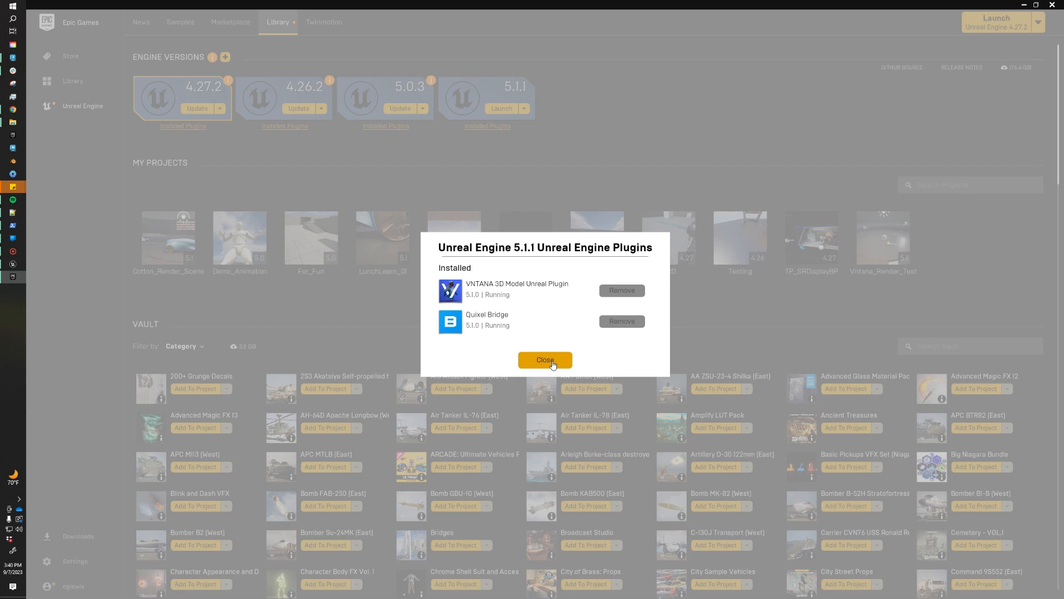
{"action": "left_click", "coordinate": [544, 359]}
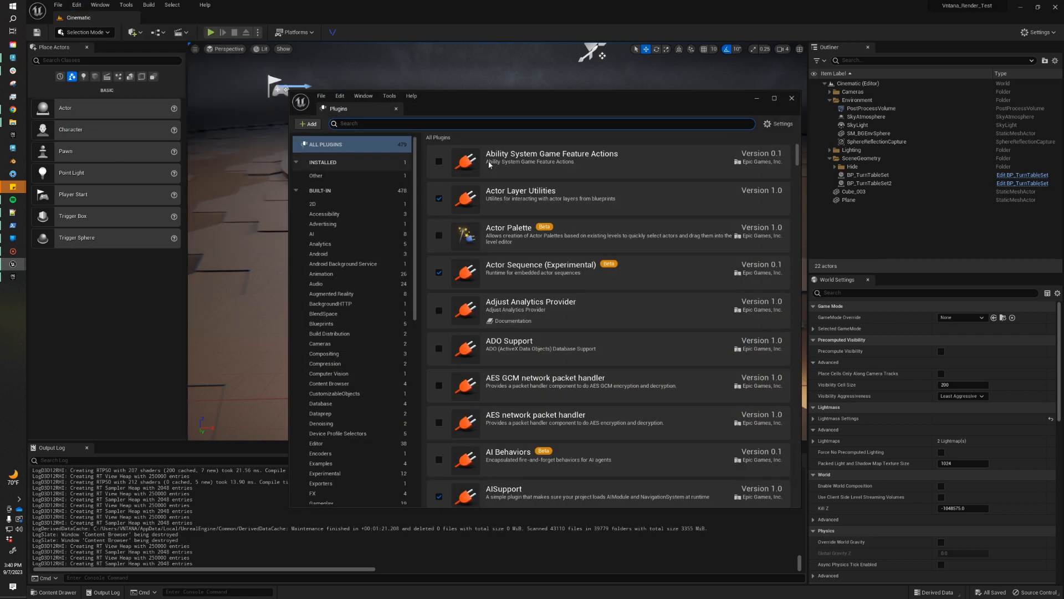
Step: Confirm the VNTANA plugin is enabled in Plugins, then close the Plugins window
{"action": "type", "text": "vntan"}
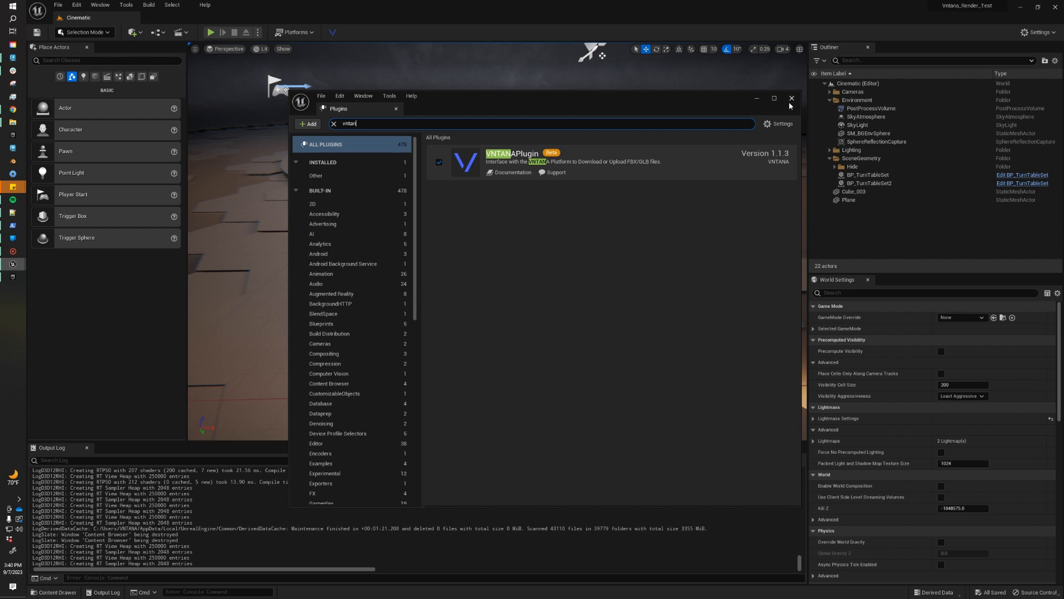
{"action": "left_click", "coordinate": [790, 98]}
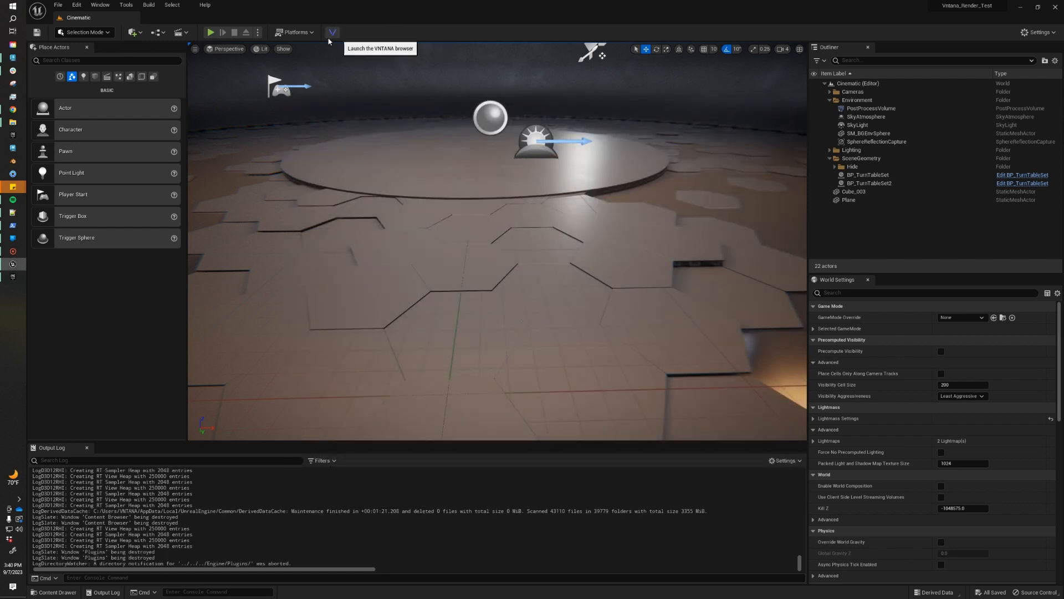
{"action": "mouse_move", "coordinate": [332, 33]}
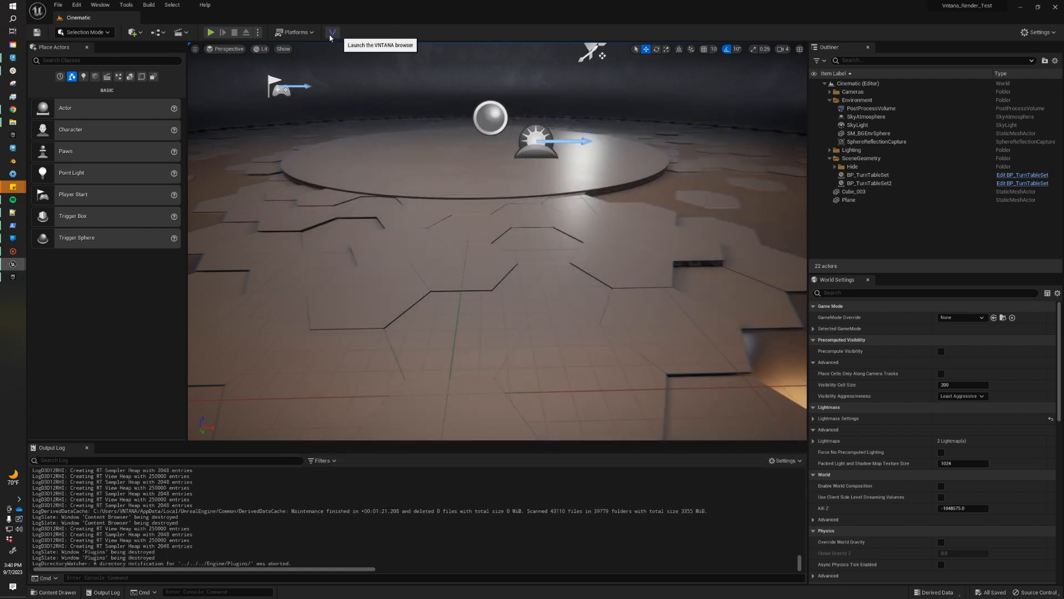
Step: Log in to the VNTANA browser and browse the vntana-tech-test-01 folder's products
{"action": "left_click", "coordinate": [332, 32]}
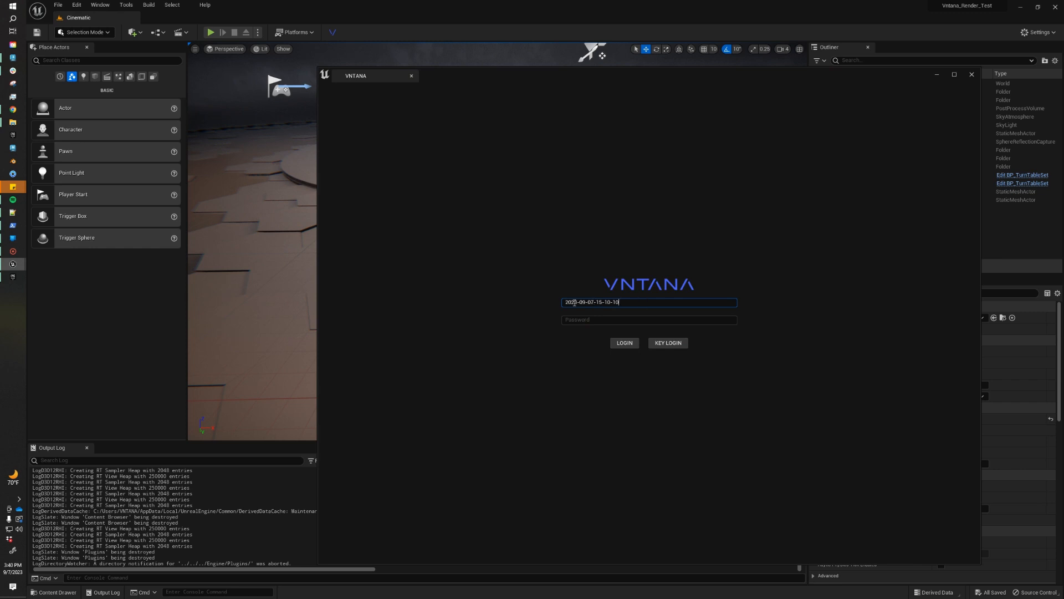
{"action": "type", "text": "tyler."}
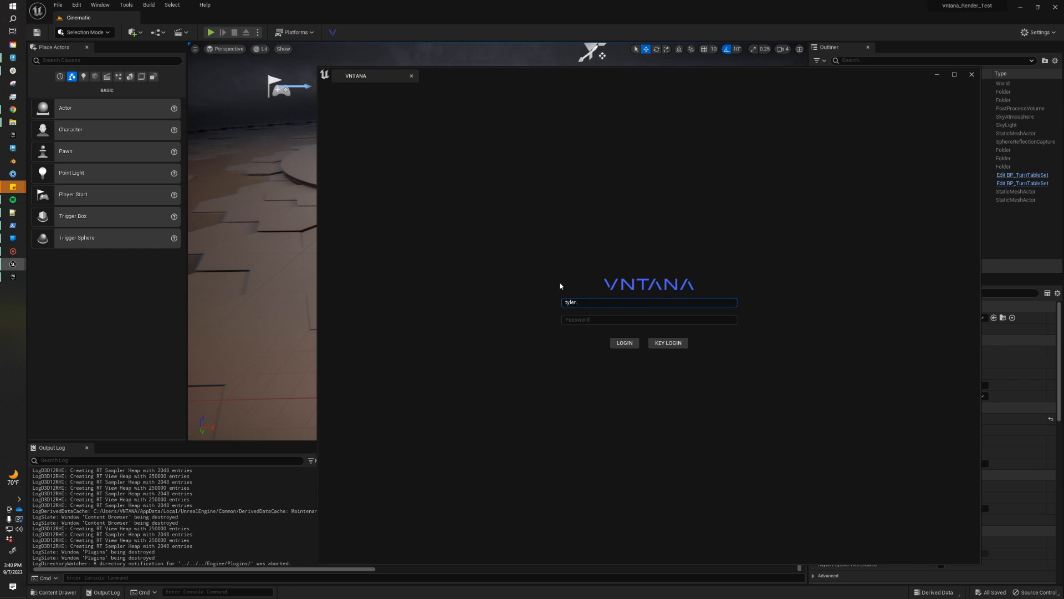
{"action": "left_click", "coordinate": [623, 342]}
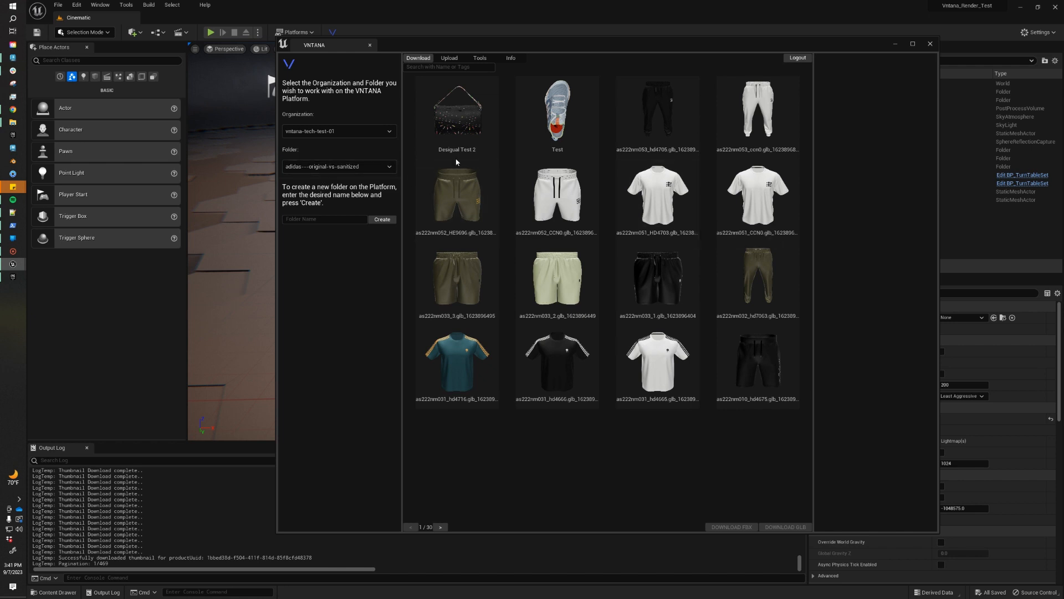
{"action": "mouse_move", "coordinate": [294, 145]}
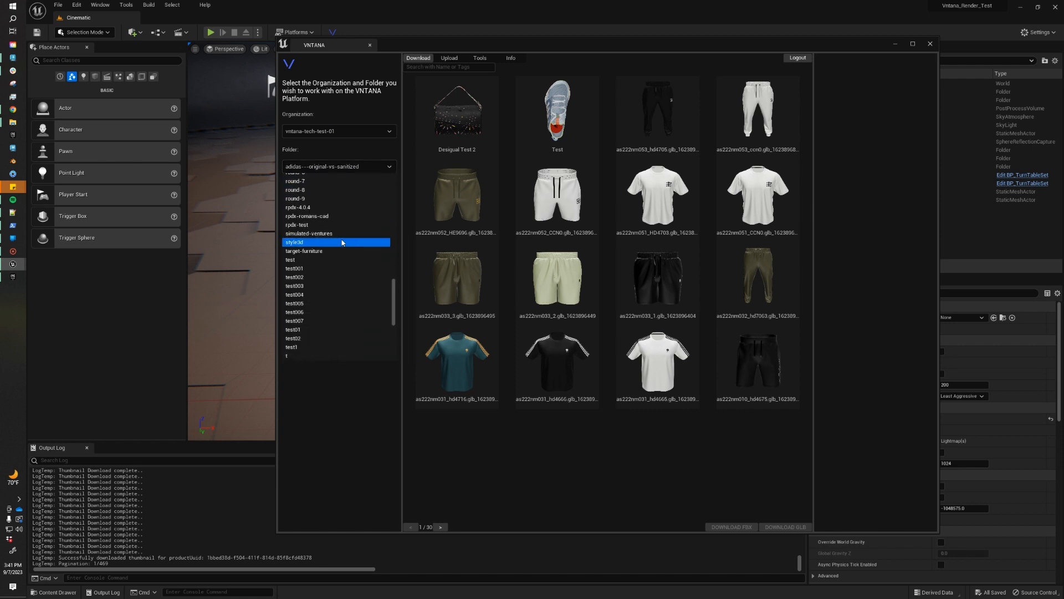
{"action": "scroll", "scroll_direction": "down", "scroll_amount": 3}
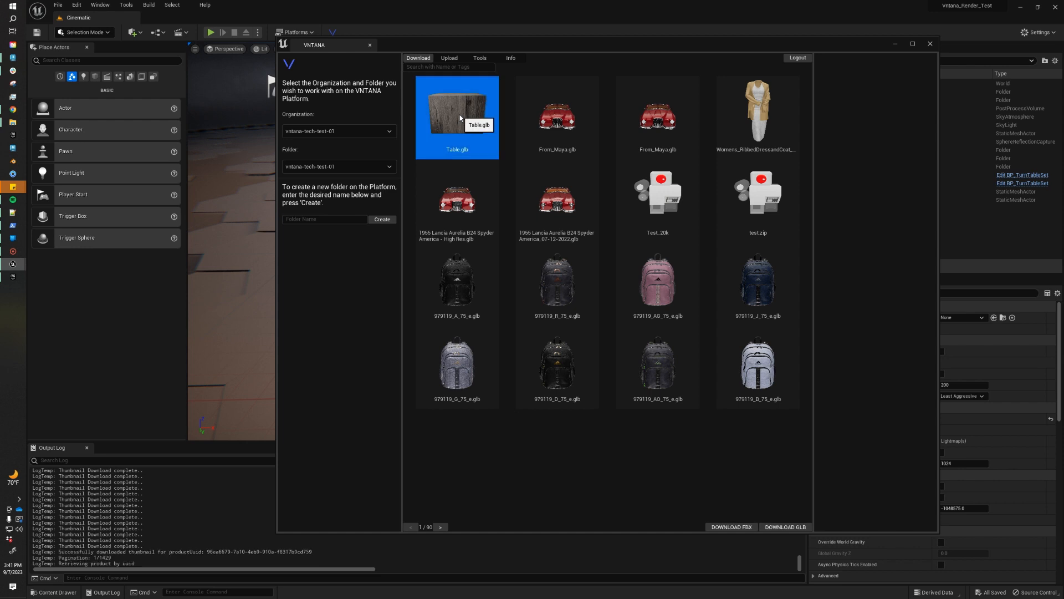
Step: Download Table.glb as GLB and import it with the default glTF options
{"action": "left_click", "coordinate": [457, 117]}
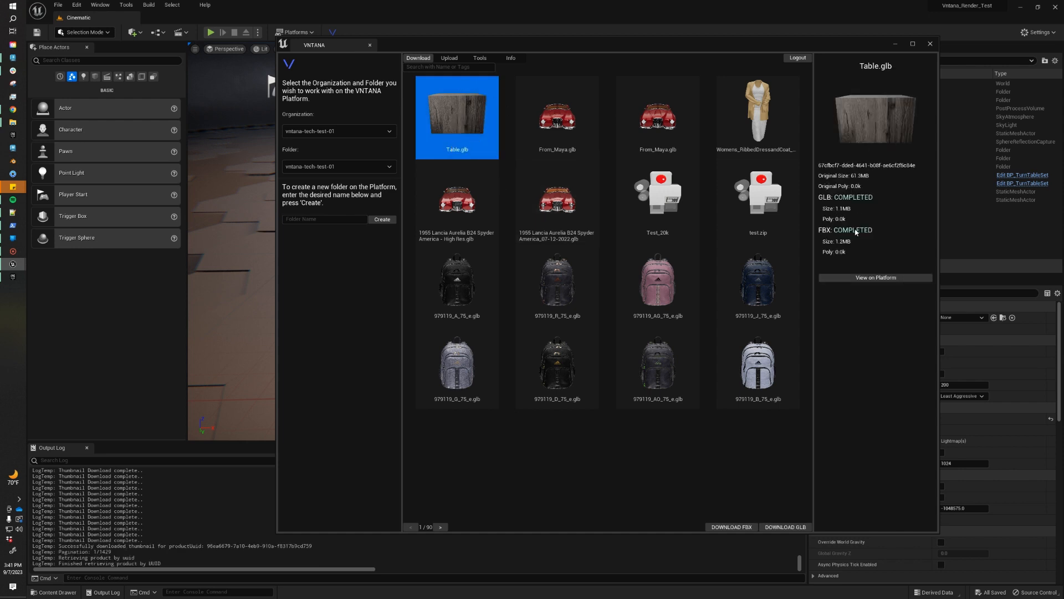
{"action": "mouse_move", "coordinate": [863, 231]}
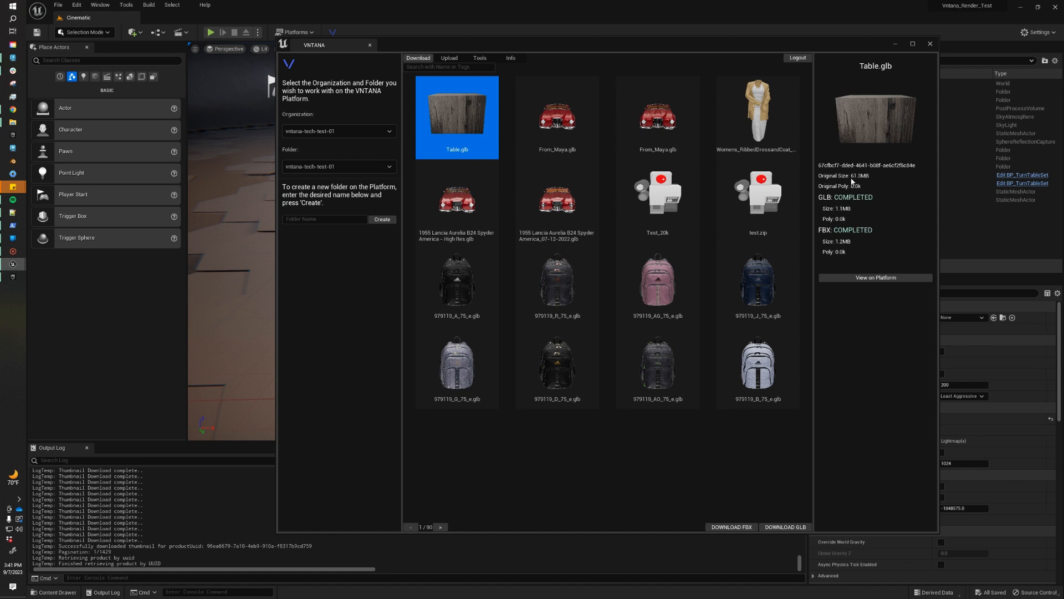
{"action": "mouse_move", "coordinate": [899, 209]}
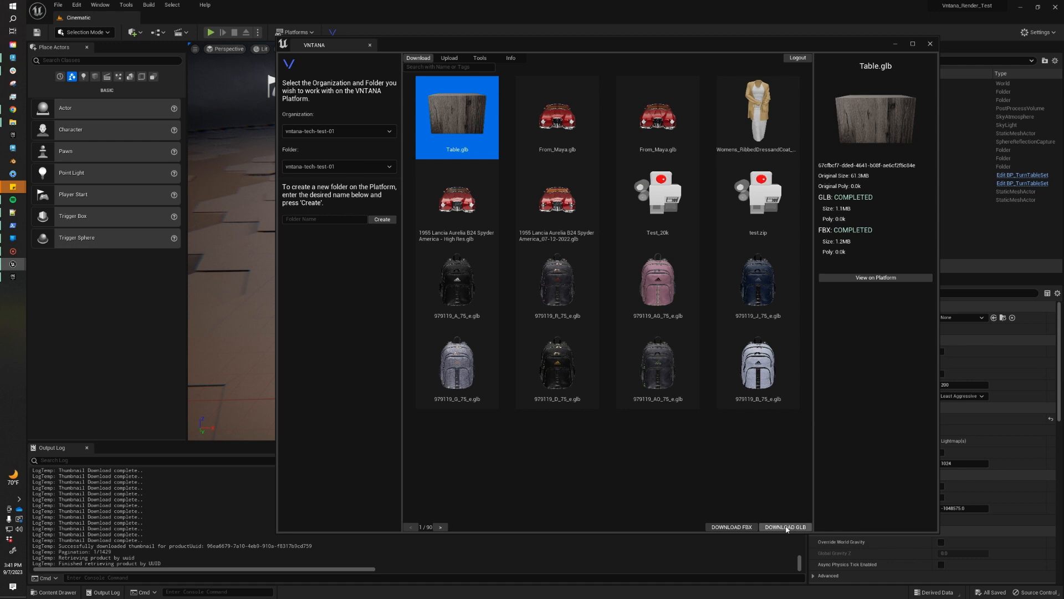
{"action": "left_click", "coordinate": [785, 527]}
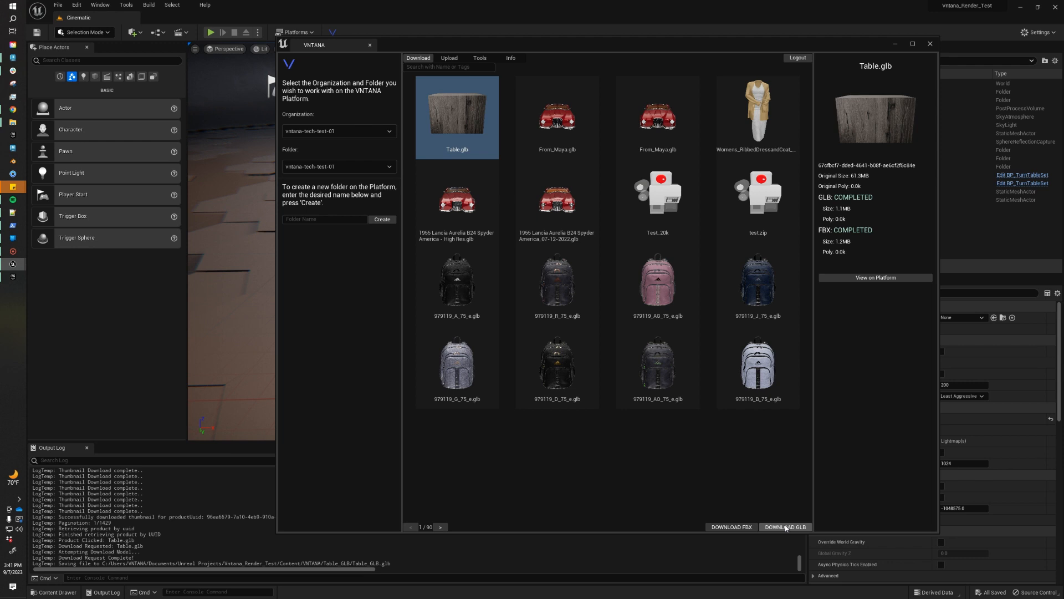
{"action": "left_click", "coordinate": [786, 526]}
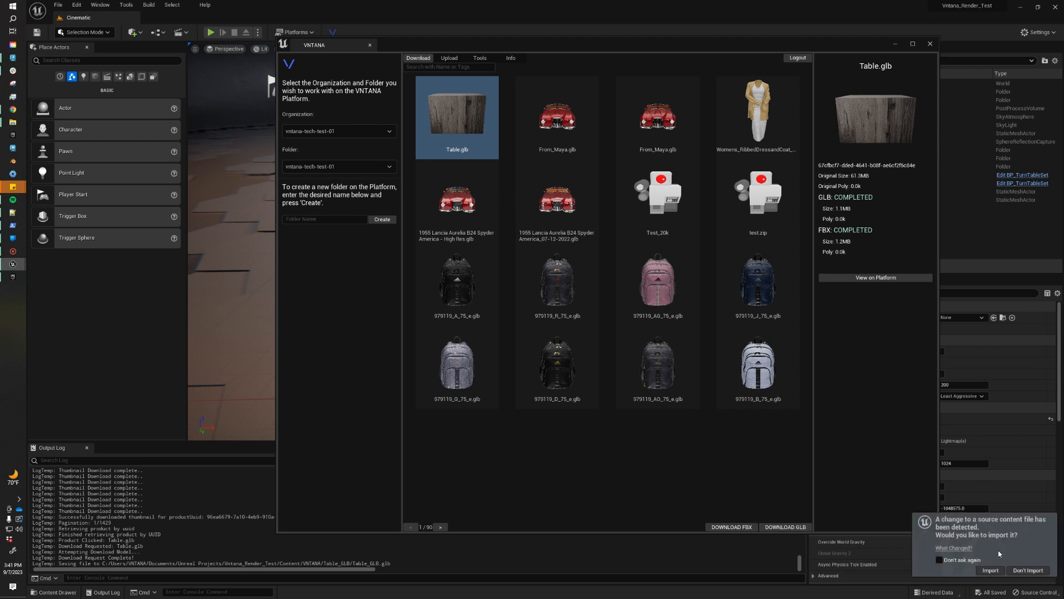
{"action": "mouse_move", "coordinate": [962, 505]}
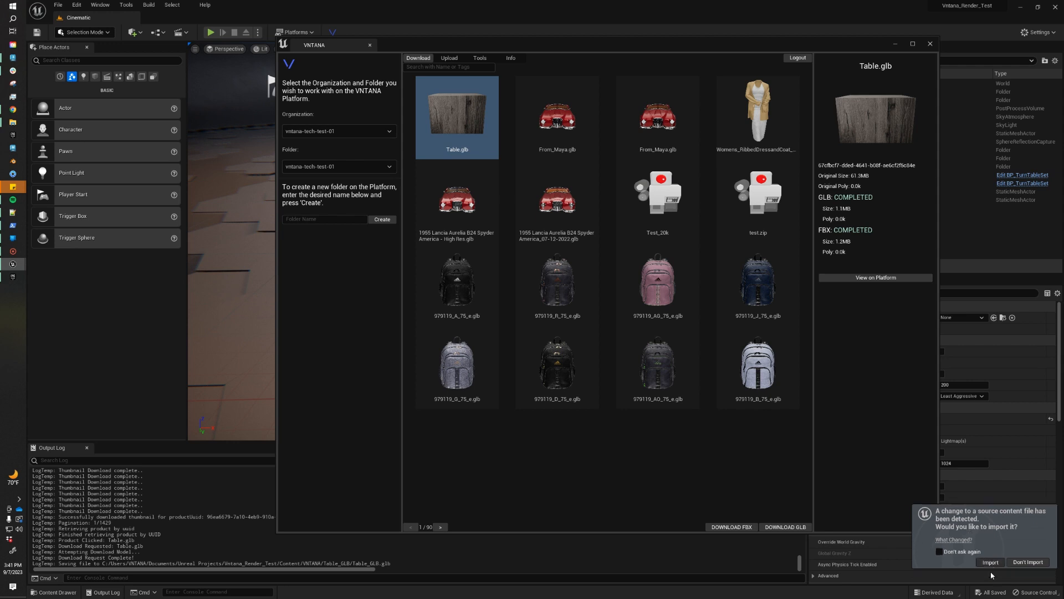
{"action": "left_click", "coordinate": [989, 562]}
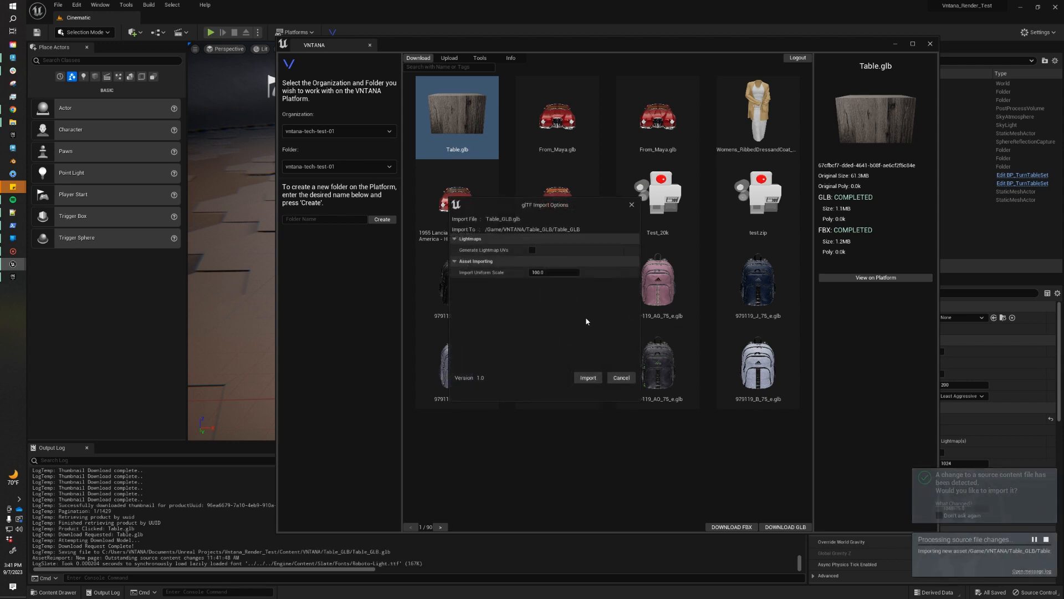
{"action": "mouse_move", "coordinate": [587, 377]}
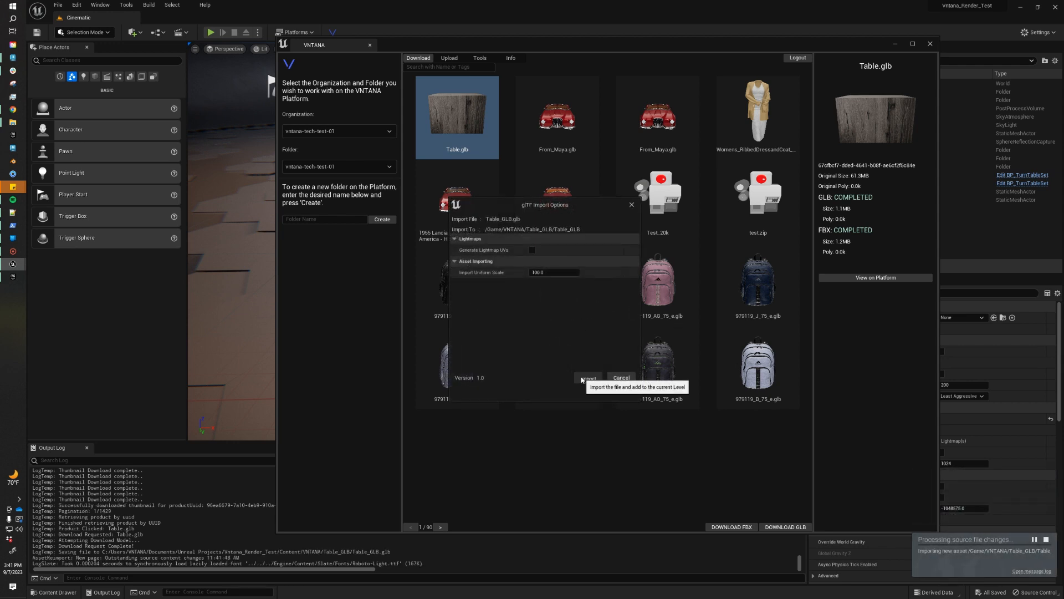
{"action": "left_click", "coordinate": [587, 377]}
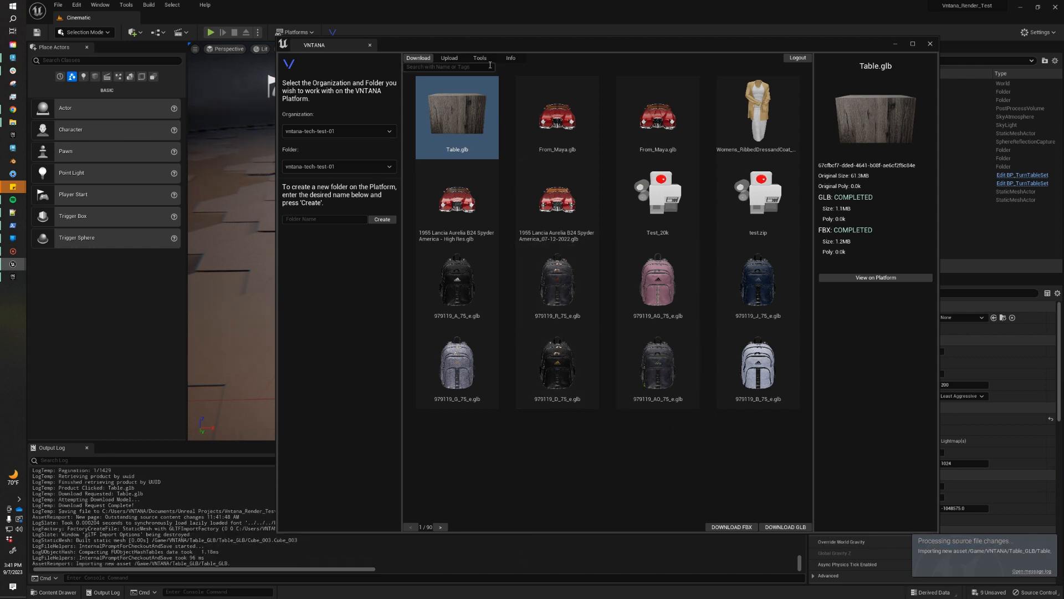
Step: Run the GLB Normals tool on Table_GLB and close the VNTANA window
{"action": "left_click", "coordinate": [479, 58]}
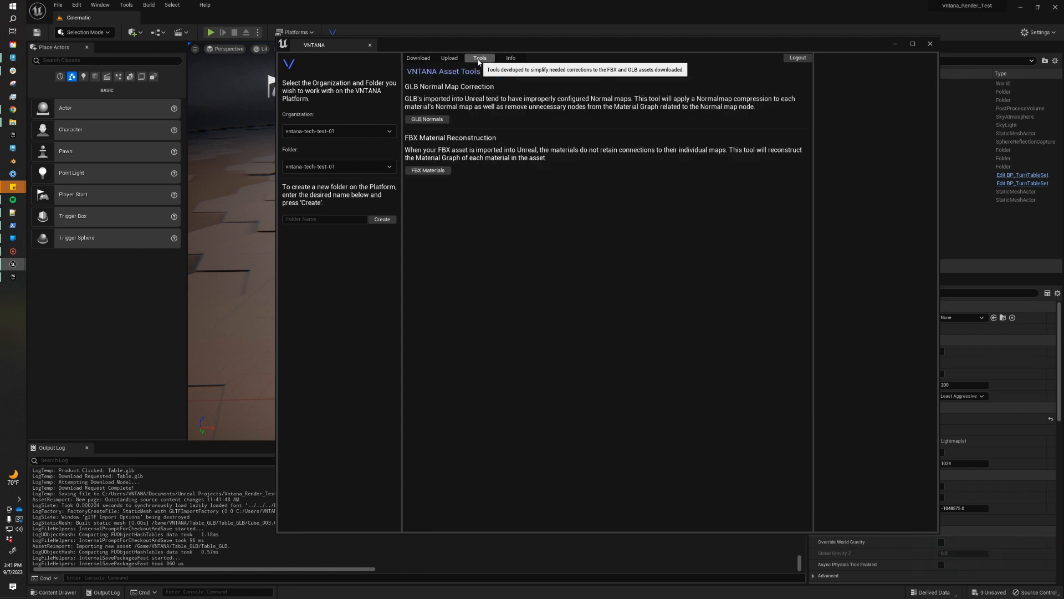
{"action": "mouse_move", "coordinate": [487, 100]}
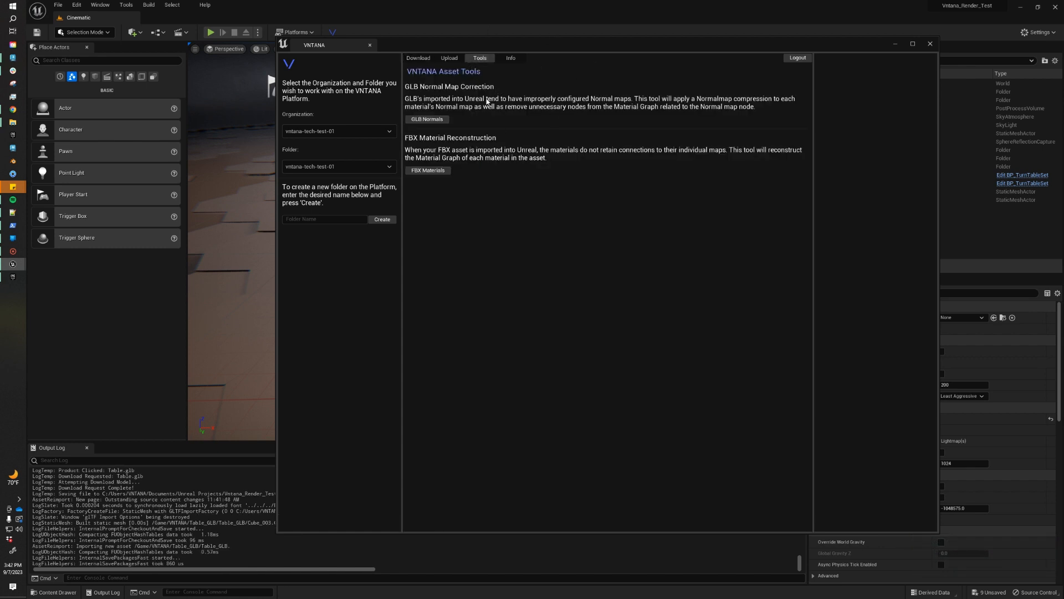
{"action": "mouse_move", "coordinate": [574, 101]}
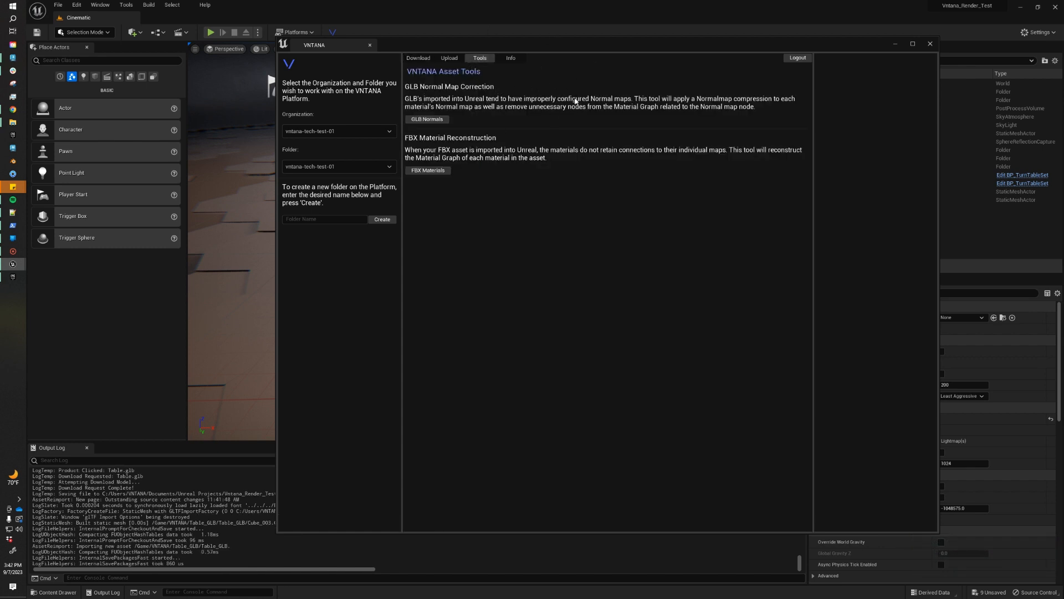
{"action": "left_click", "coordinate": [426, 118]}
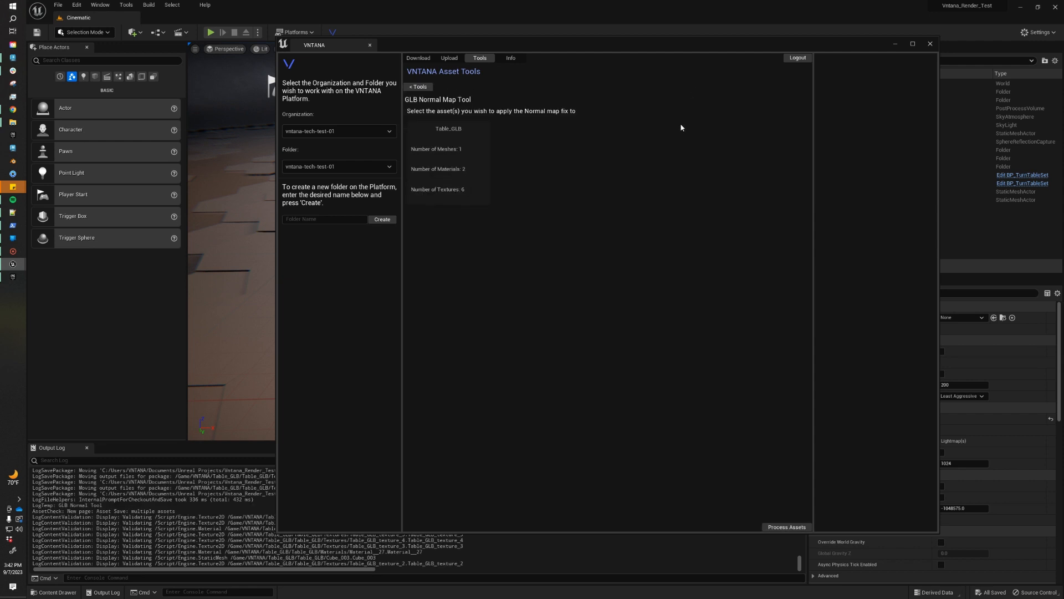
{"action": "mouse_move", "coordinate": [677, 134]}
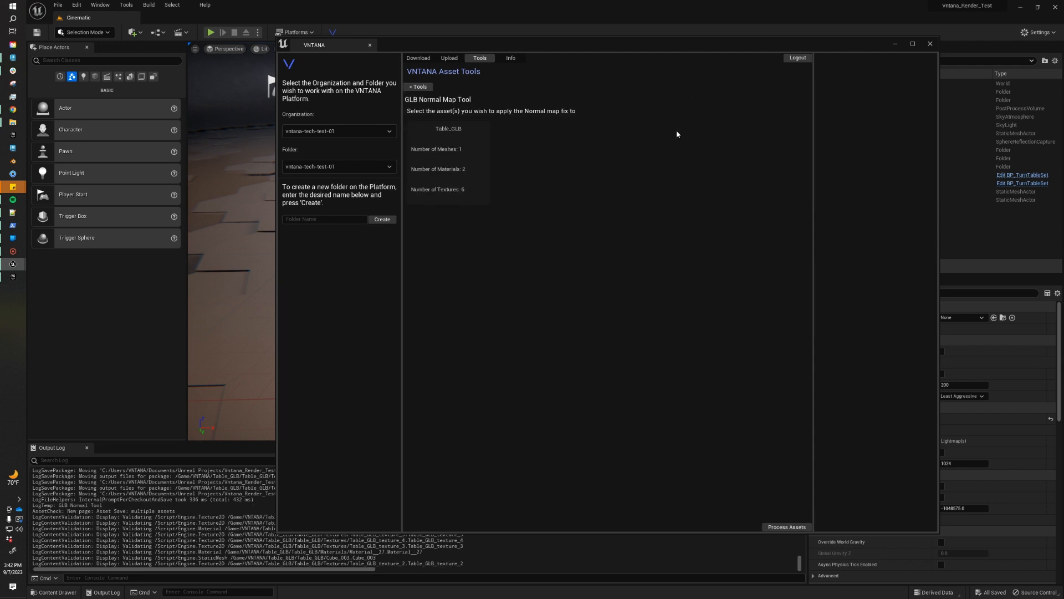
{"action": "mouse_move", "coordinate": [520, 288]}
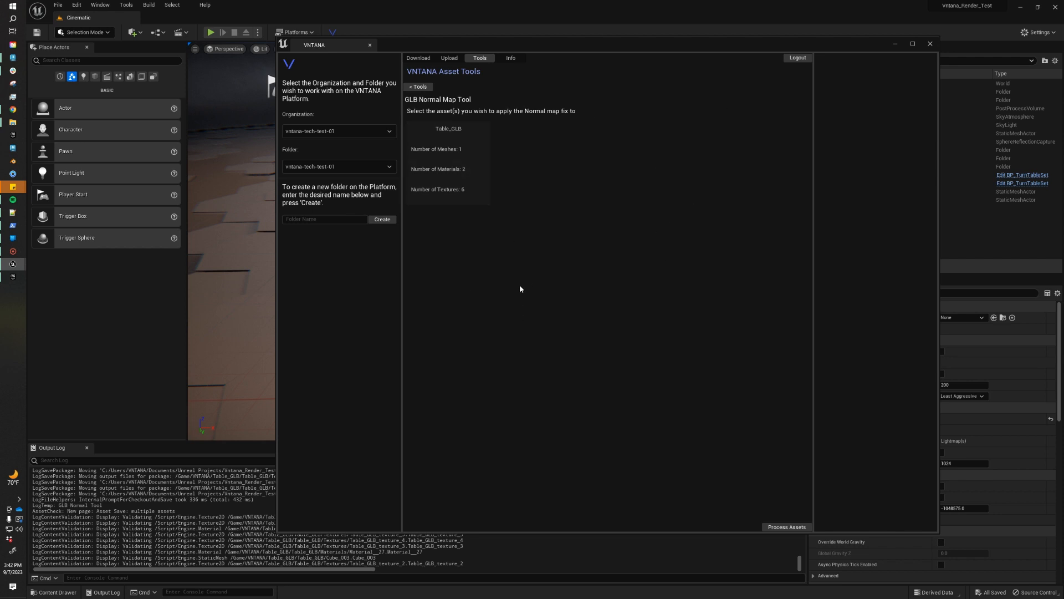
{"action": "mouse_move", "coordinate": [498, 266]}
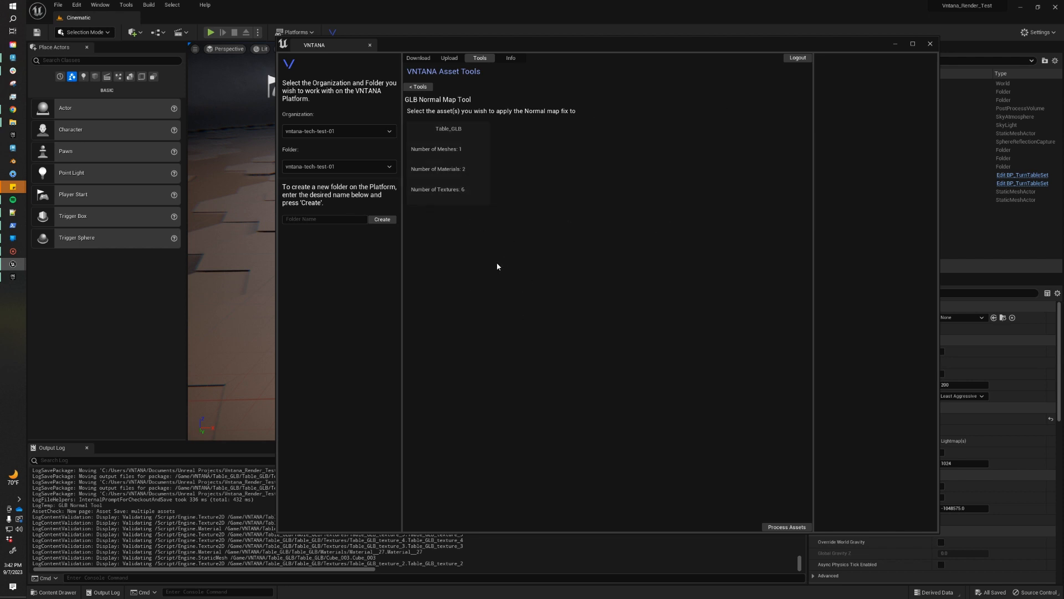
{"action": "mouse_move", "coordinate": [520, 281]}
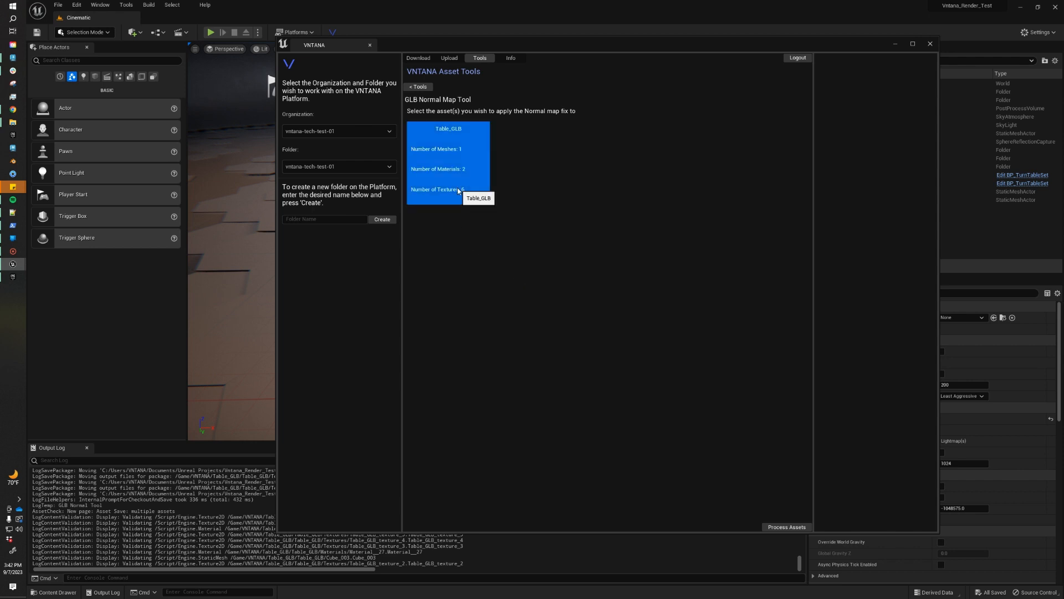
{"action": "mouse_move", "coordinate": [786, 504]}
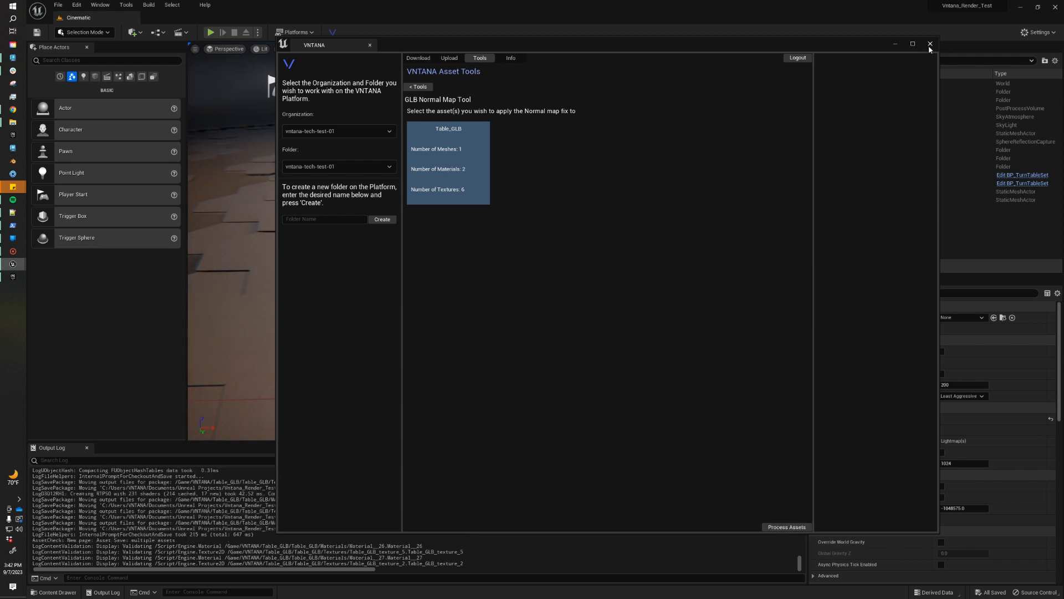
{"action": "left_click", "coordinate": [930, 44]}
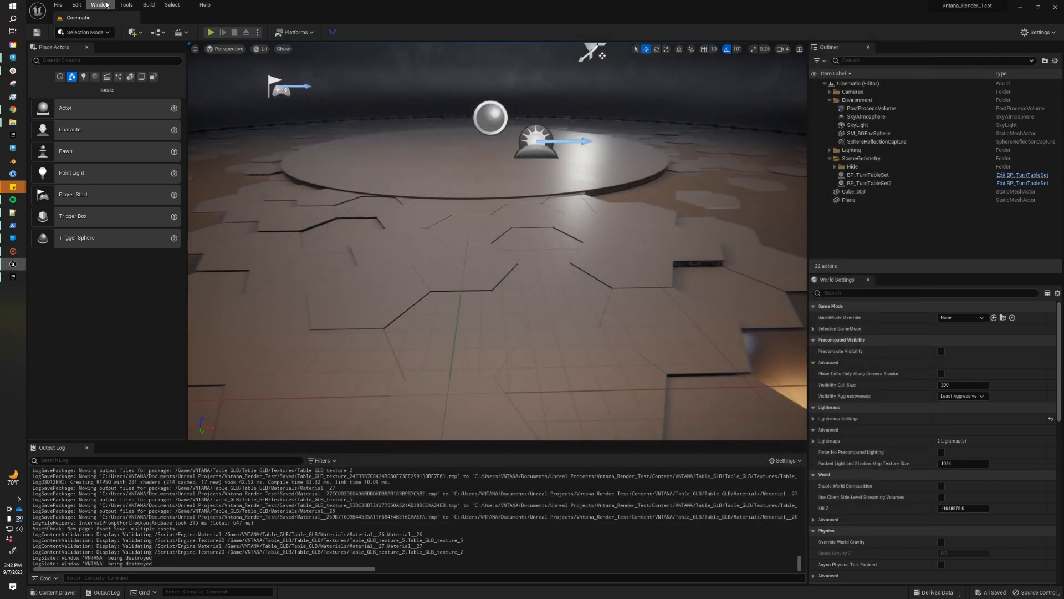
Step: Drag the Cube_003 mesh from the Table_GLB folder onto the turntable
{"action": "left_click", "coordinate": [99, 5]}
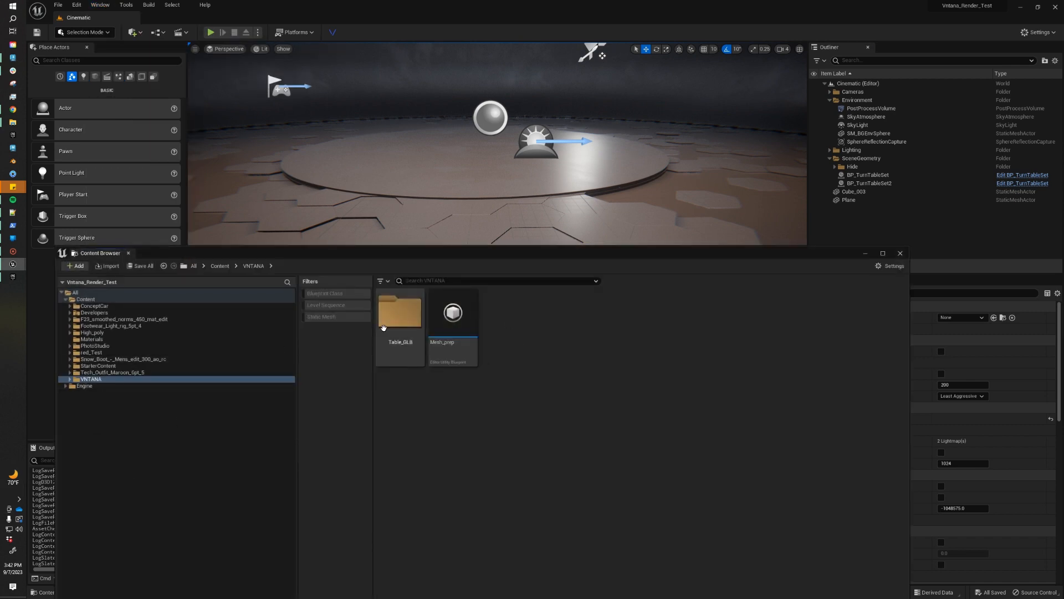
{"action": "double_click", "coordinate": [399, 312]}
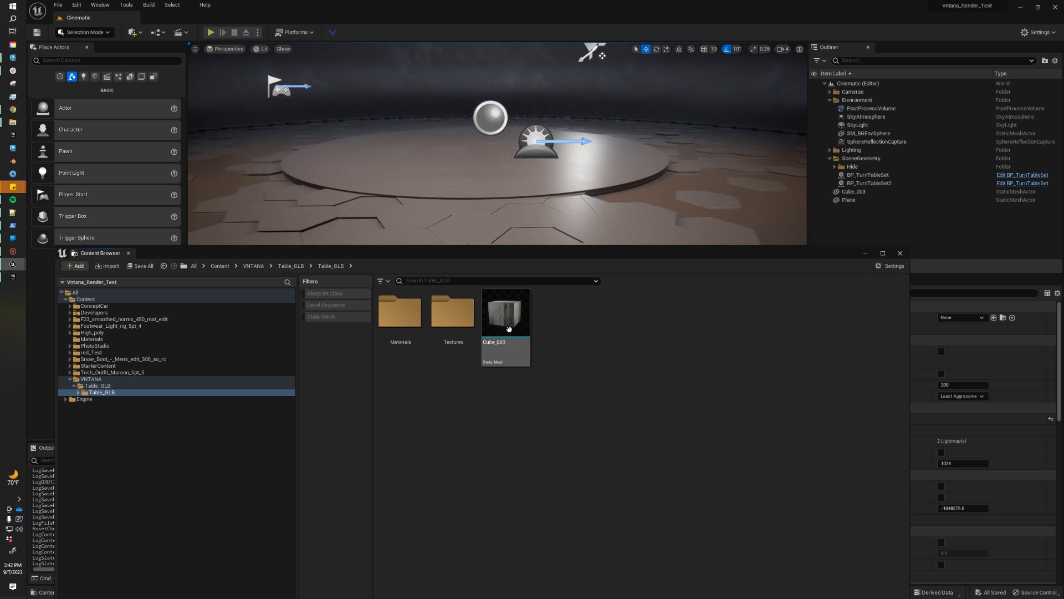
{"action": "left_click_drag", "start_coordinate": [505, 312], "coordinate": [480, 142]}
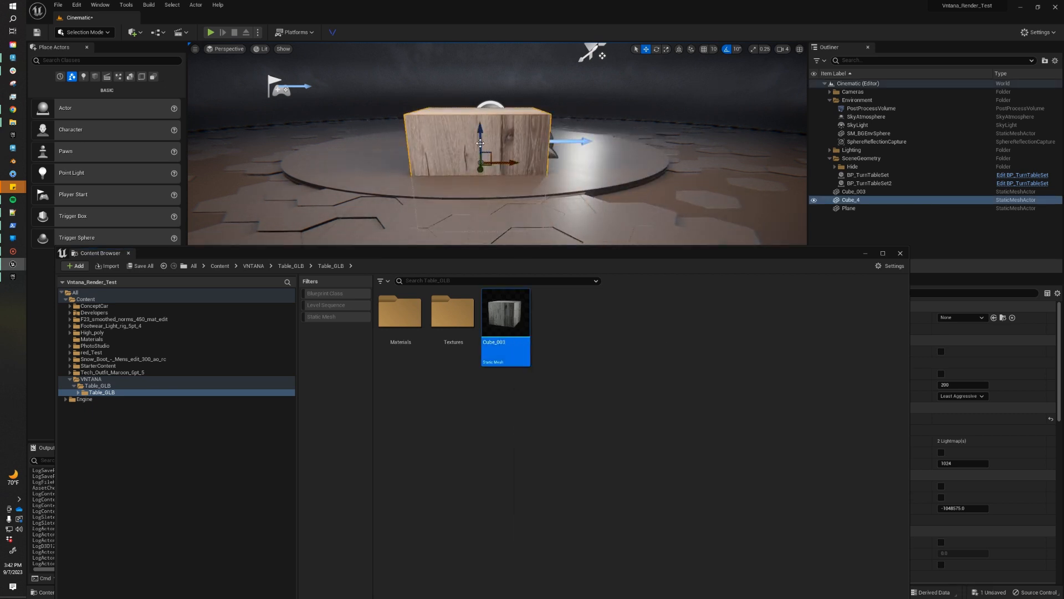